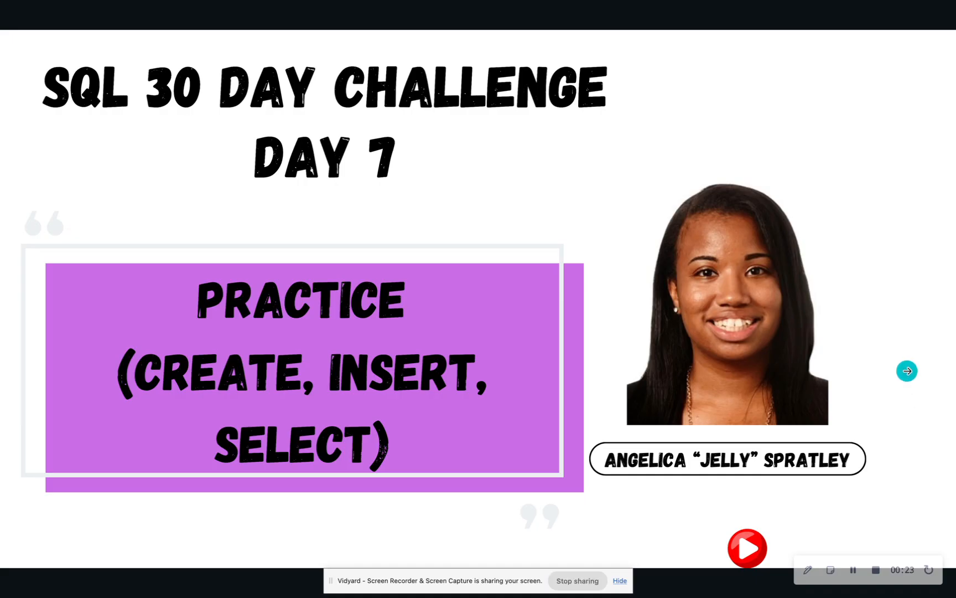
# Step: Advance from the Day 7 title slide to The Challenge/Resources slide
pyautogui.click(906, 369)
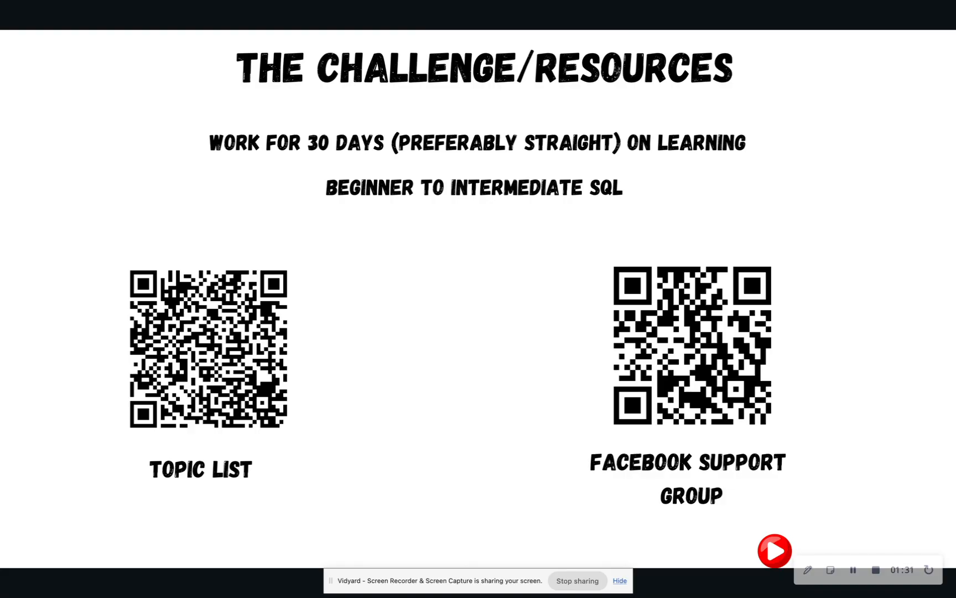
# Step: Advance to the 'Creating a Disney Pixar Film Table' slide with the pixar_films column list
pyautogui.click(897, 322)
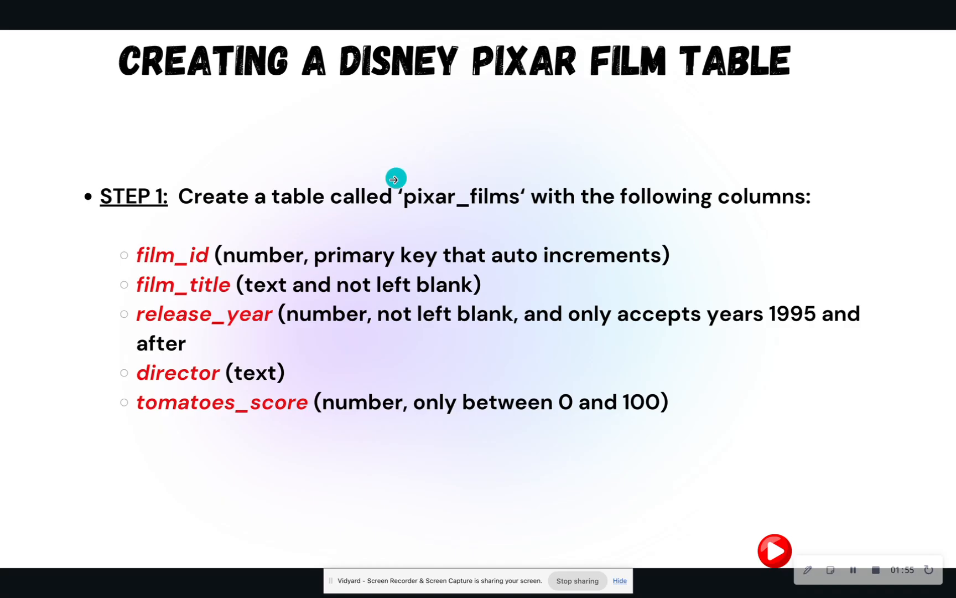
pyautogui.moveTo(786, 180)
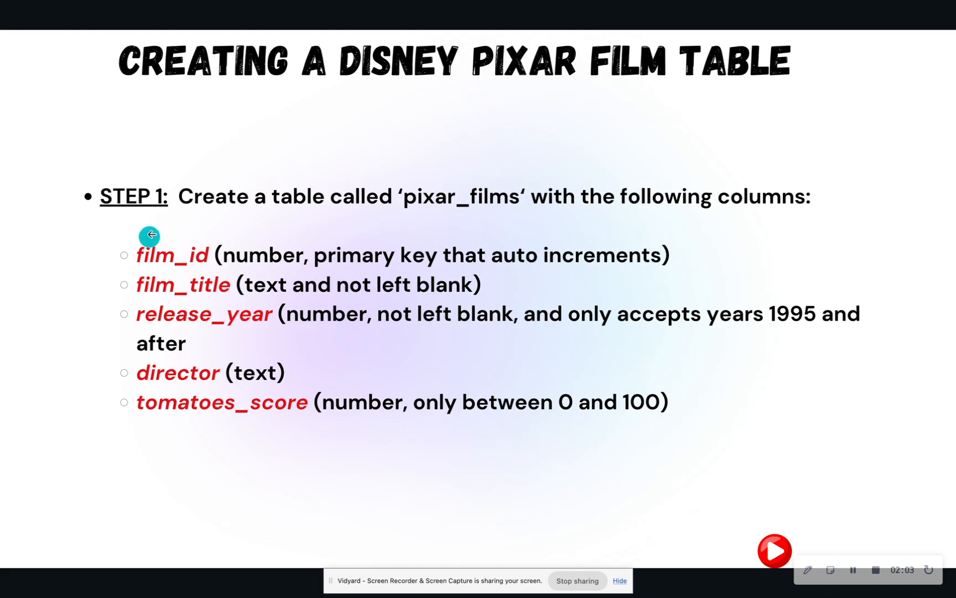
pyautogui.moveTo(255, 237)
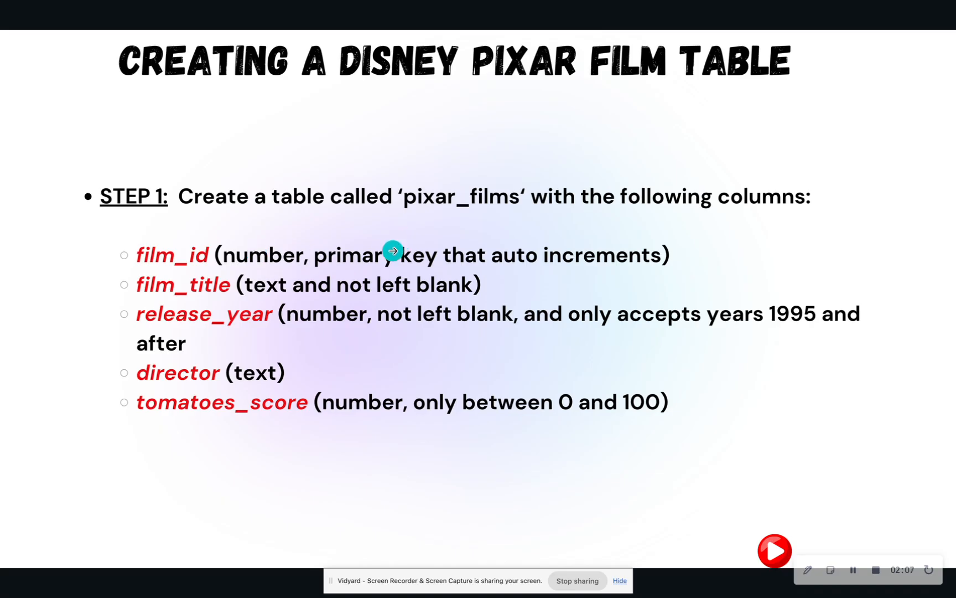
pyautogui.moveTo(660, 273)
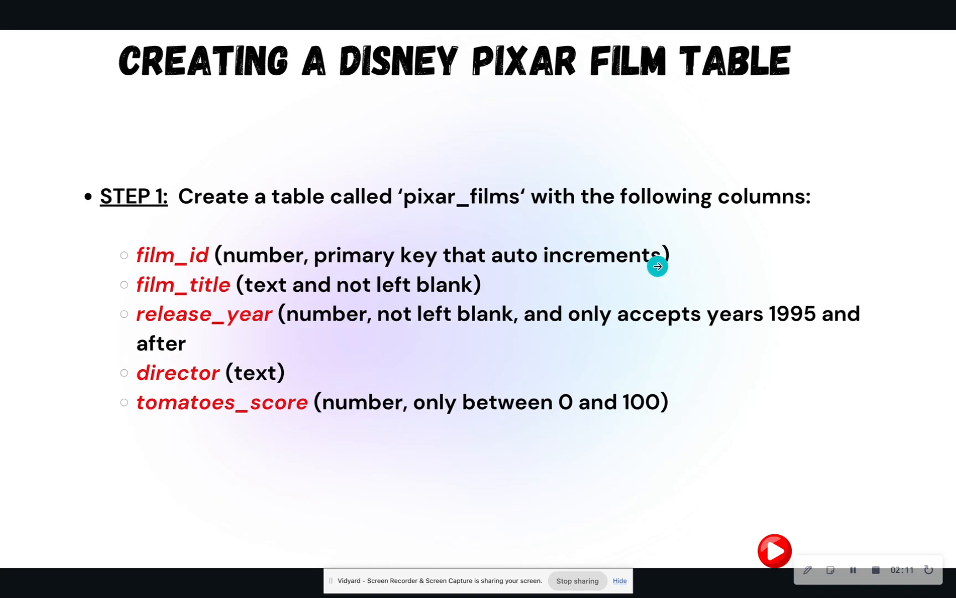
pyautogui.moveTo(656, 274)
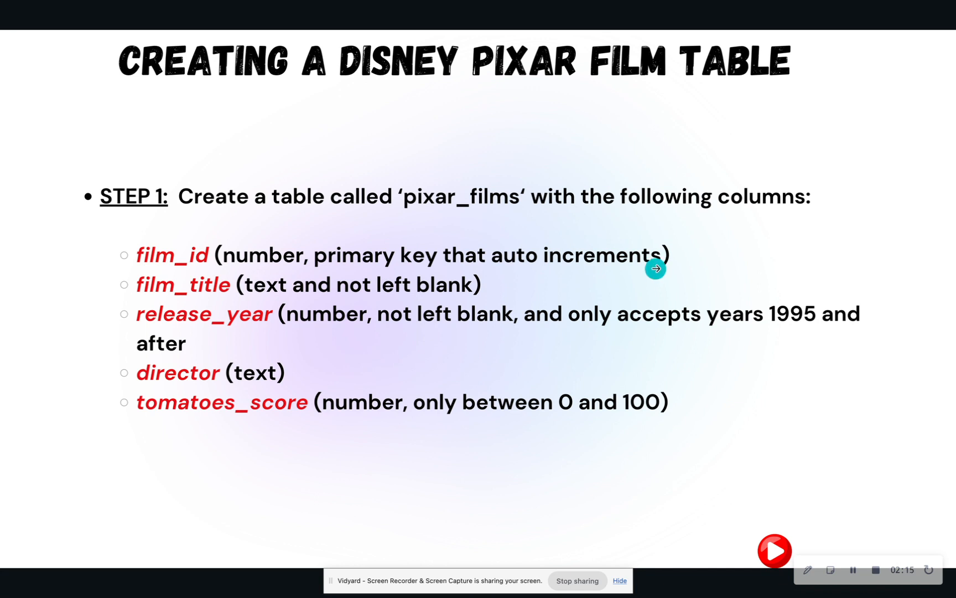
pyautogui.moveTo(171, 315)
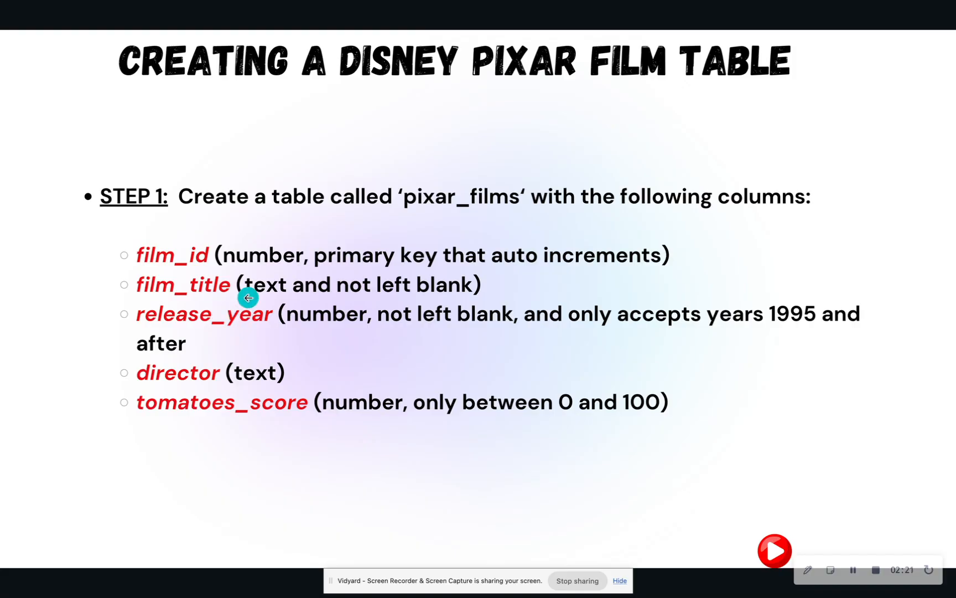
pyautogui.moveTo(238, 340)
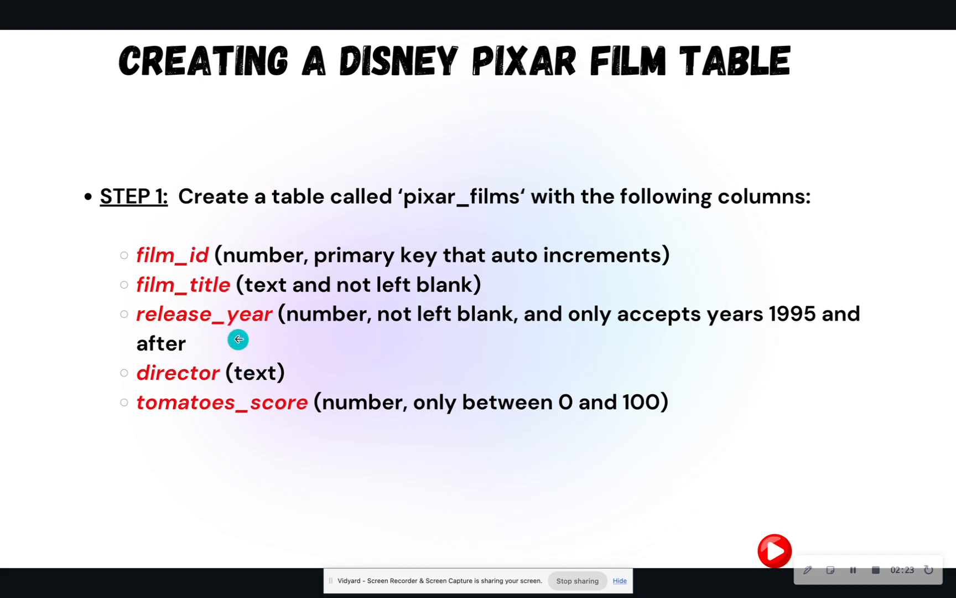
pyautogui.moveTo(354, 340)
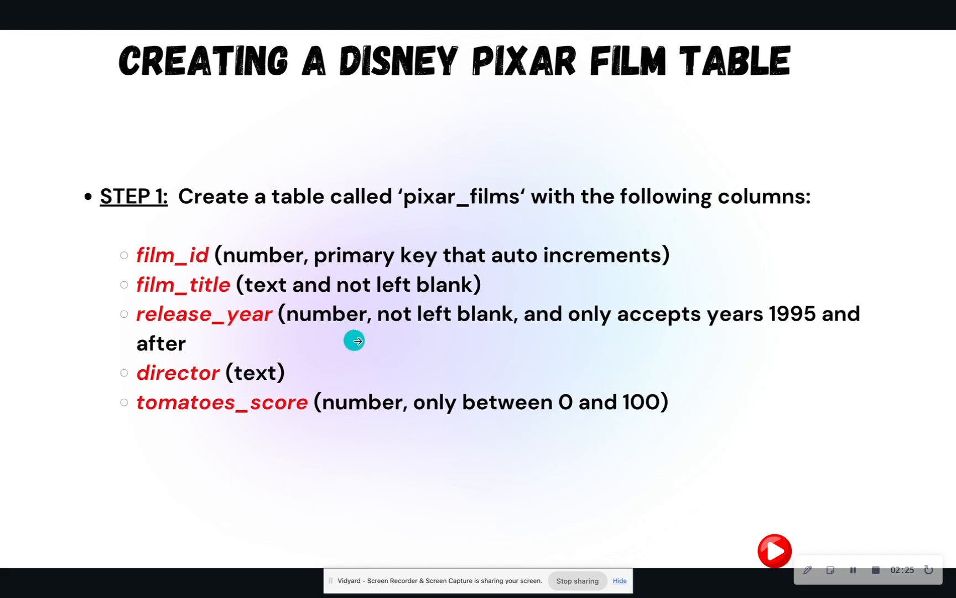
pyautogui.moveTo(669, 347)
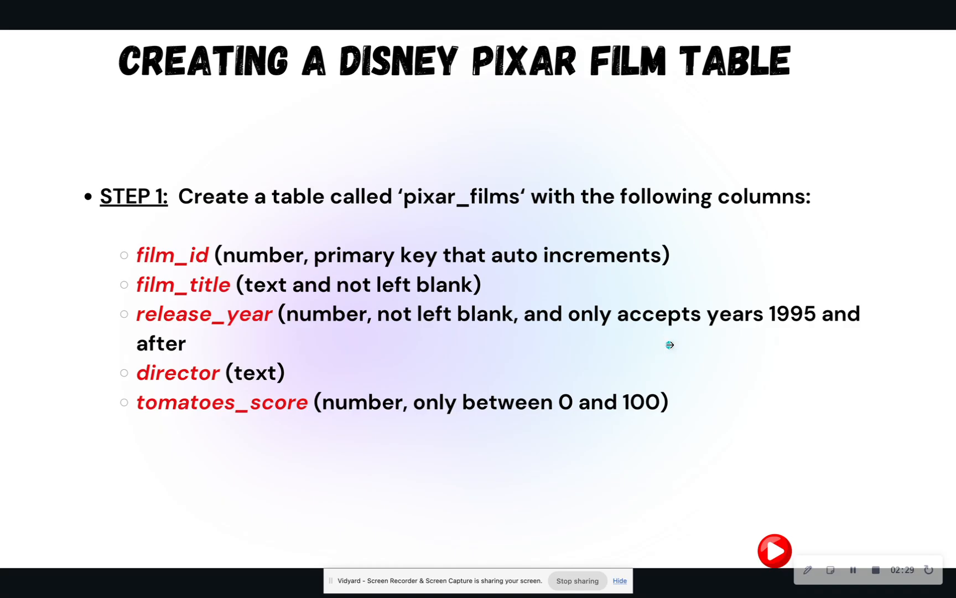
pyautogui.moveTo(295, 368)
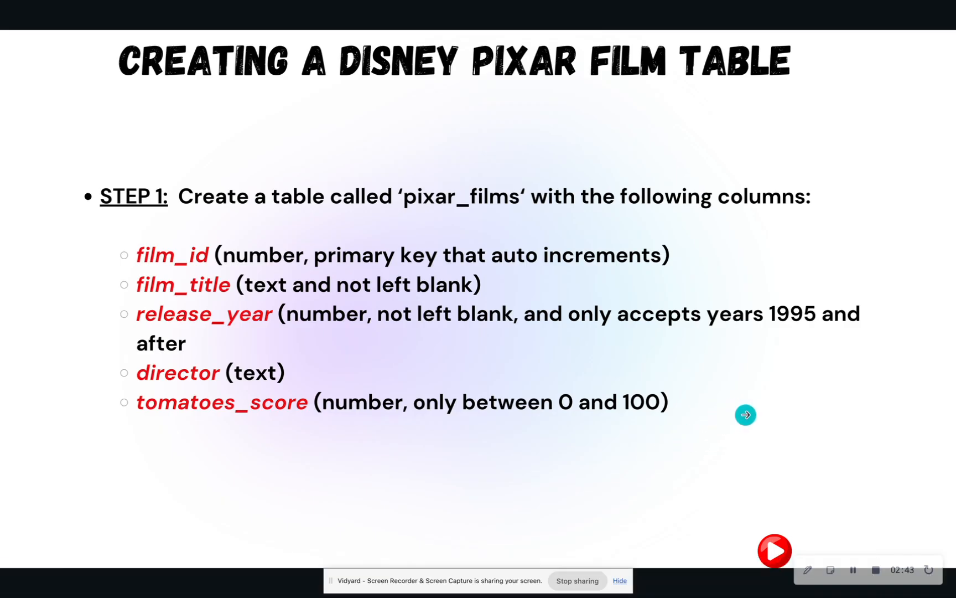
# Step: Go through the Step 2, 4 and 5 slides and exit Present mode to the Canva editor
pyautogui.click(745, 415)
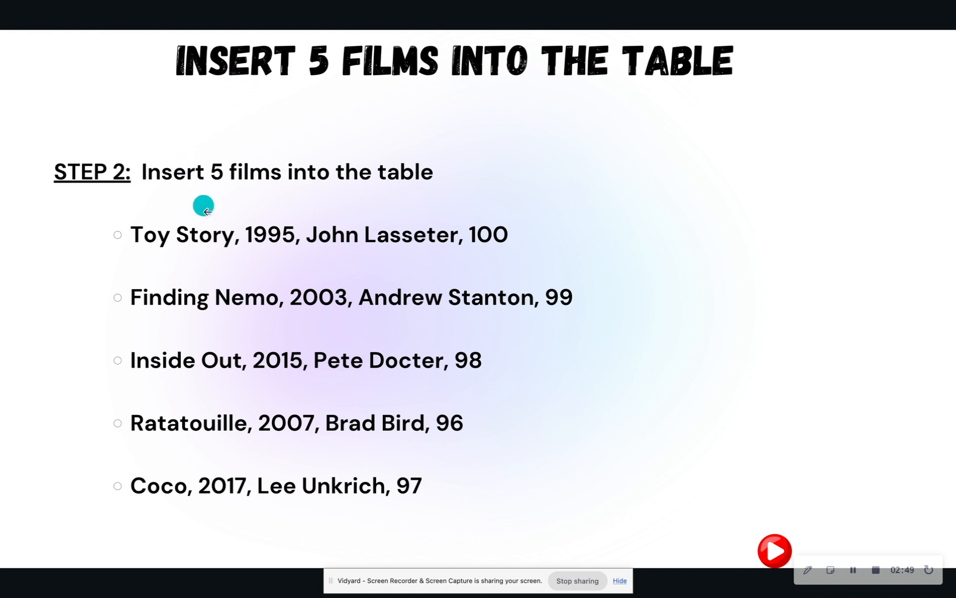
pyautogui.moveTo(326, 498)
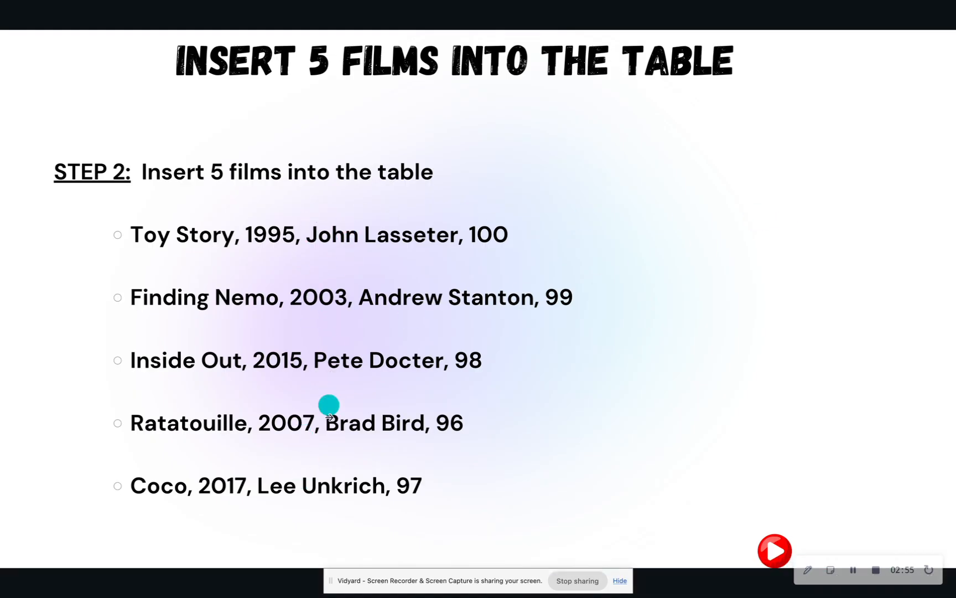
pyautogui.moveTo(398, 199)
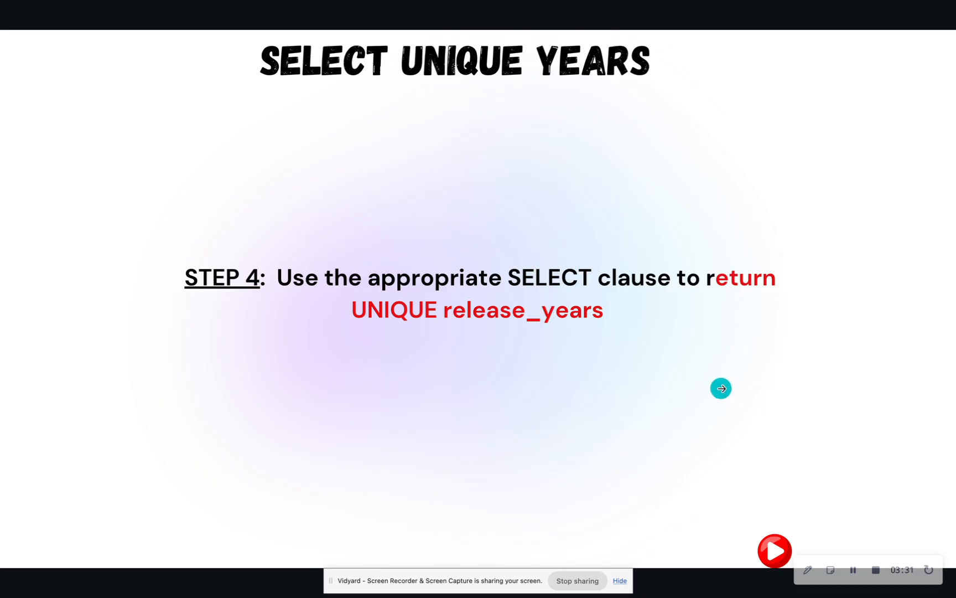
pyautogui.click(721, 388)
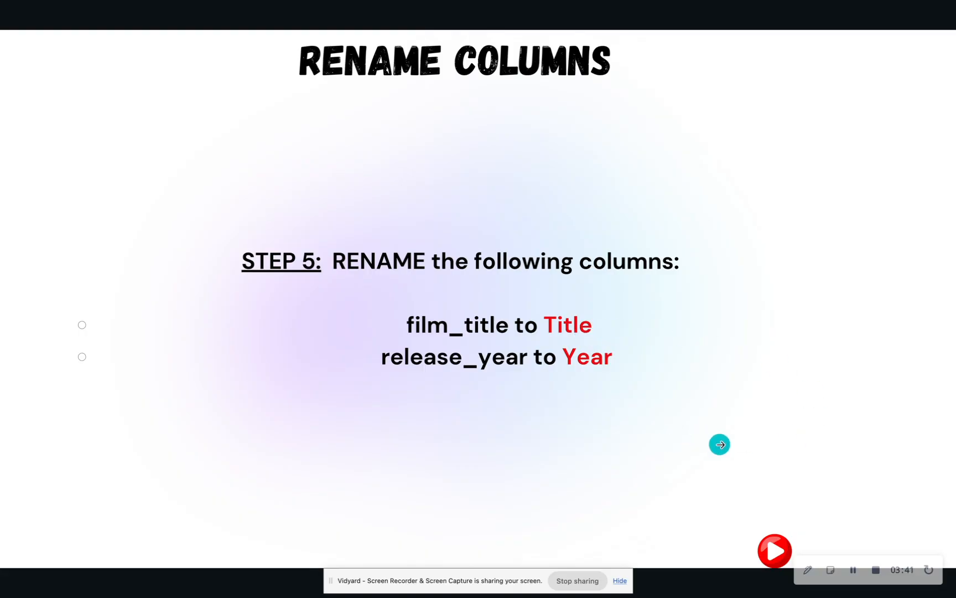
pyautogui.click(719, 444)
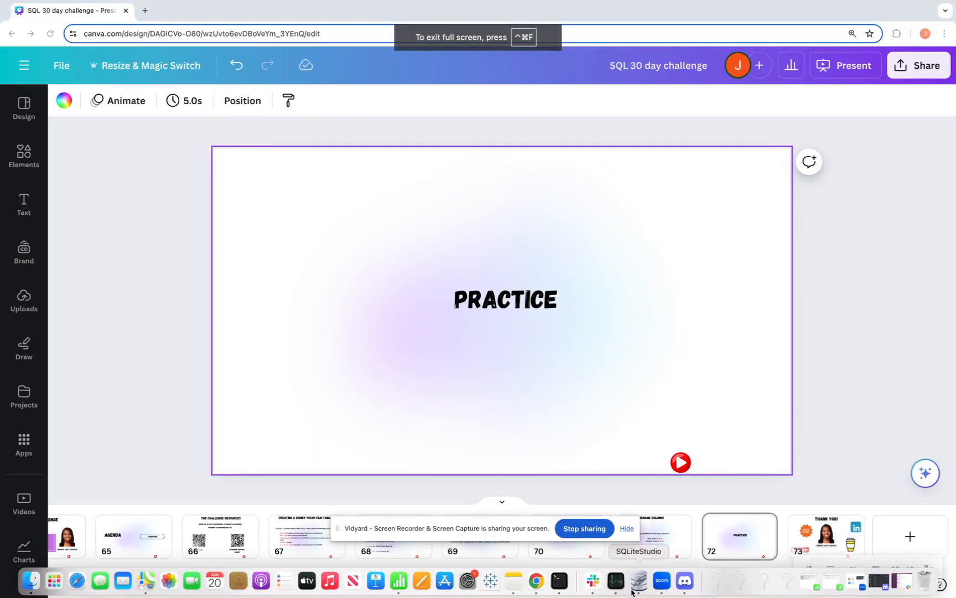
# Step: Switch to SQLiteStudio's SQL editor and highlight the commented step instructions
pyautogui.click(639, 580)
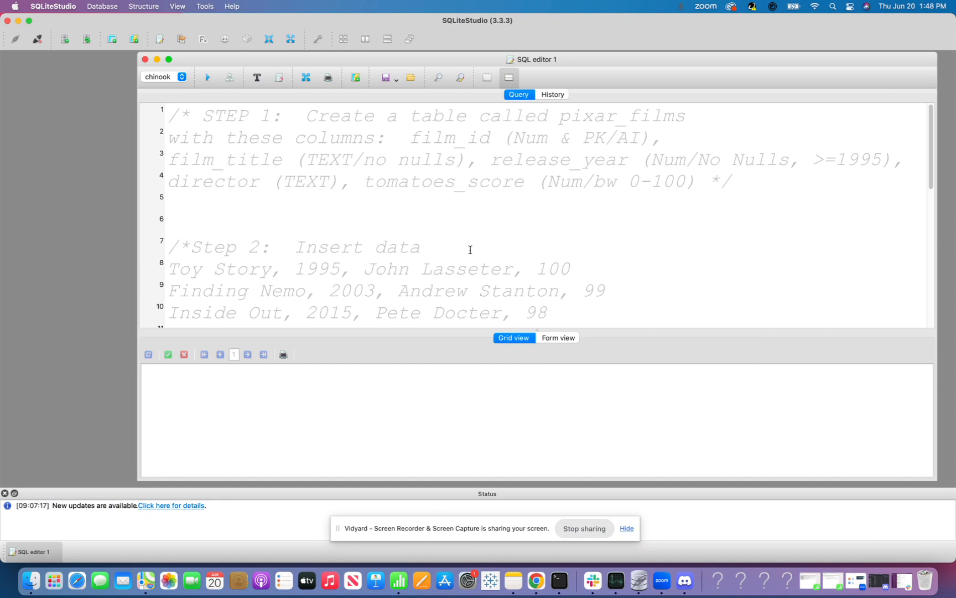
pyautogui.moveTo(450, 257)
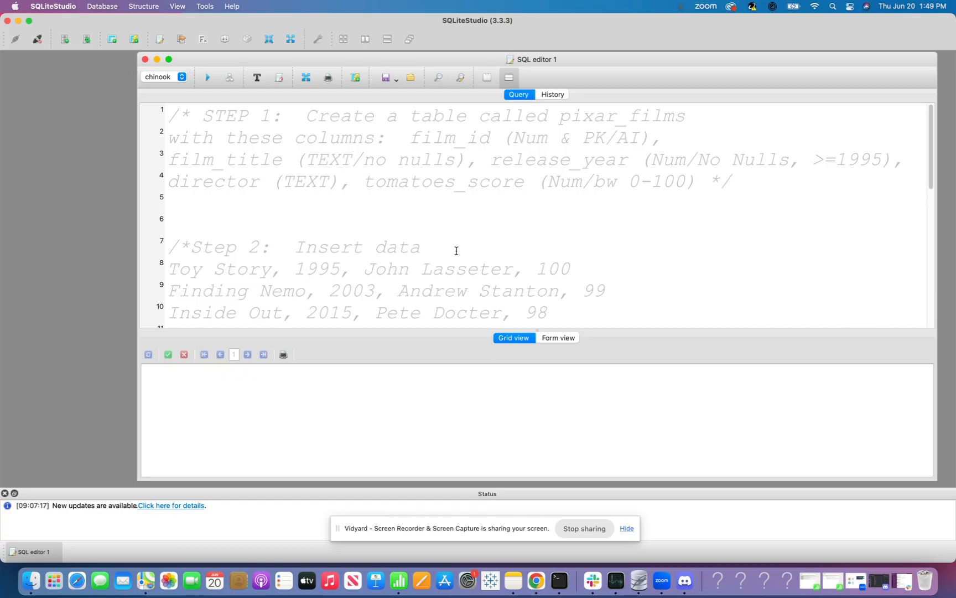
pyautogui.scroll(-3)
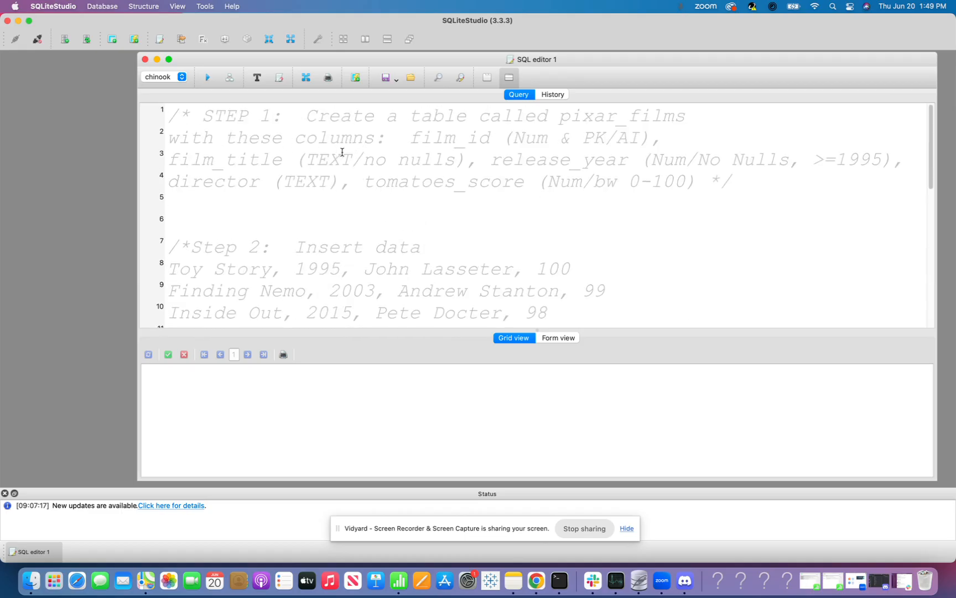
pyautogui.moveTo(171, 115); pyautogui.dragTo(742, 182)
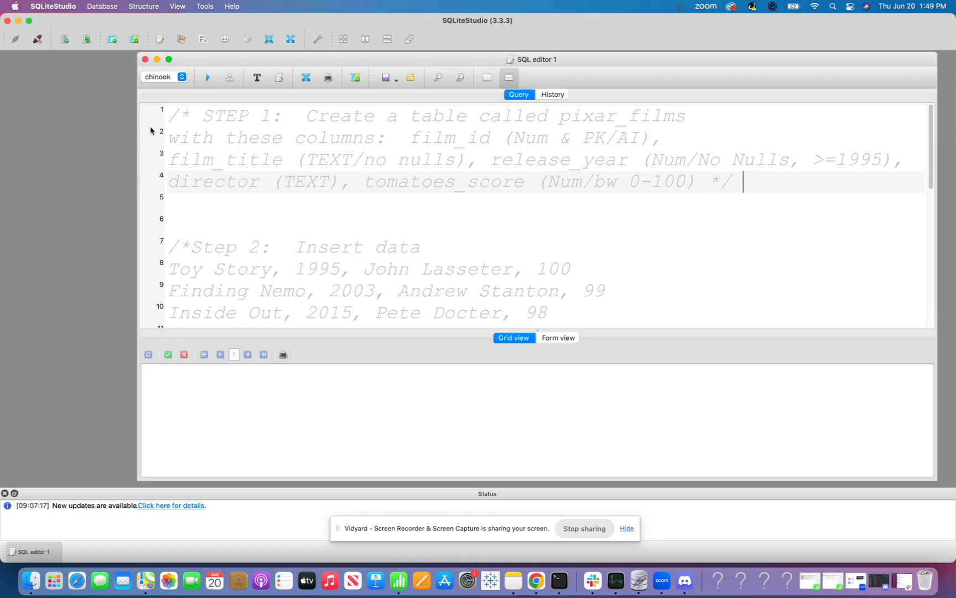
pyautogui.moveTo(84, 133)
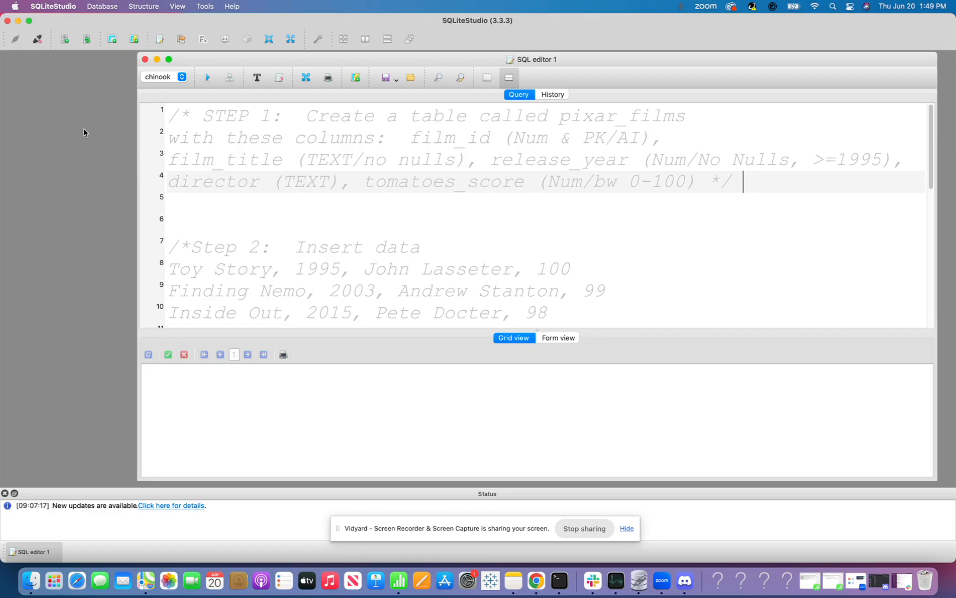
# Step: Show the Databases panel listing chinook and its tables via the View menu
pyautogui.click(177, 7)
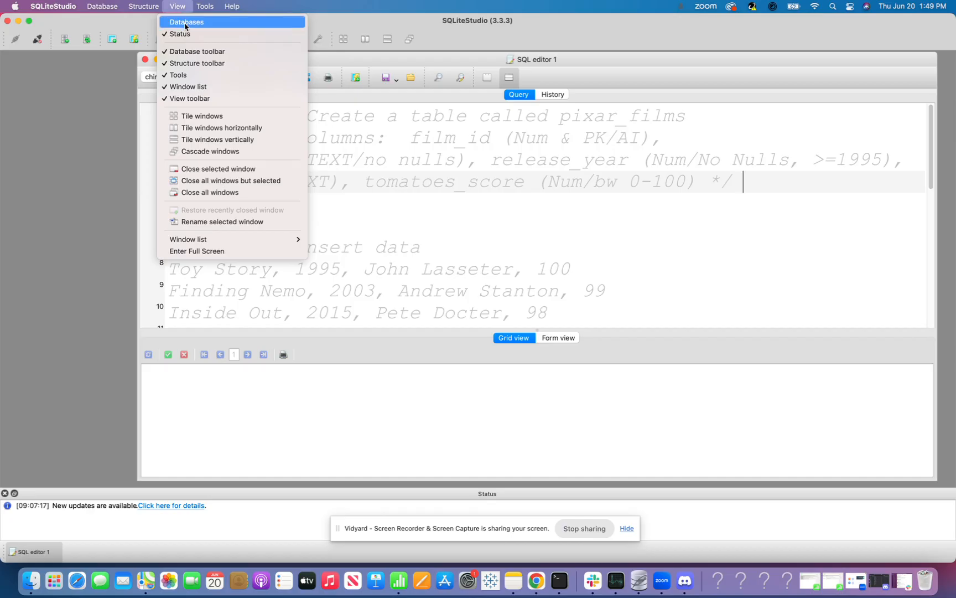
pyautogui.click(188, 22)
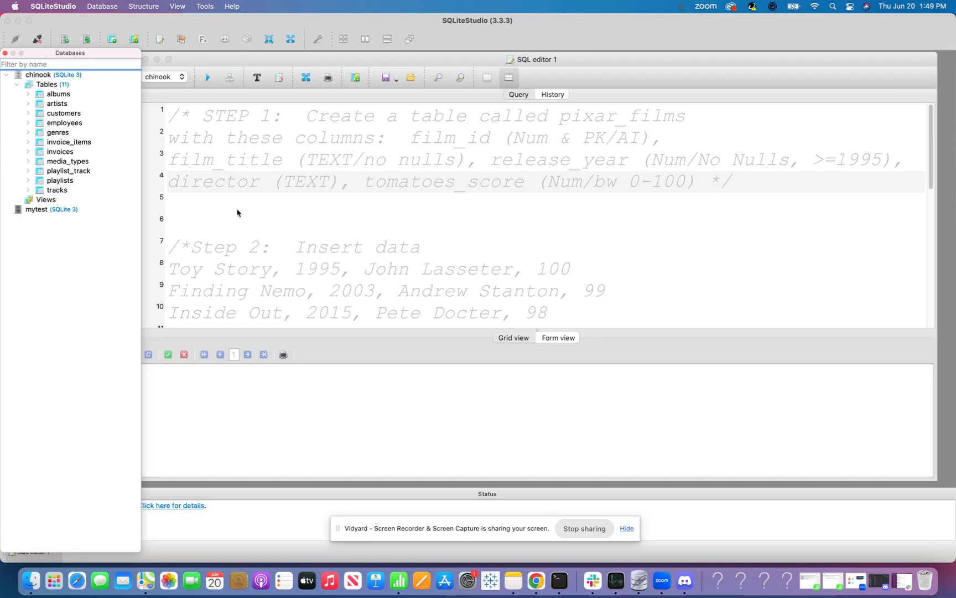
pyautogui.moveTo(37, 74)
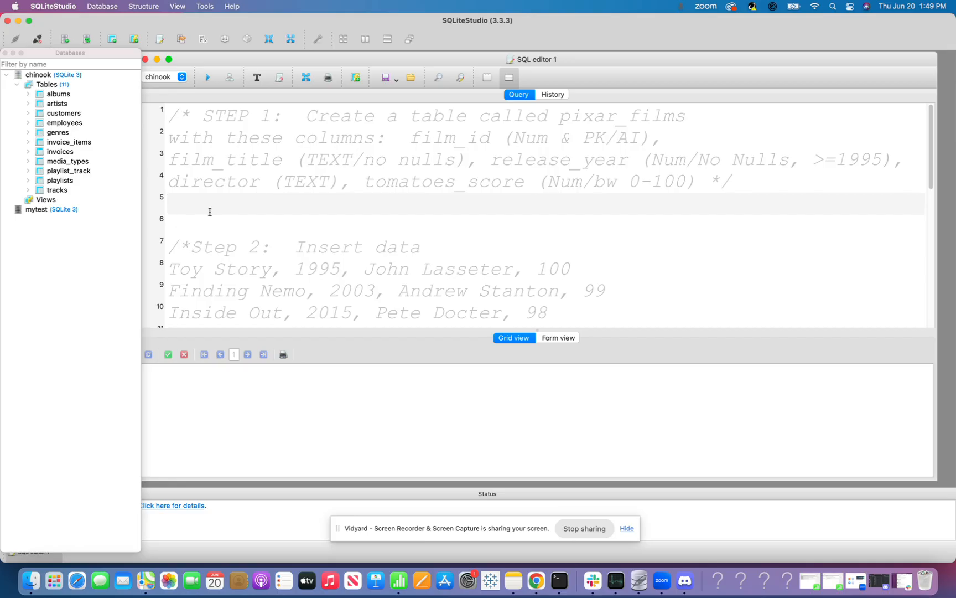
# Step: Write 'create table pixar_films (' with its closing parenthesis on a new line
pyautogui.write('C')
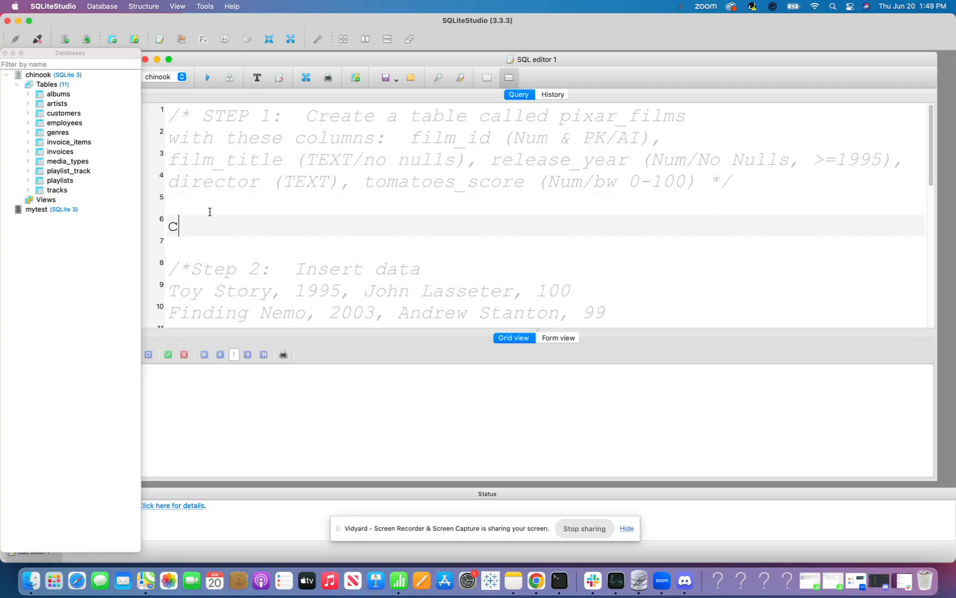
pyautogui.write('reate tabe')
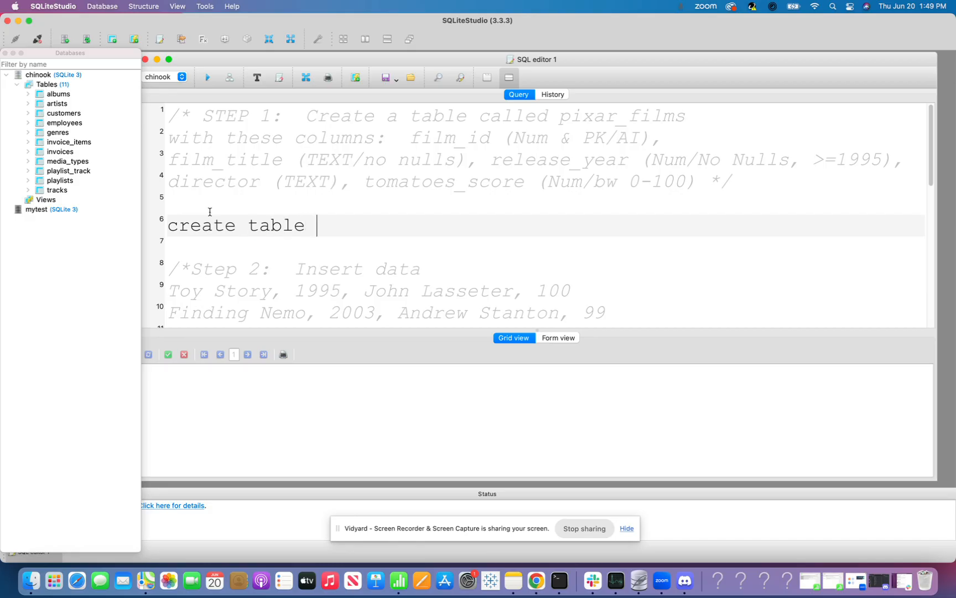
pyautogui.write('pixar_fi')
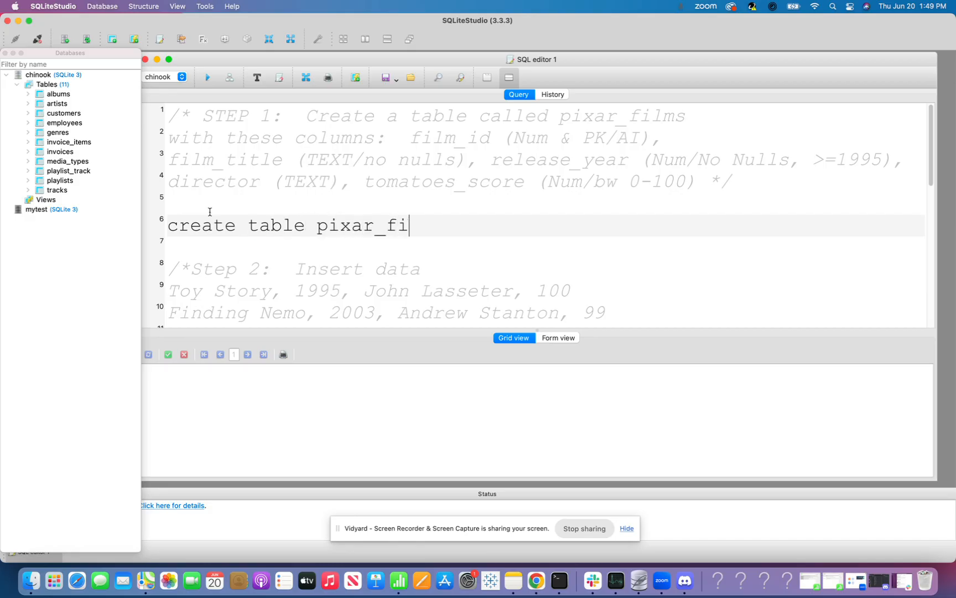
pyautogui.write('lms (')
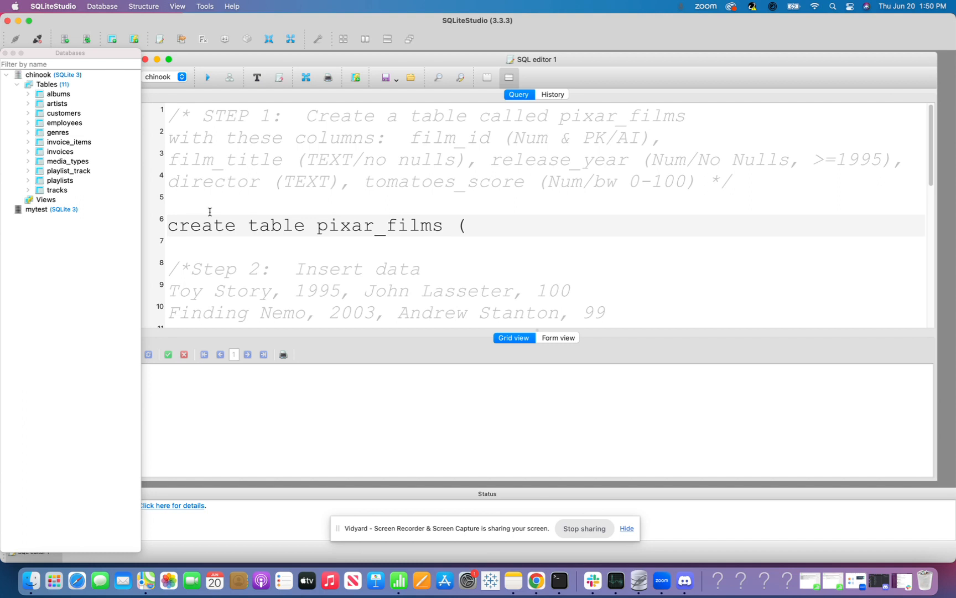
pyautogui.write(')')
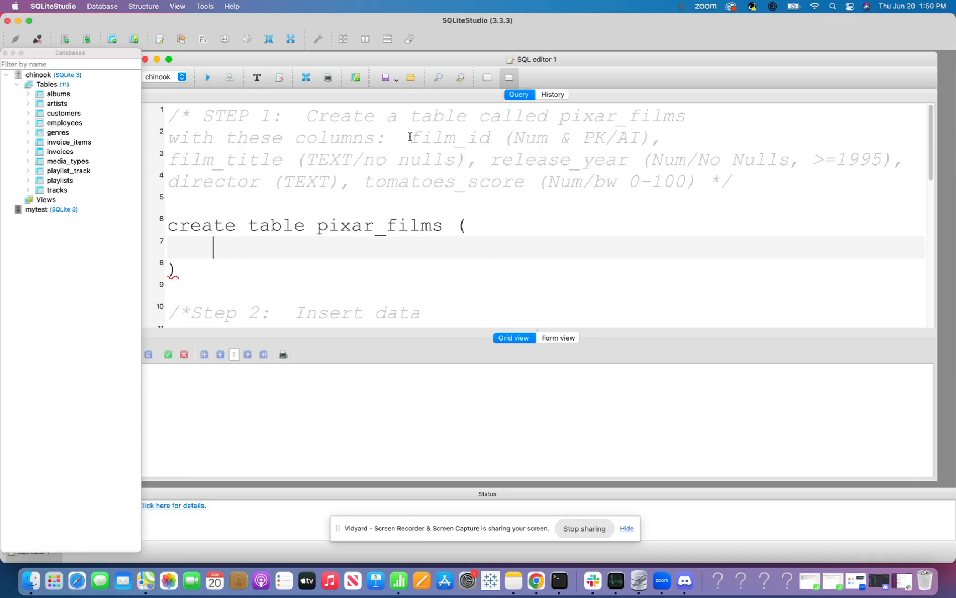
# Step: Define film_id INTEGER PRIMARY KEY AUTOINCREMENT as the first column
pyautogui.moveTo(412, 137); pyautogui.dragTo(647, 137)
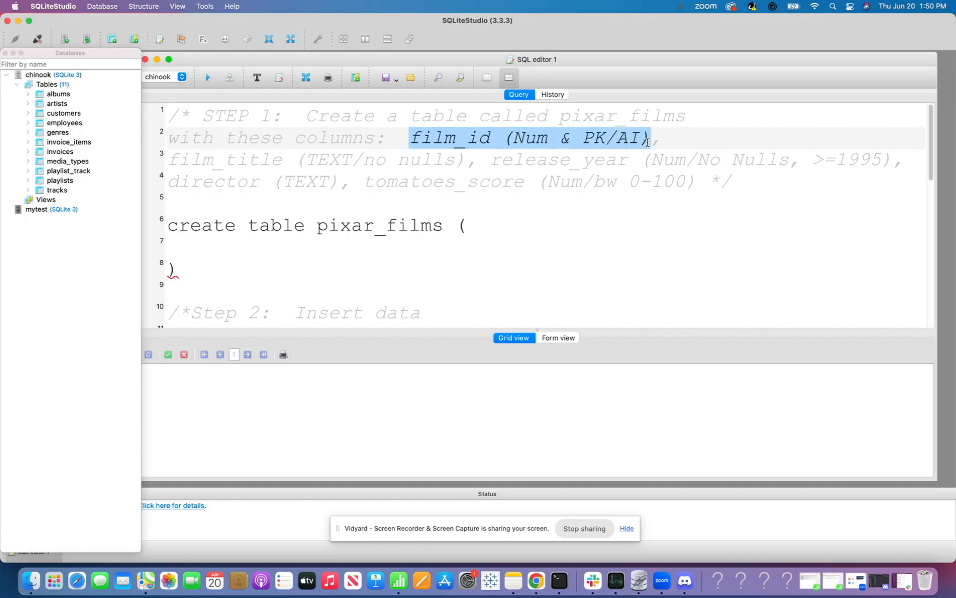
pyautogui.click(240, 244)
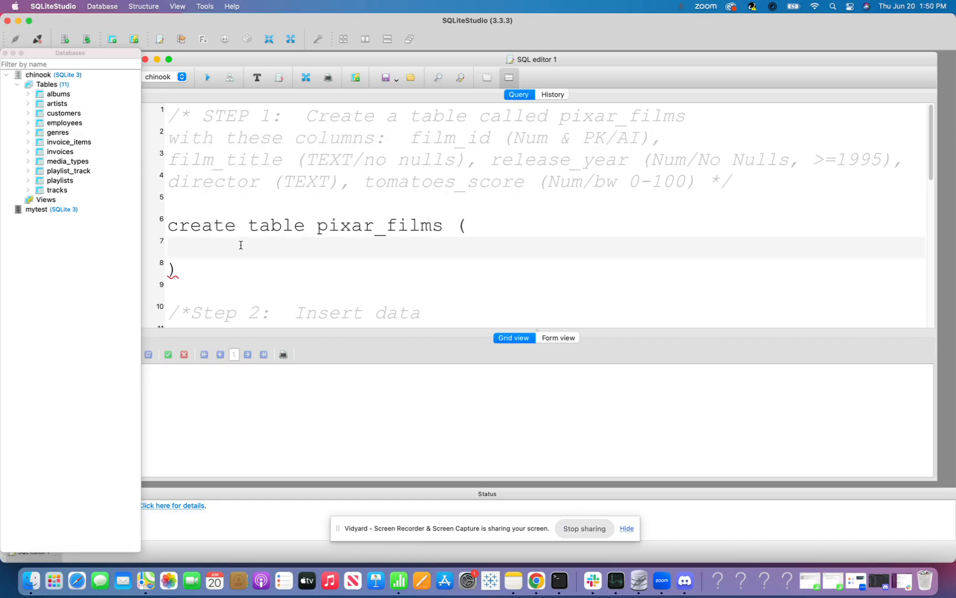
pyautogui.moveTo(689, 183)
pyautogui.write('fil')
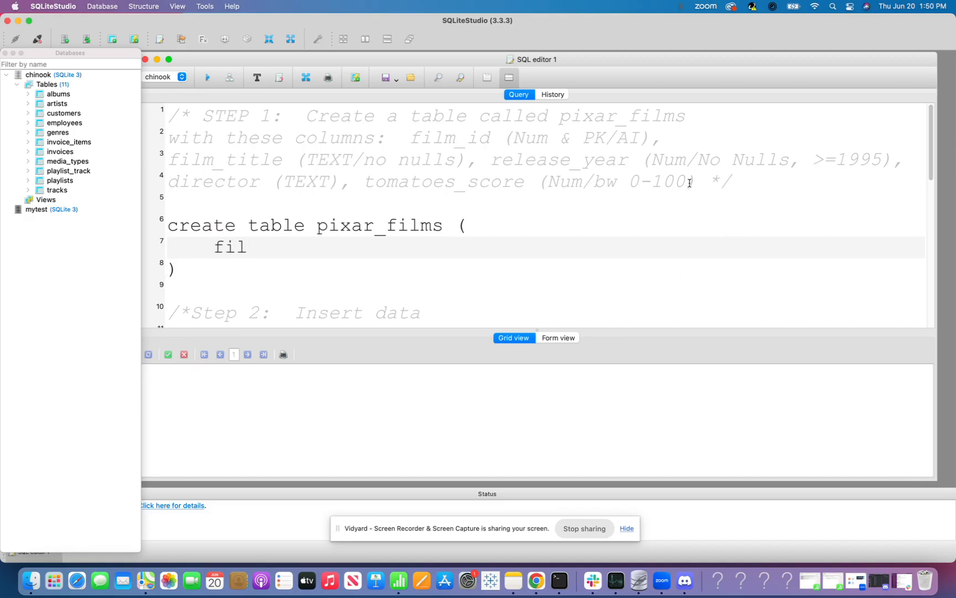
pyautogui.write('m_id INTE')
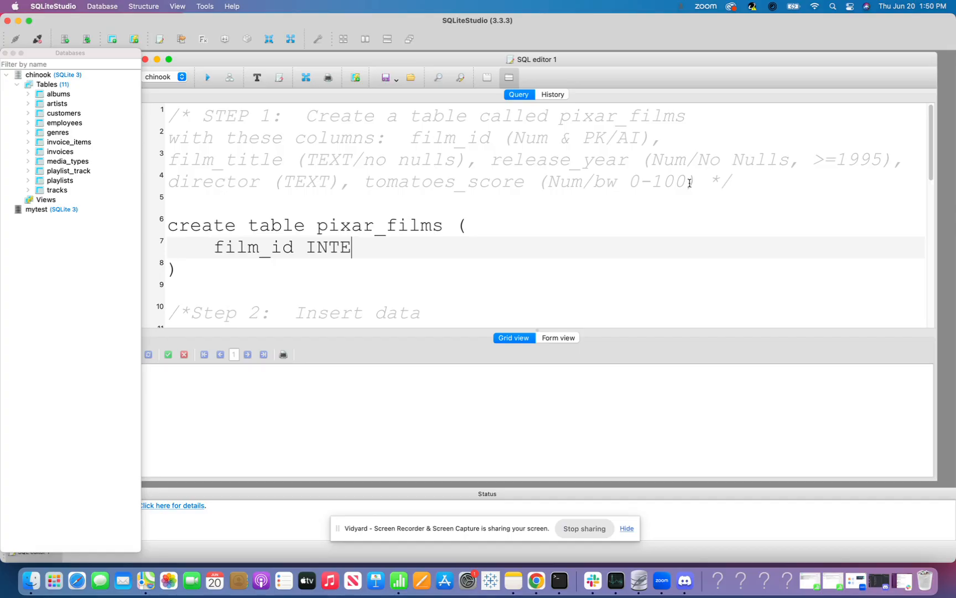
pyautogui.write('GER')
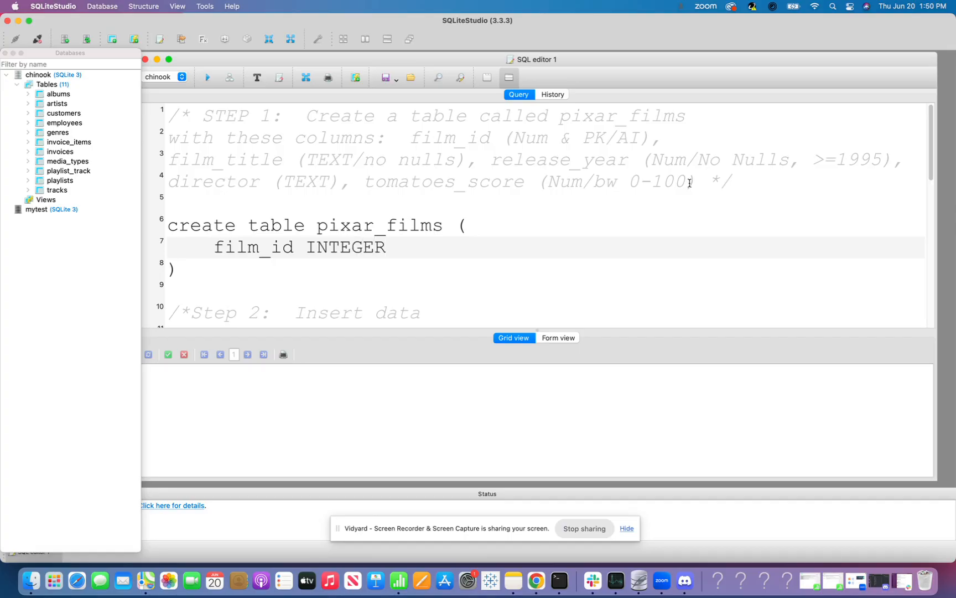
pyautogui.write('PRIMA')
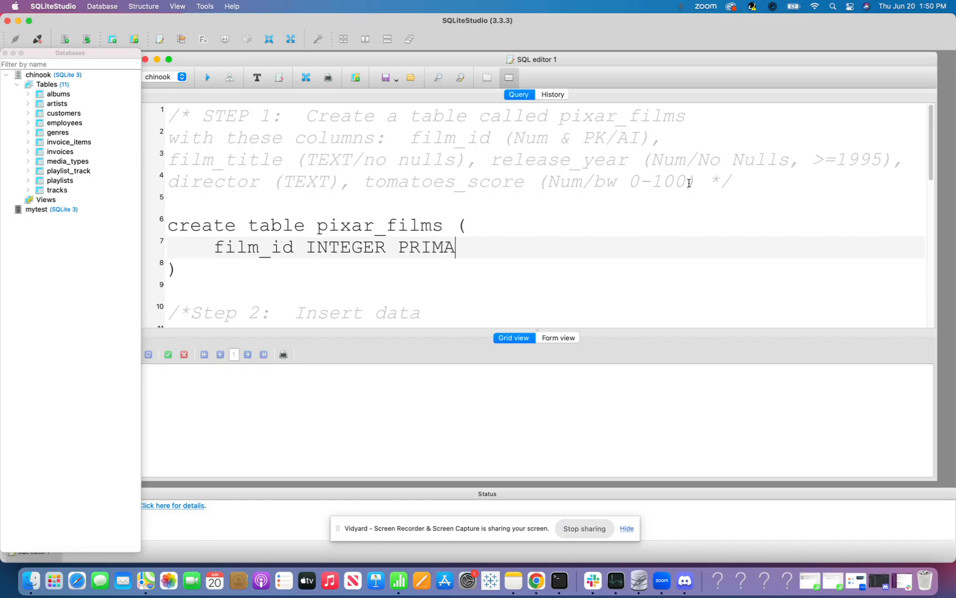
pyautogui.write('RY KEY')
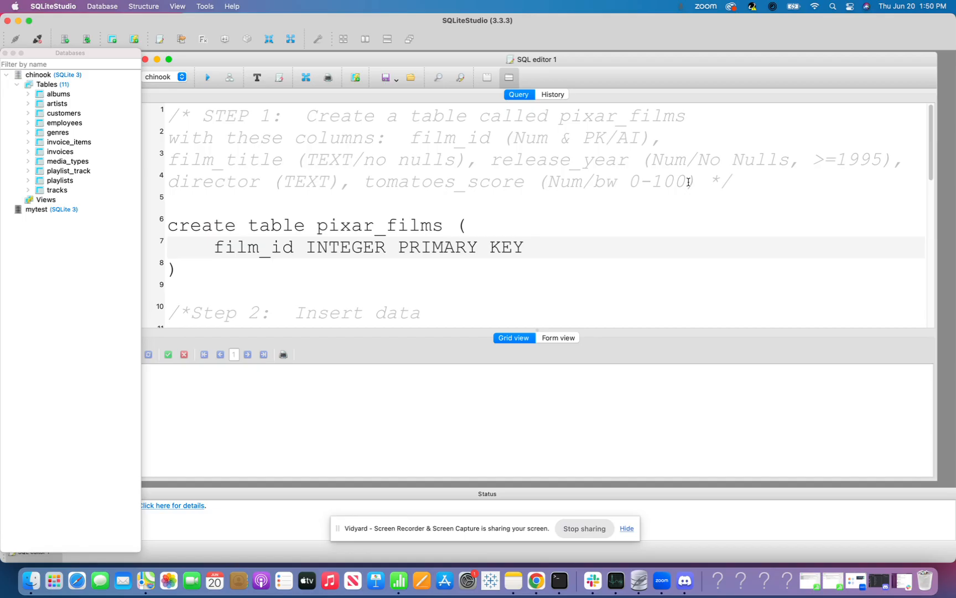
pyautogui.write('AUTO')
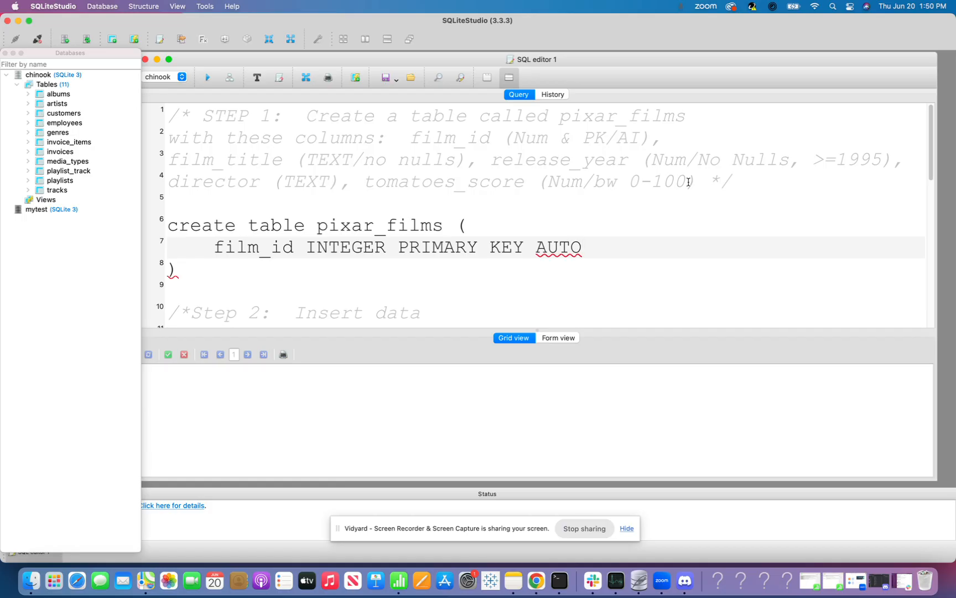
pyautogui.write('INCREM')
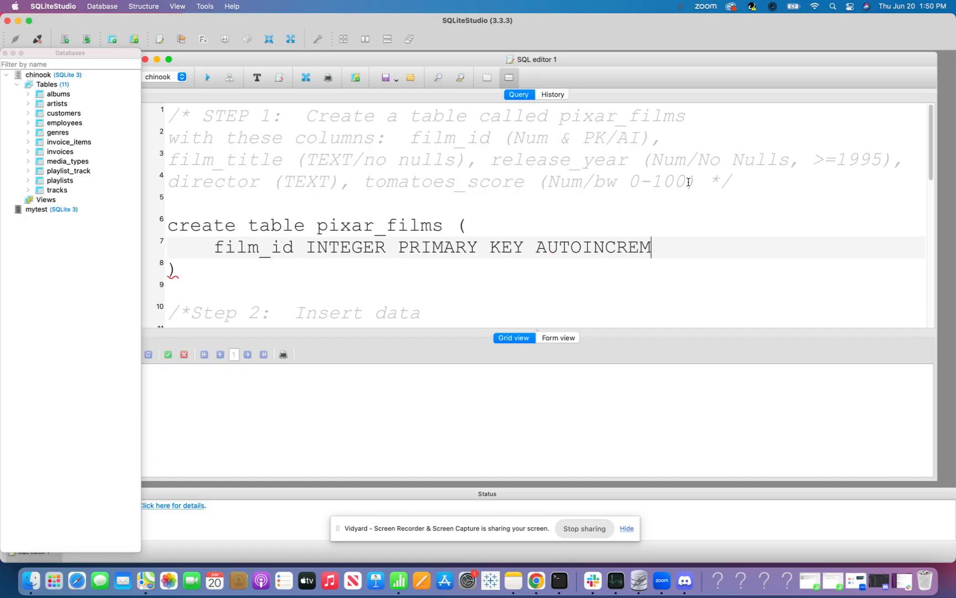
pyautogui.write('ENT,')
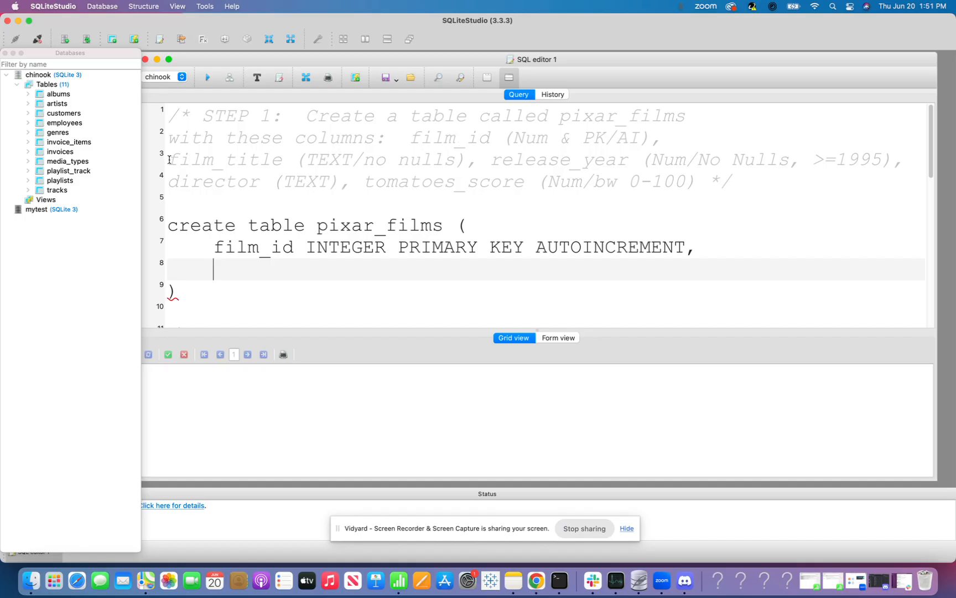
# Step: Define film_title TEXT NOT NULL as the second column
pyautogui.moveTo(170, 160); pyautogui.dragTo(465, 159)
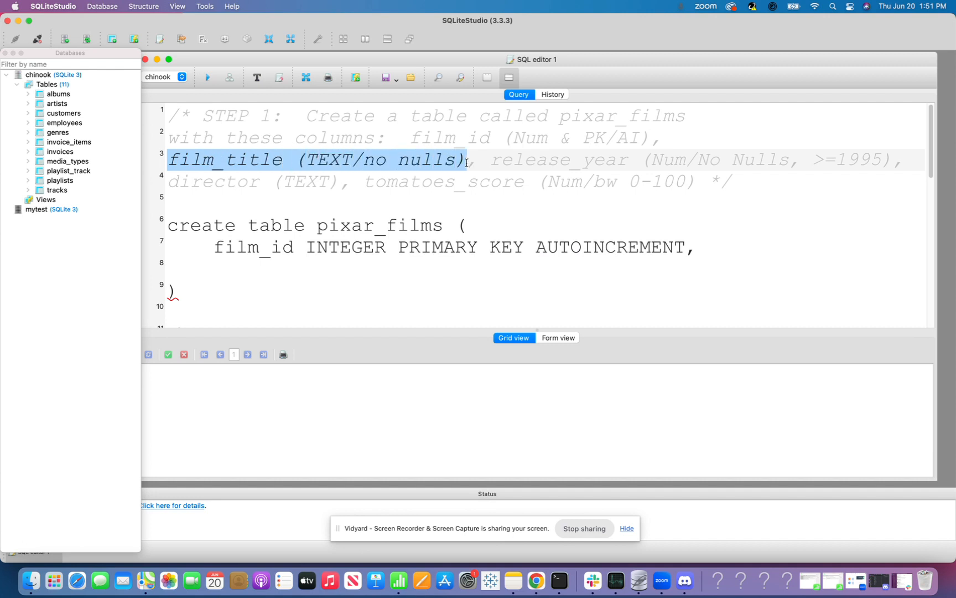
pyautogui.click(222, 270)
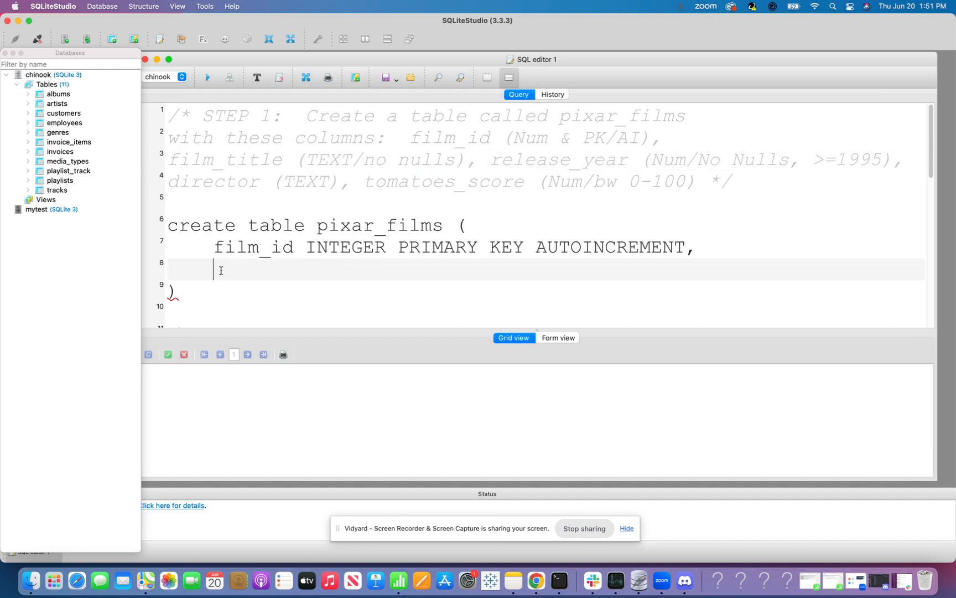
pyautogui.write('film')
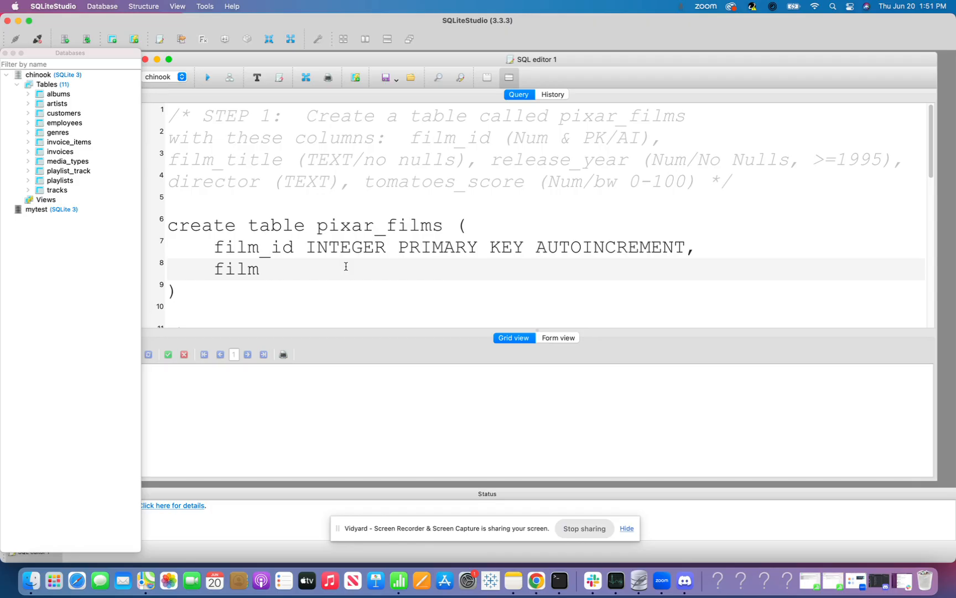
pyautogui.write('_title')
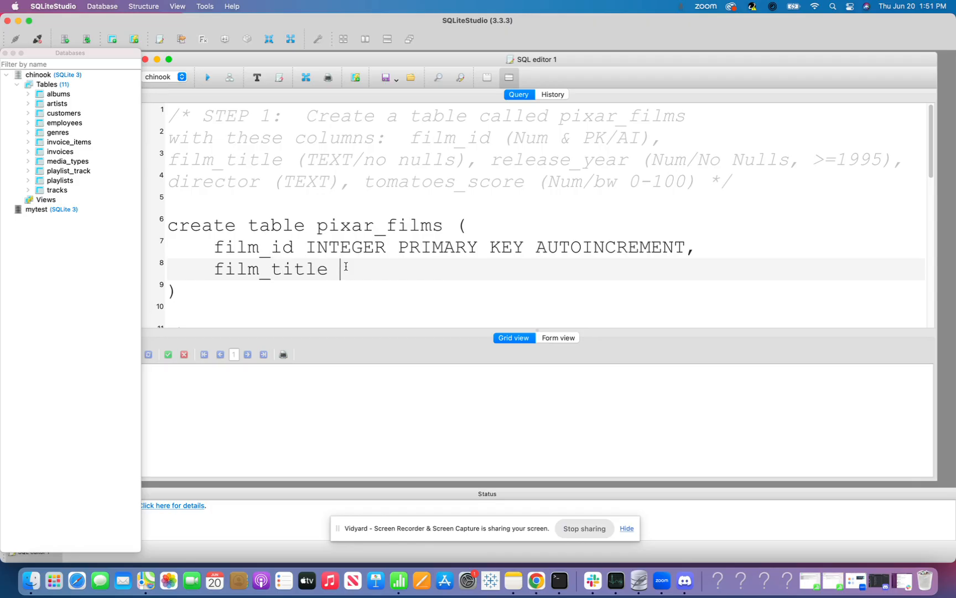
pyautogui.write('TEXT')
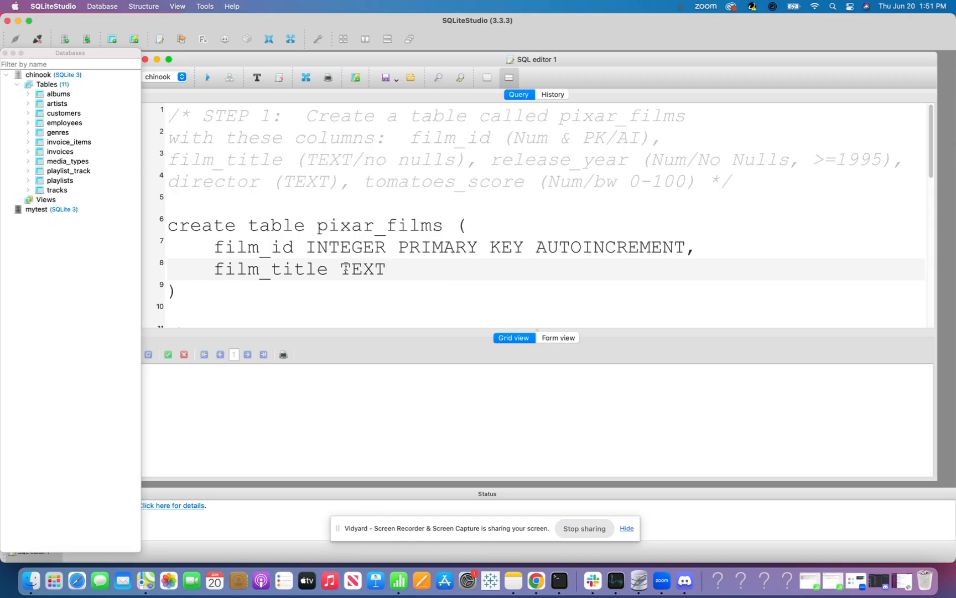
pyautogui.write('NOT NULL')
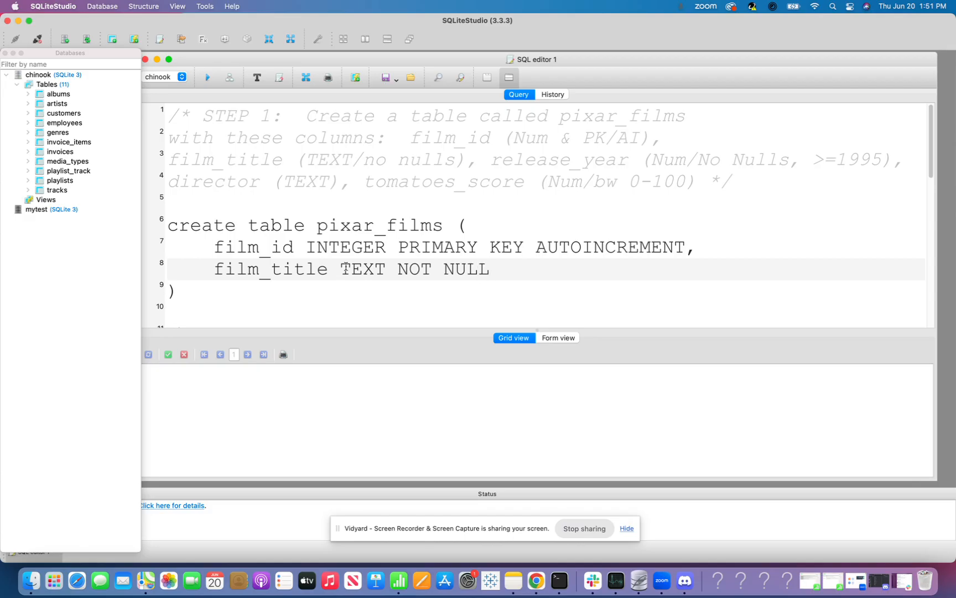
pyautogui.moveTo(560, 439)
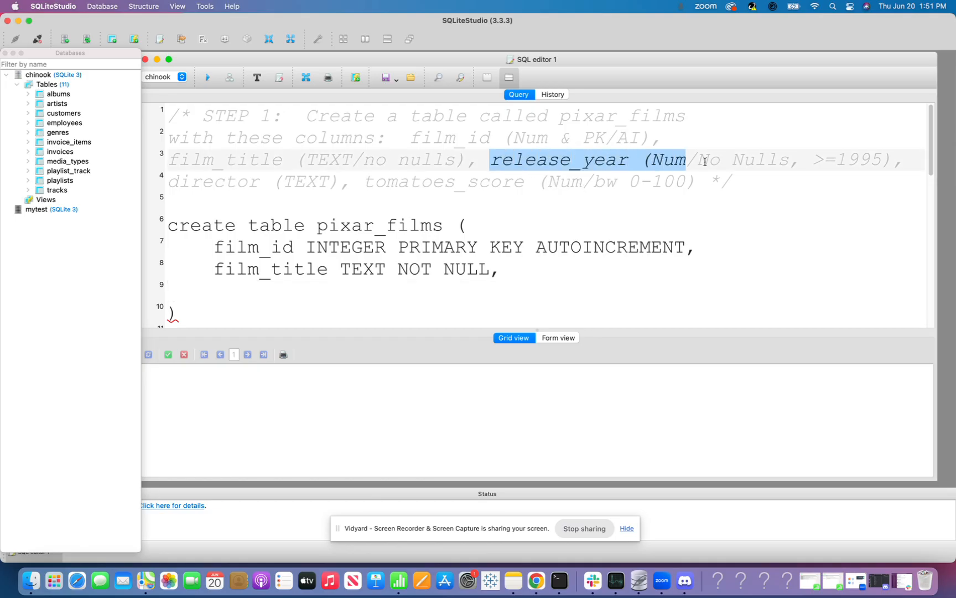
# Step: Define release_year INTEGER NOT NULL CHECK(release_year >= 1995) as the third column
pyautogui.moveTo(685, 159); pyautogui.dragTo(792, 159)
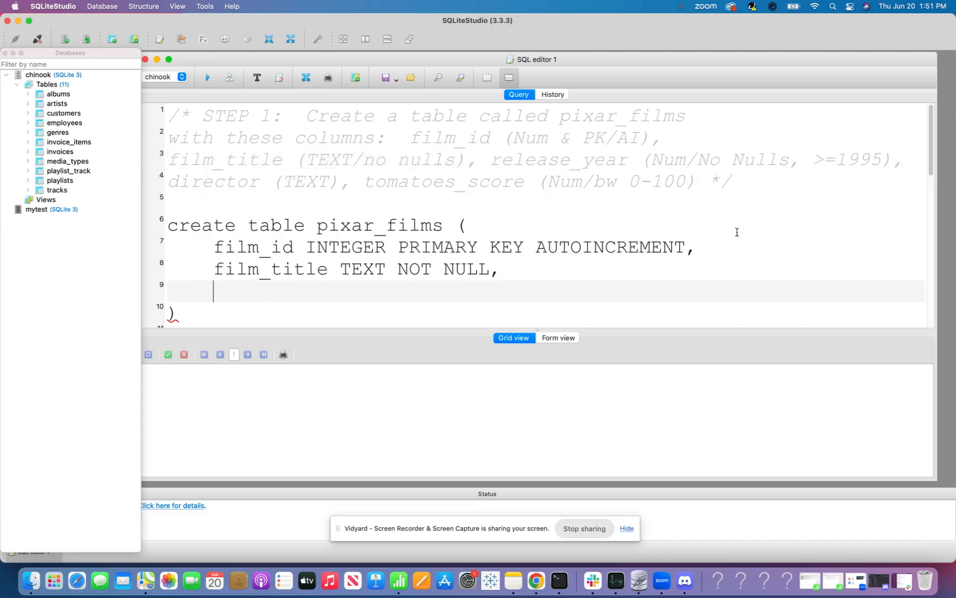
pyautogui.write('release')
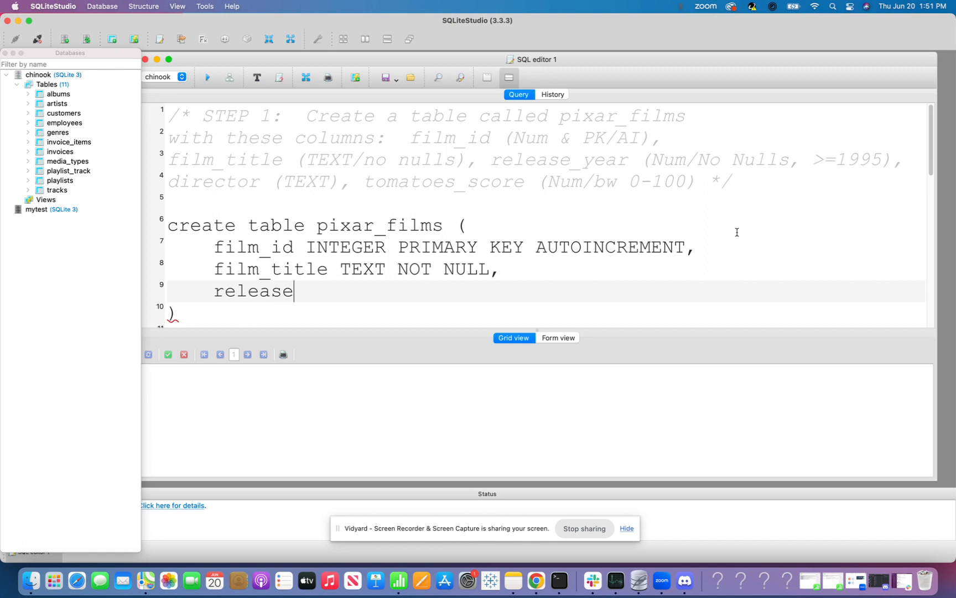
pyautogui.write('_year')
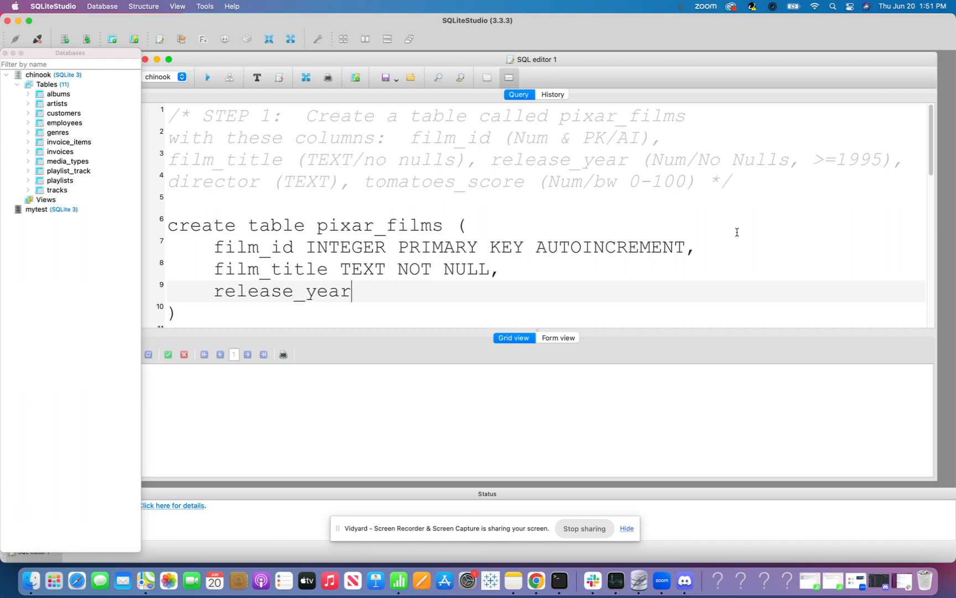
pyautogui.write('INTEGE')
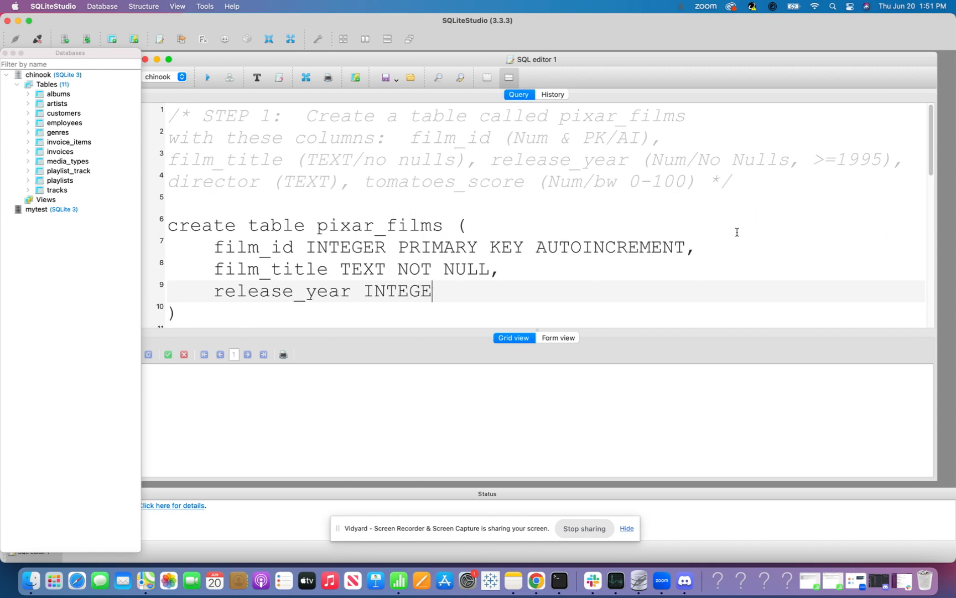
pyautogui.write('R NOT')
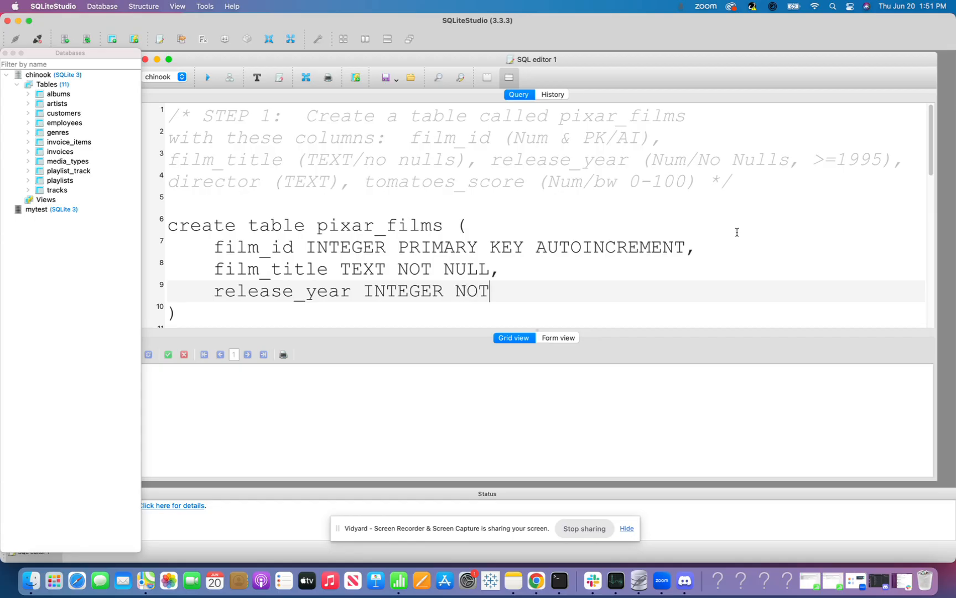
pyautogui.write('NULL')
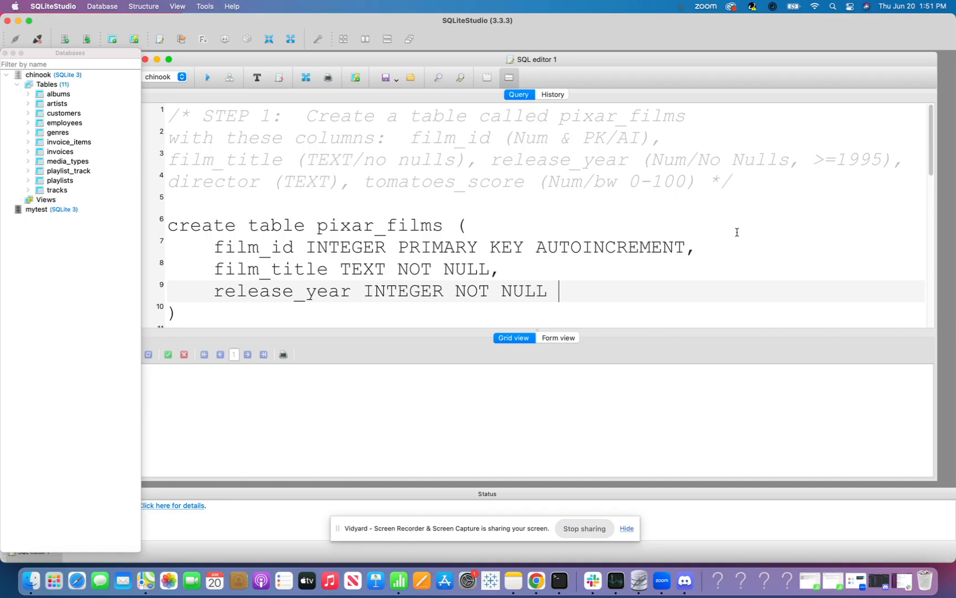
pyautogui.write('CHECK')
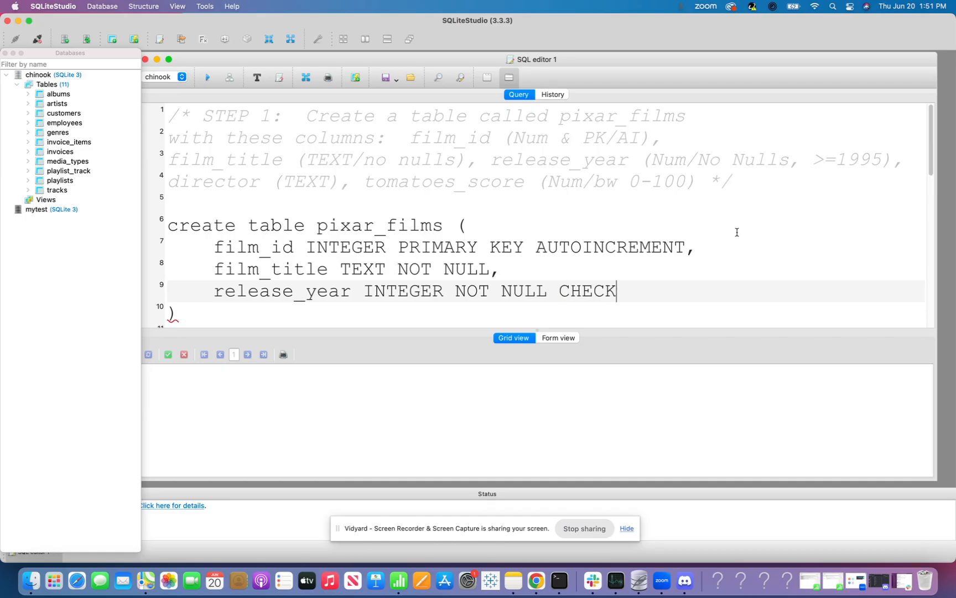
pyautogui.write('(')
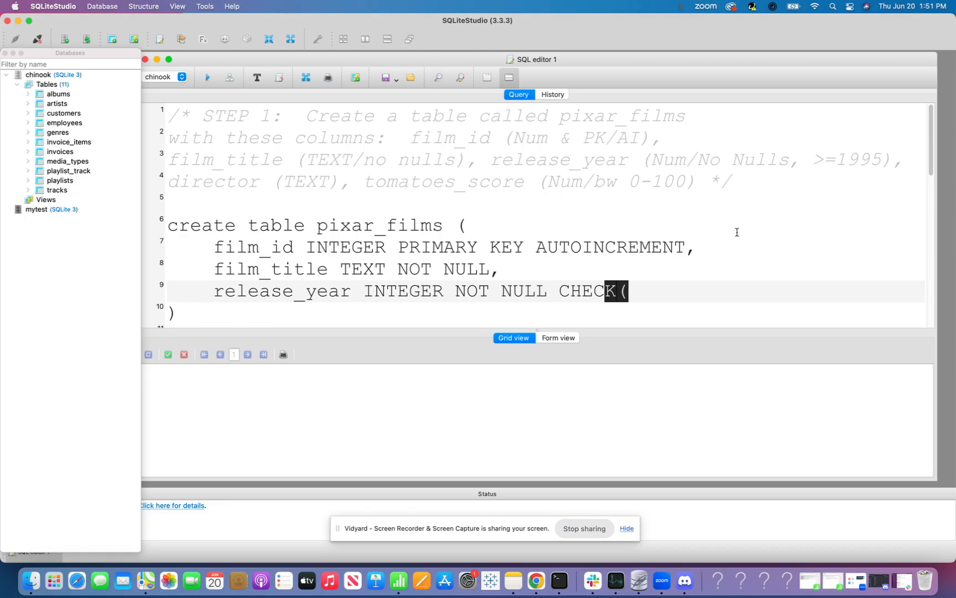
pyautogui.write('release_')
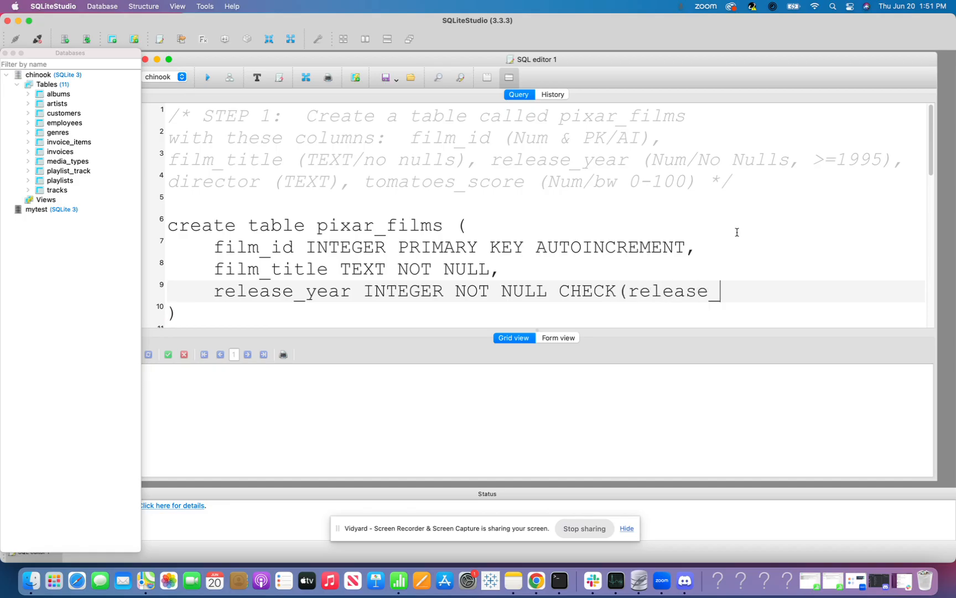
pyautogui.write('_year')
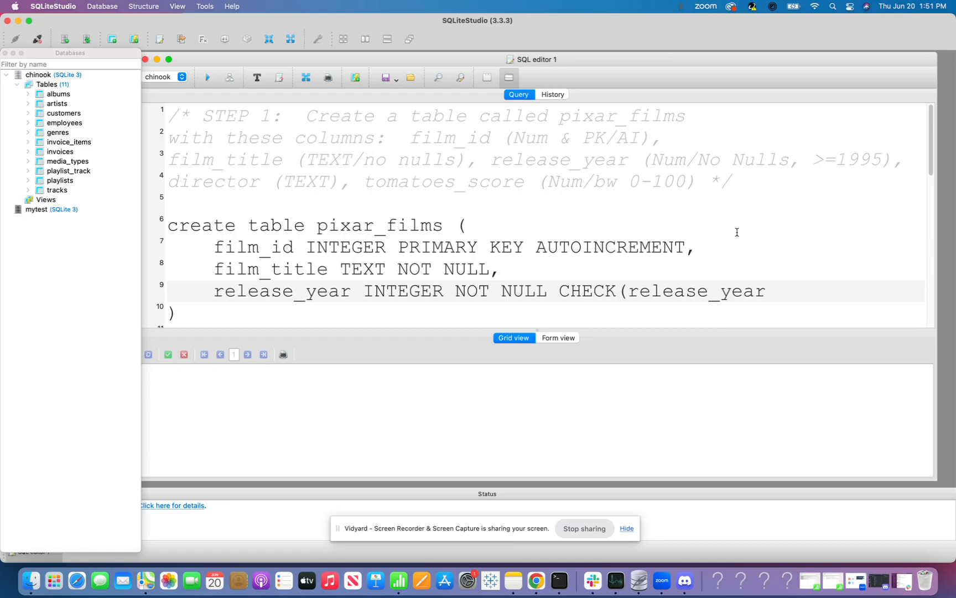
pyautogui.write('>=')
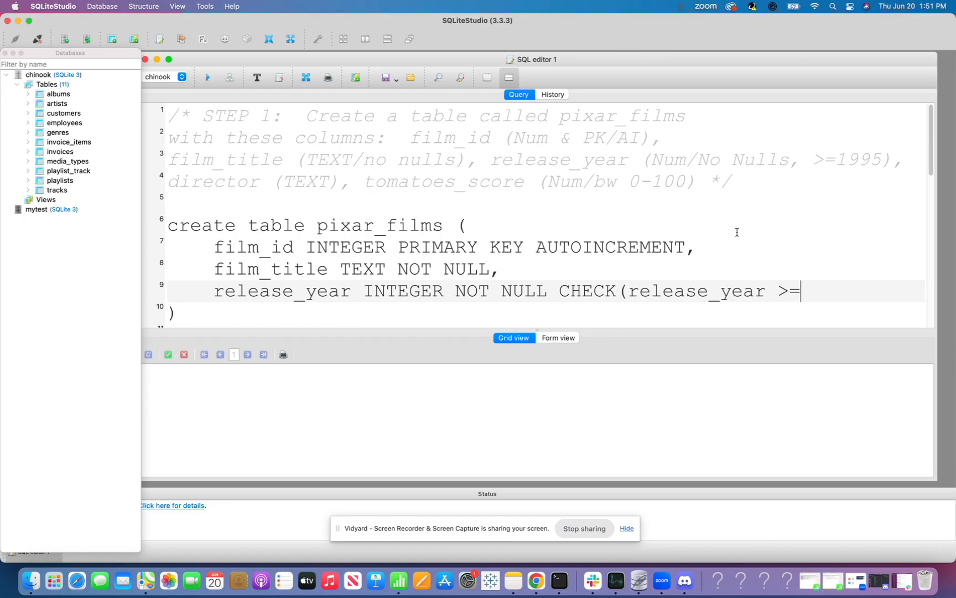
pyautogui.write('1995')
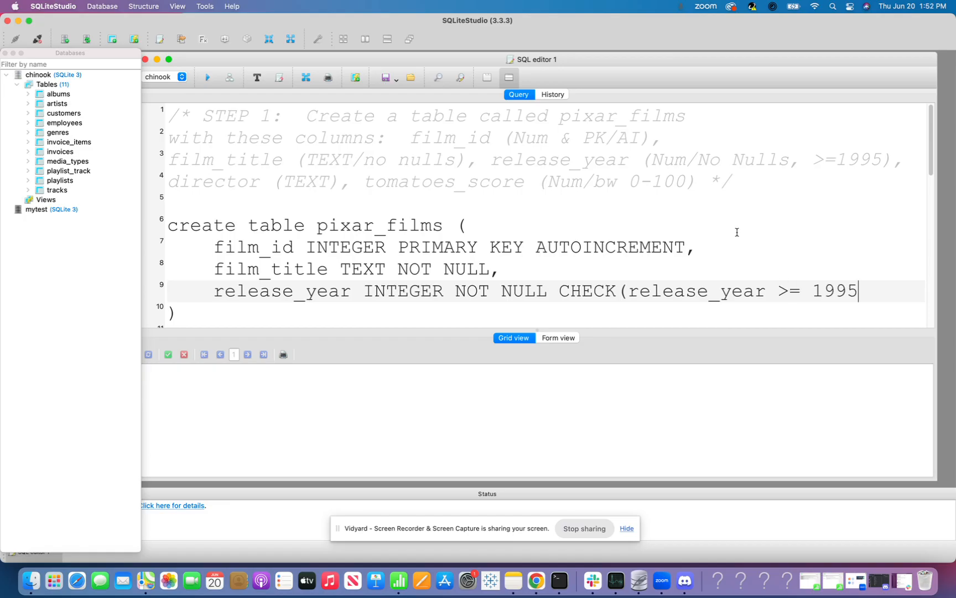
pyautogui.write(')')
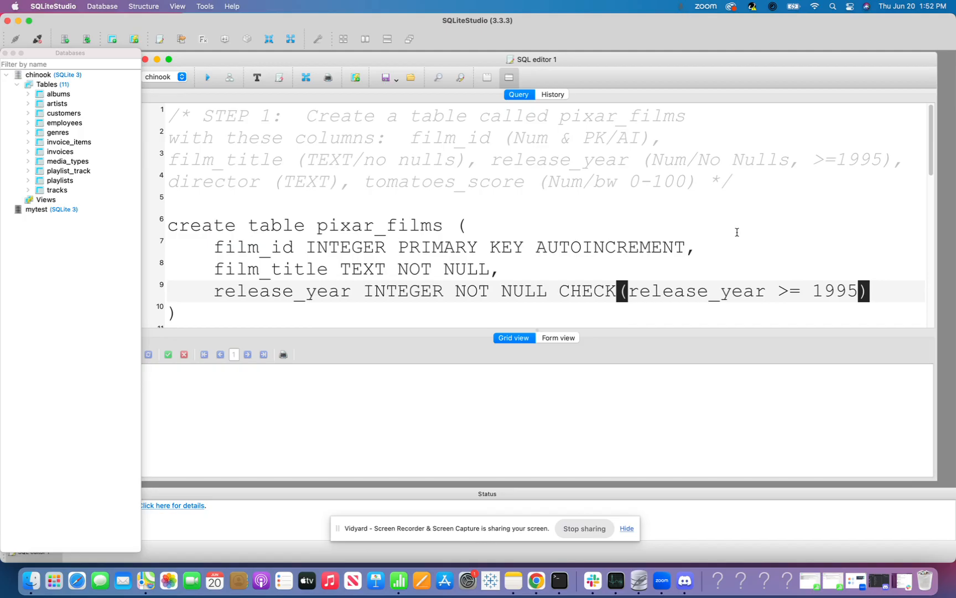
pyautogui.write(',')
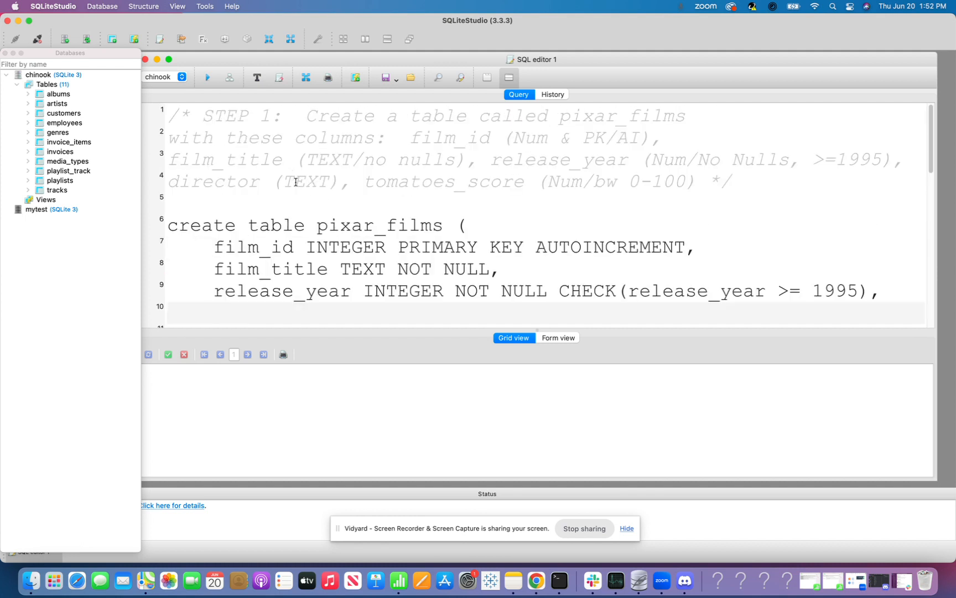
# Step: Define director TEXT and tomatoes_score INTEGER CHECK(tomatoes_score BETWEEN 0 AND 100)
pyautogui.write('director T')
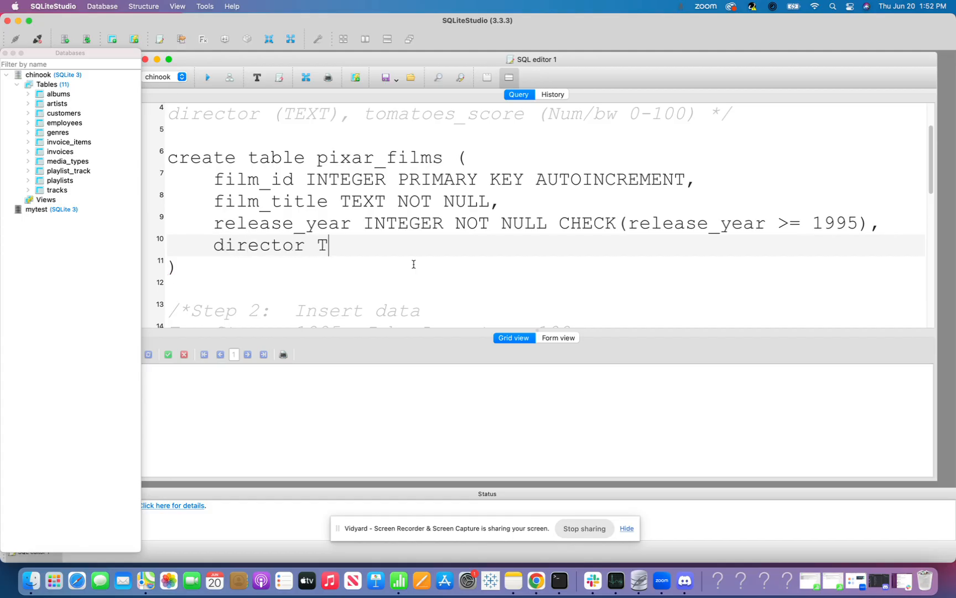
pyautogui.write('EXT,')
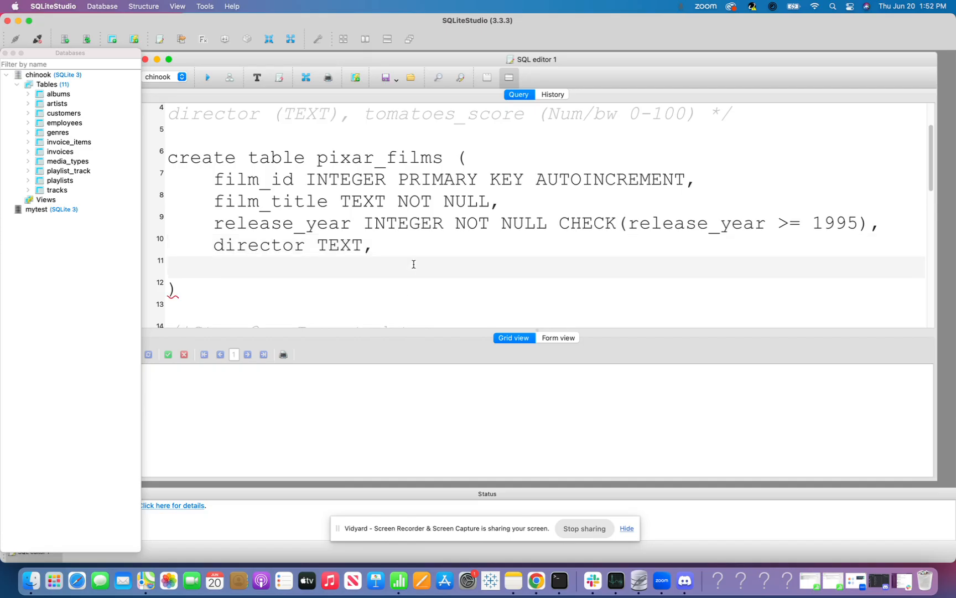
pyautogui.write('tomatoe')
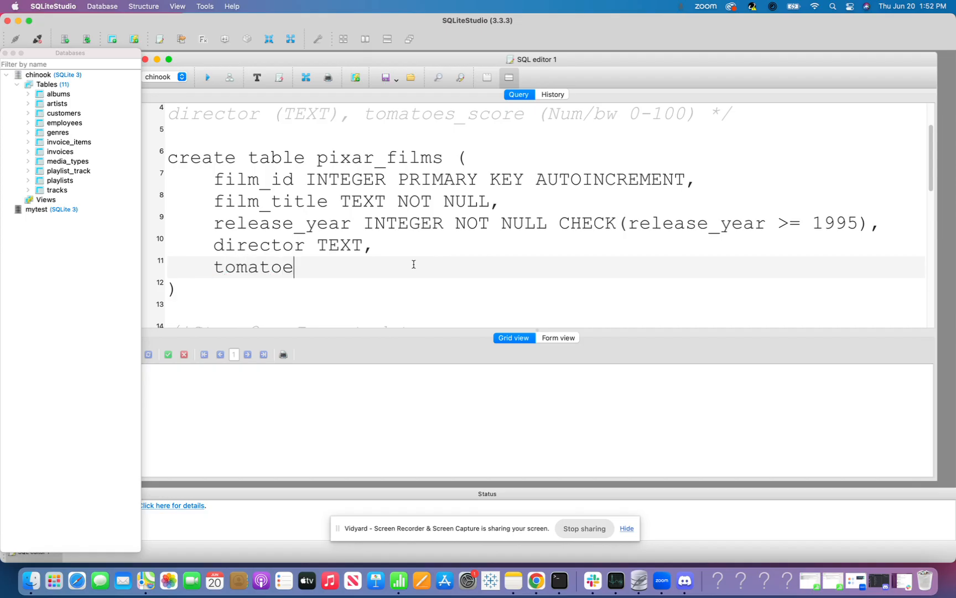
pyautogui.write('s_score')
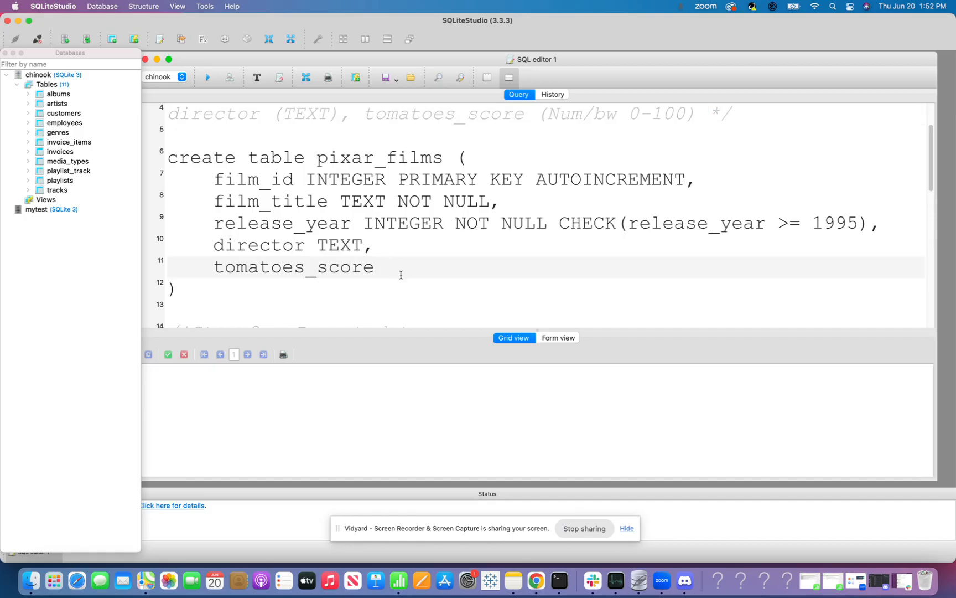
pyautogui.write('INTE')
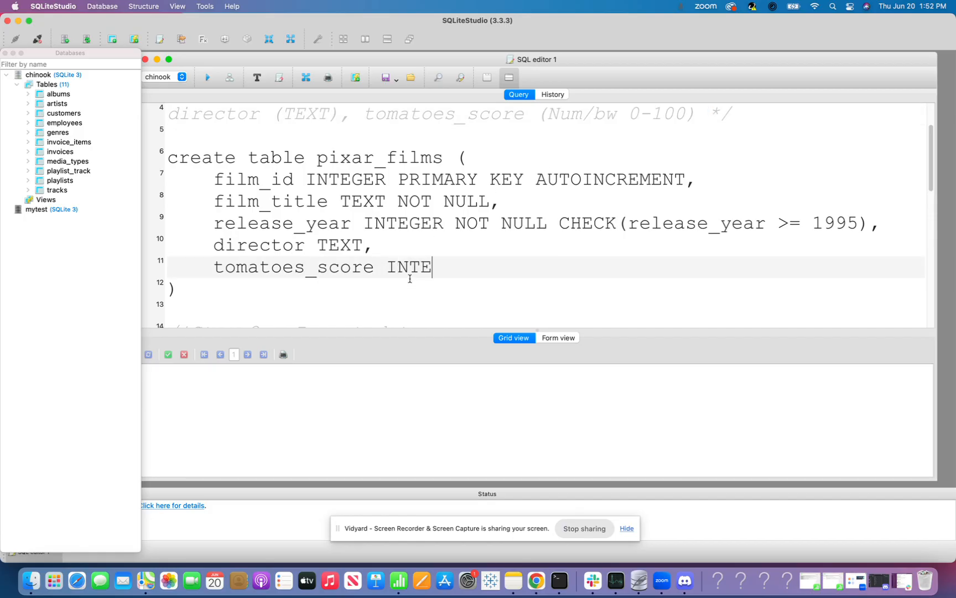
pyautogui.write('GER')
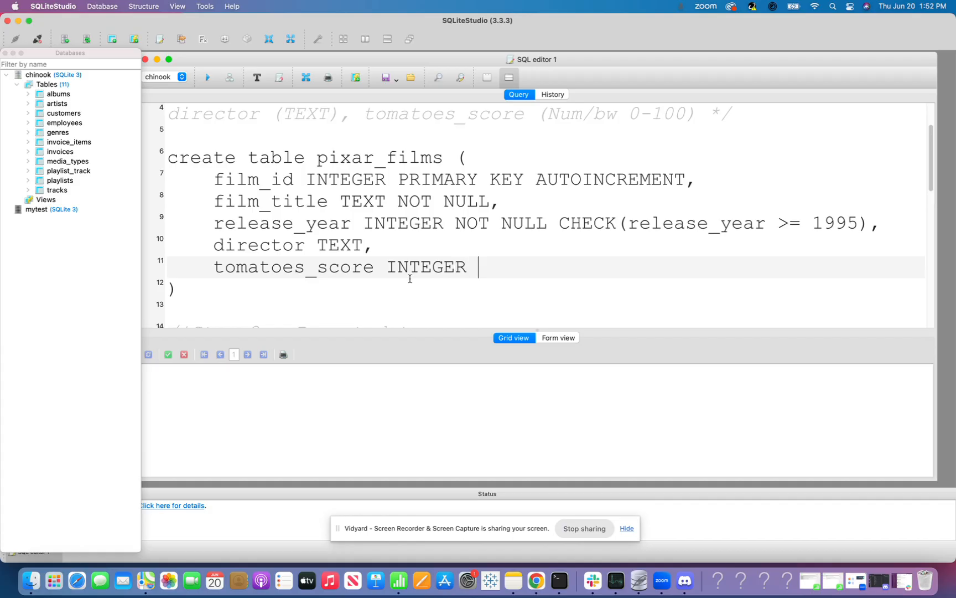
pyautogui.write('CHECK')
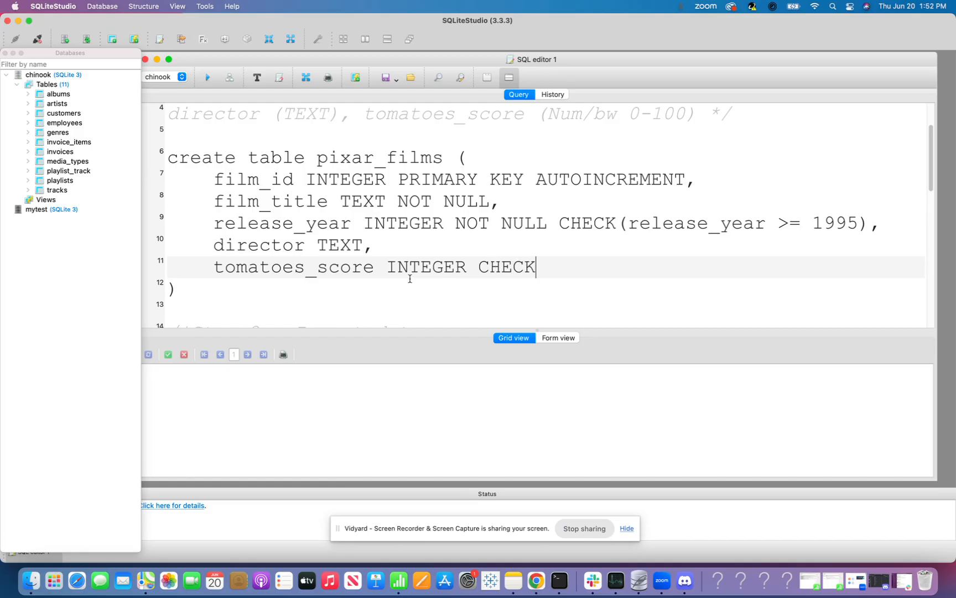
pyautogui.write('(tomatoe')
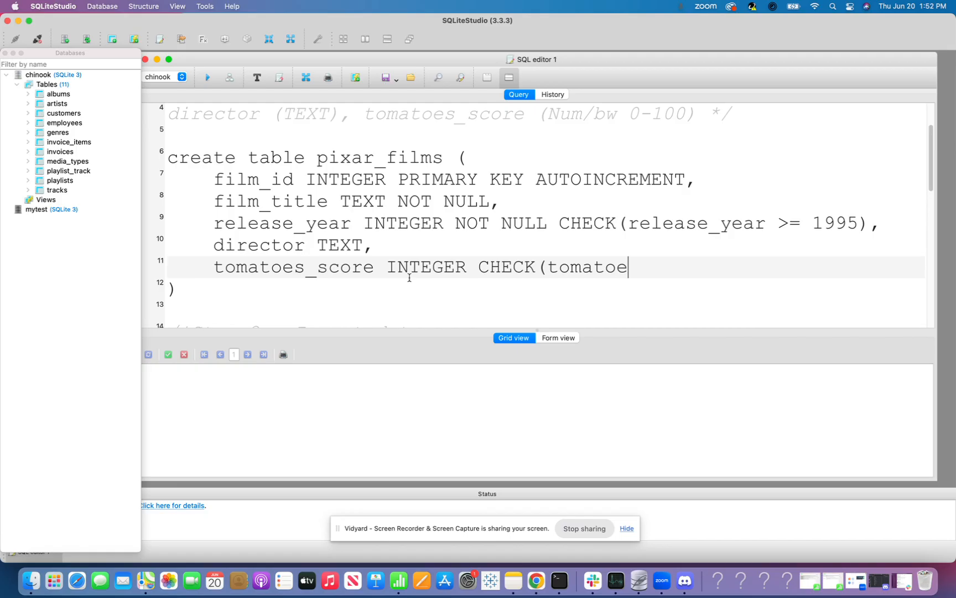
pyautogui.write('s_scor')
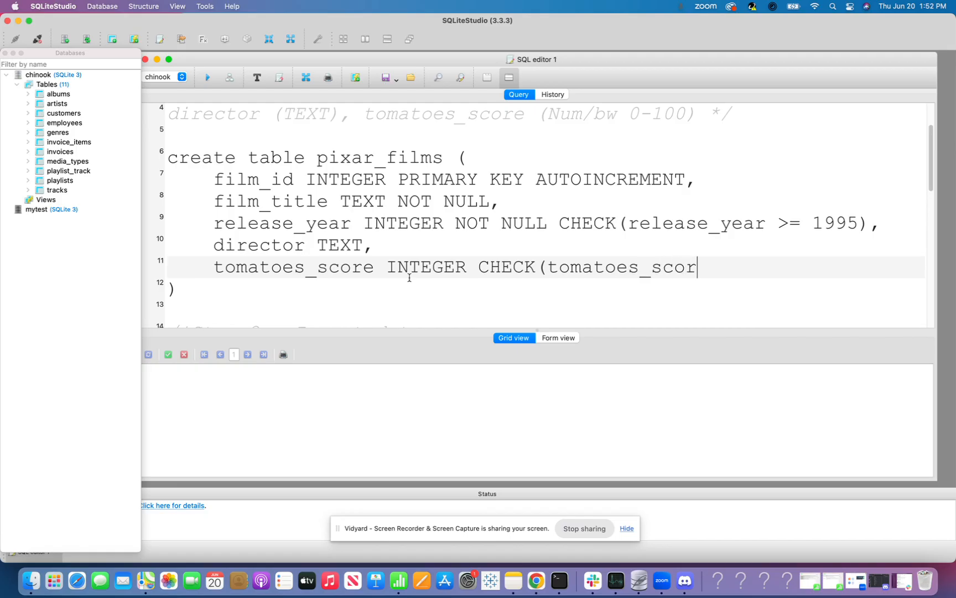
pyautogui.write('e')
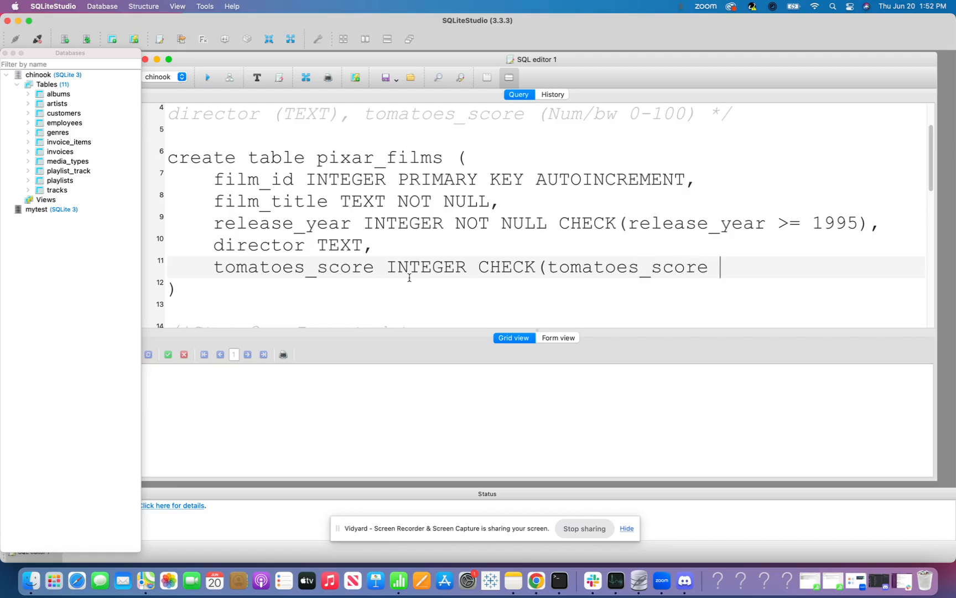
pyautogui.write('BEWT')
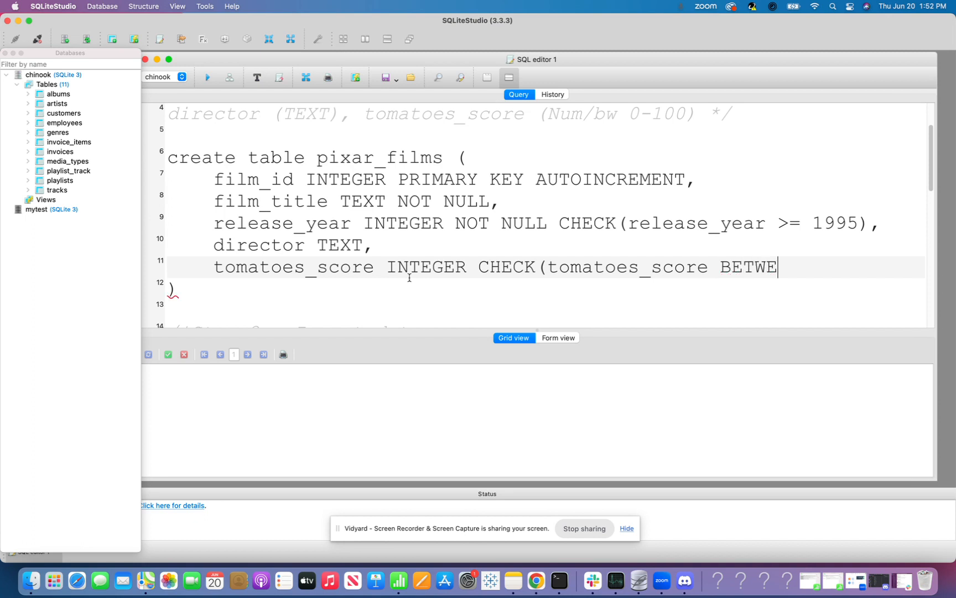
pyautogui.write('EN 0 AND 100')
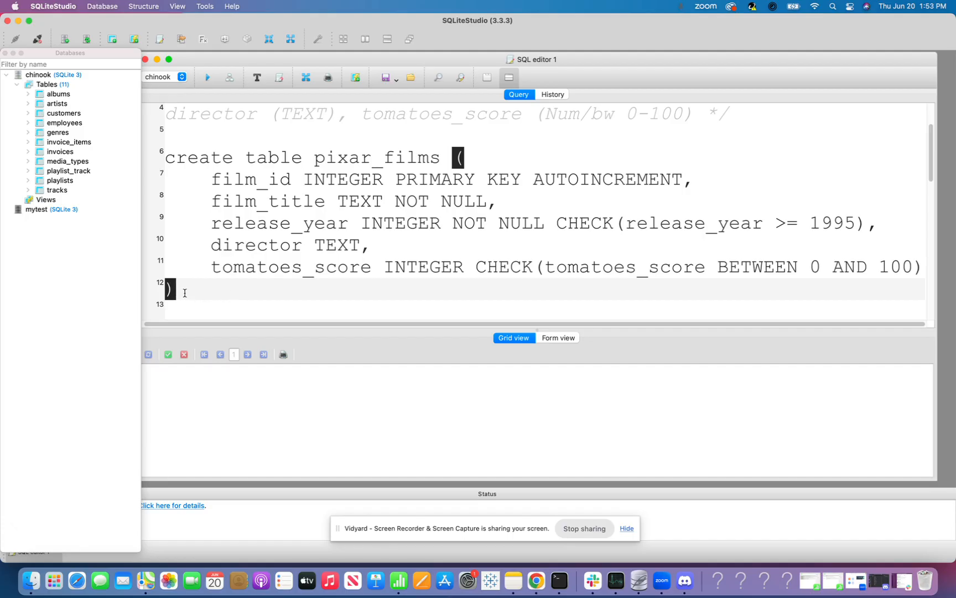
# Step: Review the film_id, film_title, release_year and next column names before executing the CREATE TABLE
pyautogui.scroll(-3)
pyautogui.write(';')
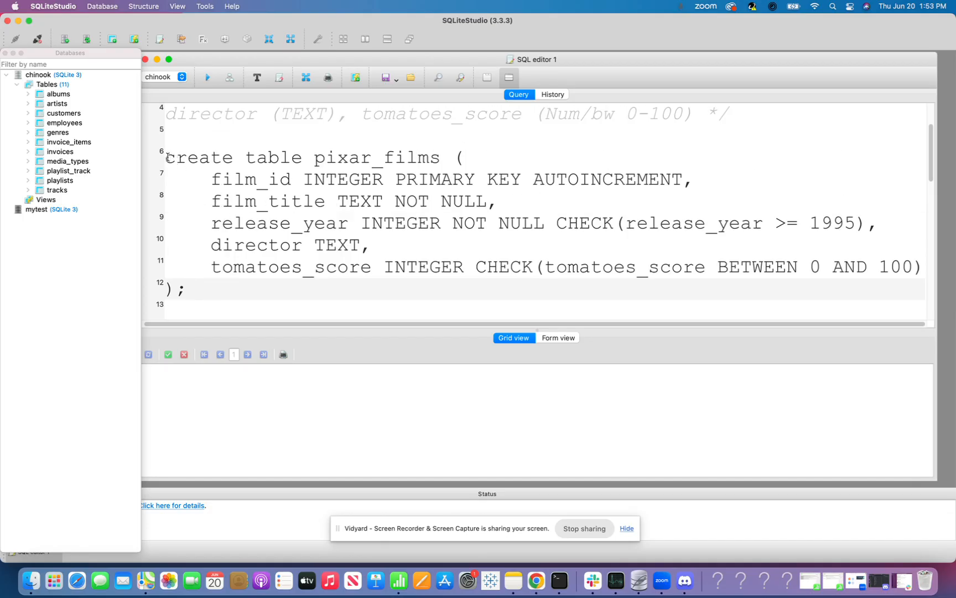
pyautogui.doubleClick(255, 179)
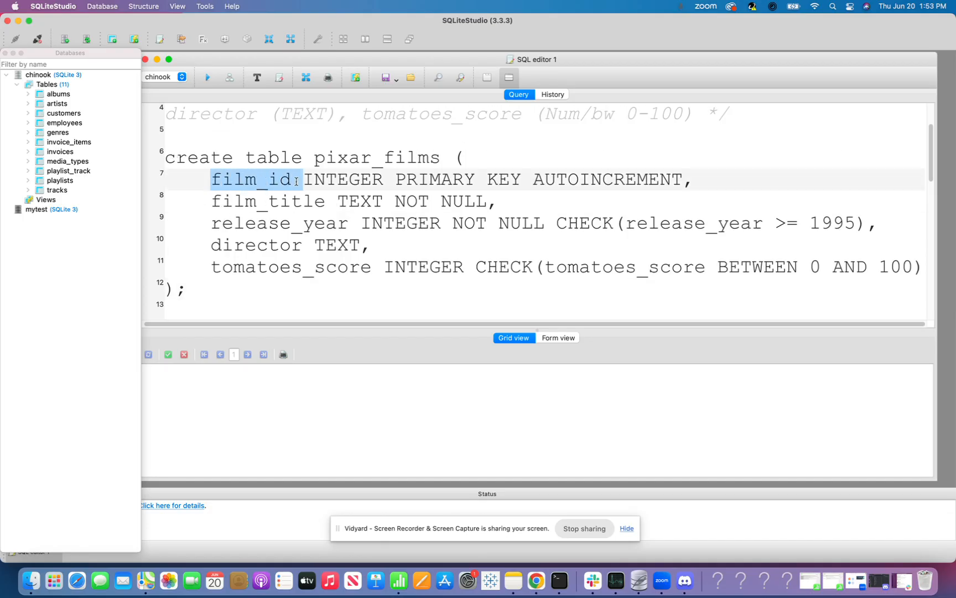
pyautogui.doubleClick(267, 201)
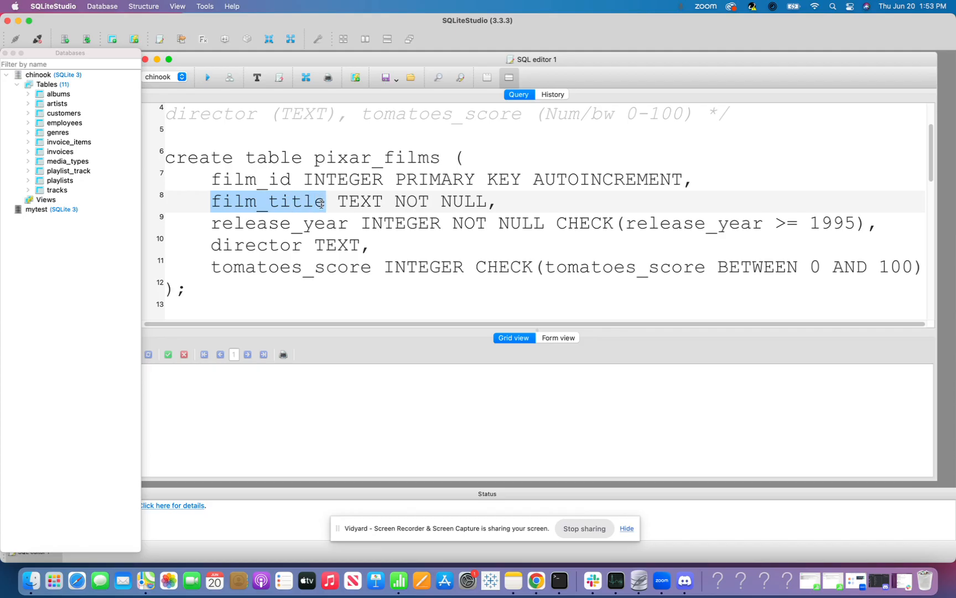
pyautogui.doubleClick(278, 222)
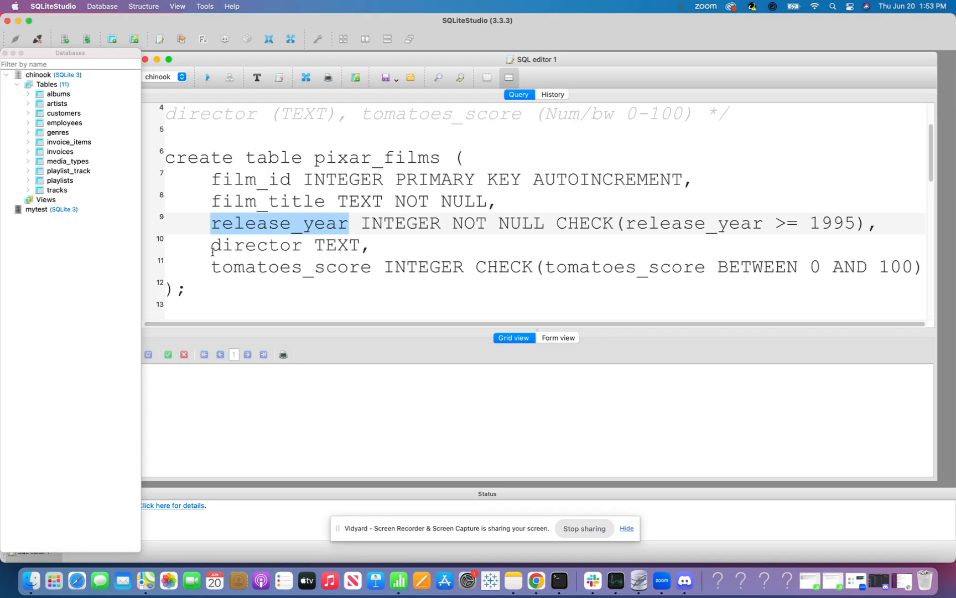
pyautogui.doubleClick(290, 267)
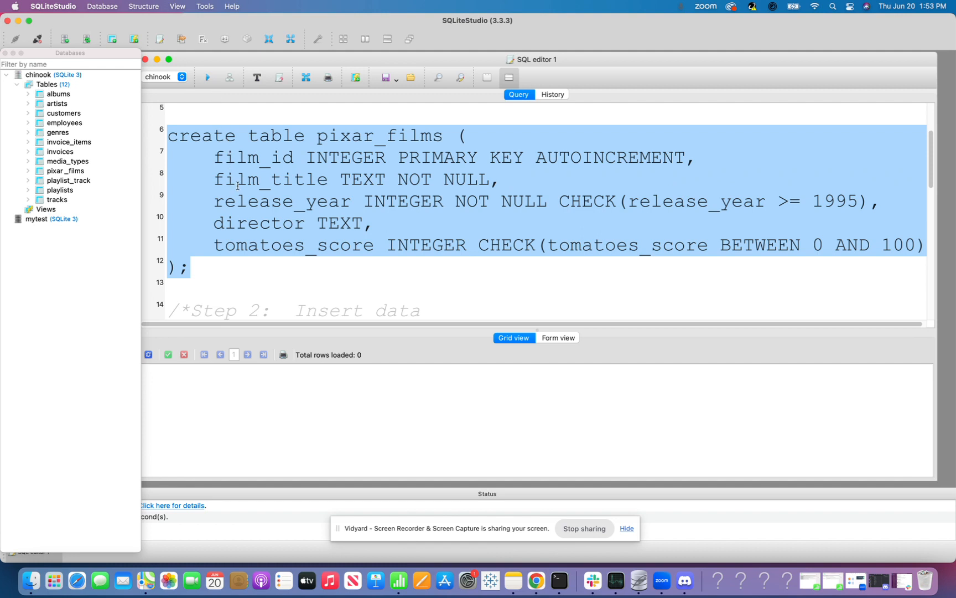
# Step: Write and run 'select * from pixar_films', returning five column headers with zero rows
pyautogui.click(244, 283)
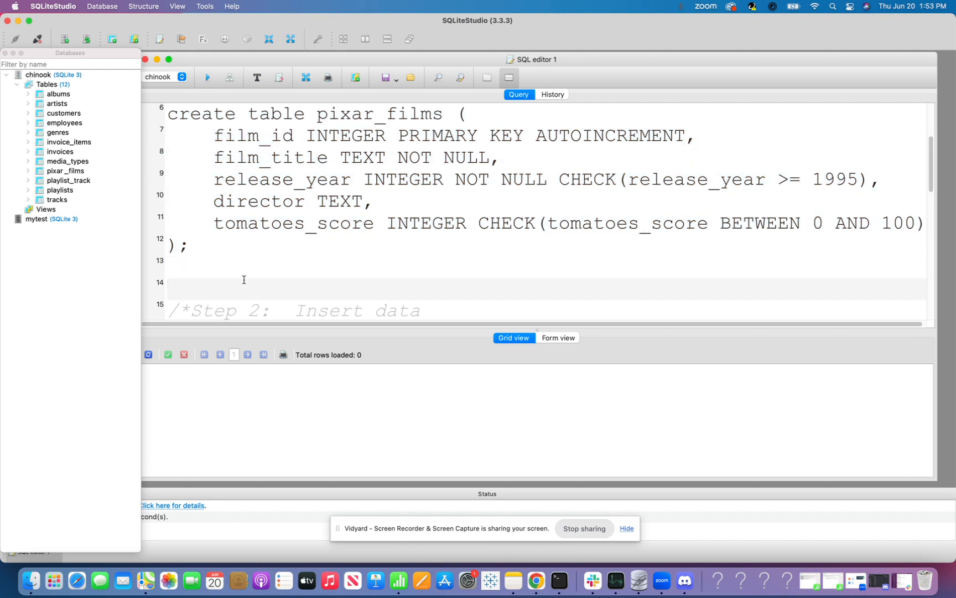
pyautogui.write('select')
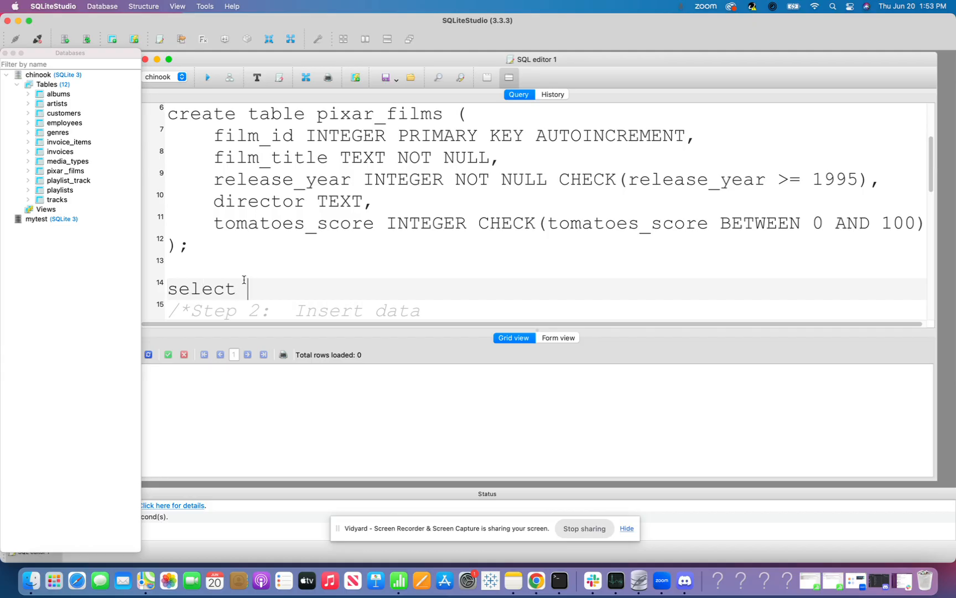
pyautogui.write('* p')
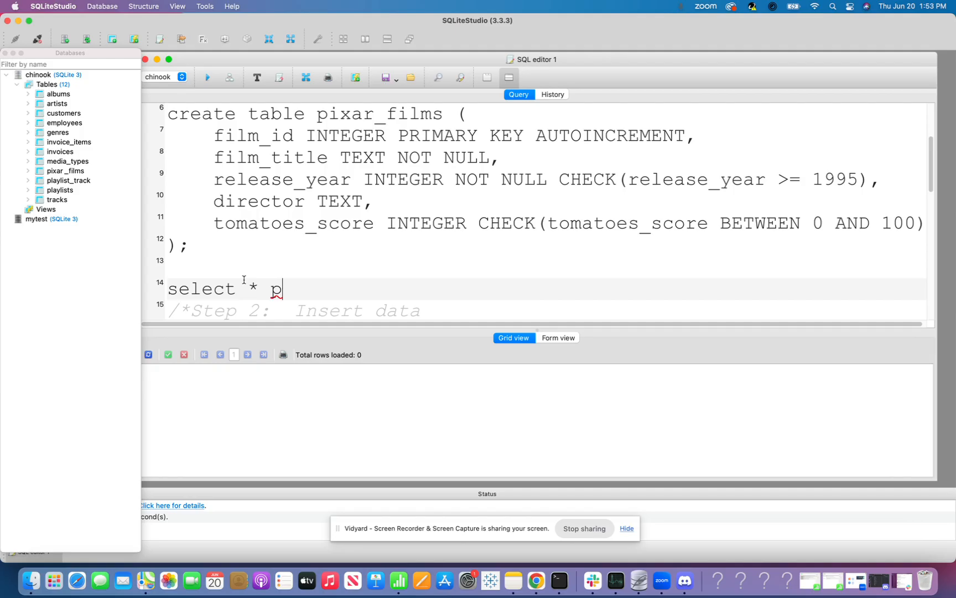
pyautogui.write('ixa')
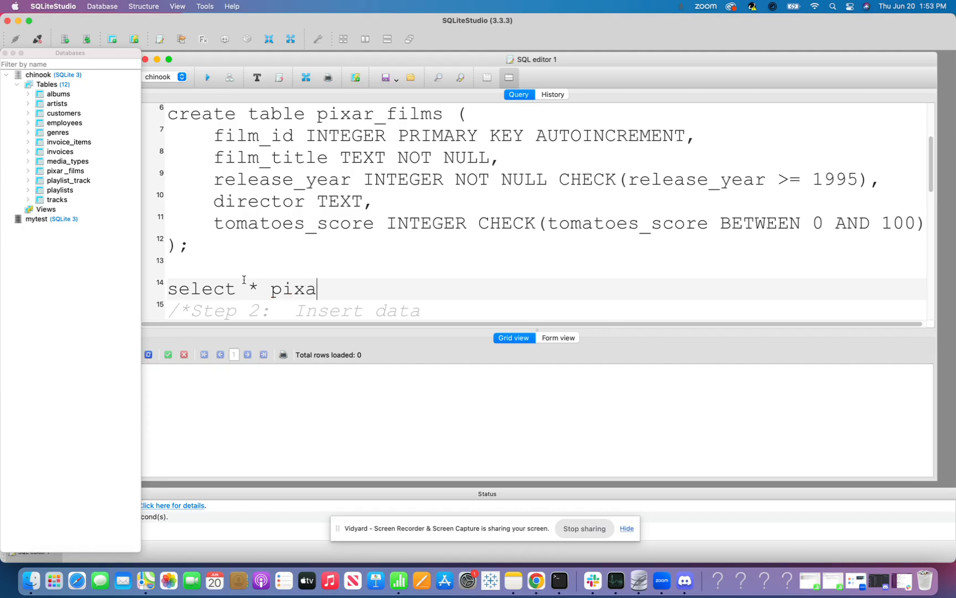
pyautogui.write('_f')
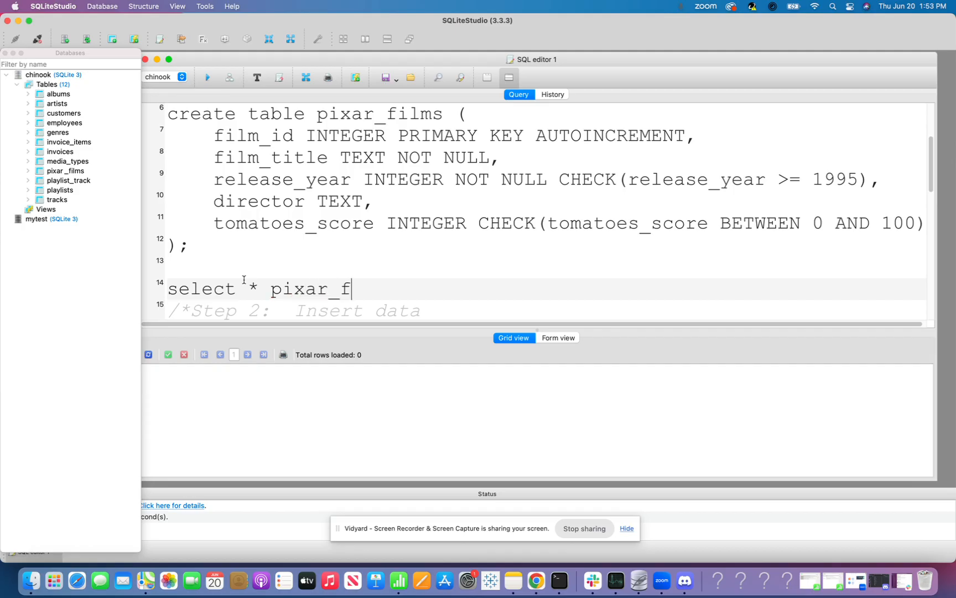
pyautogui.write('ilm')
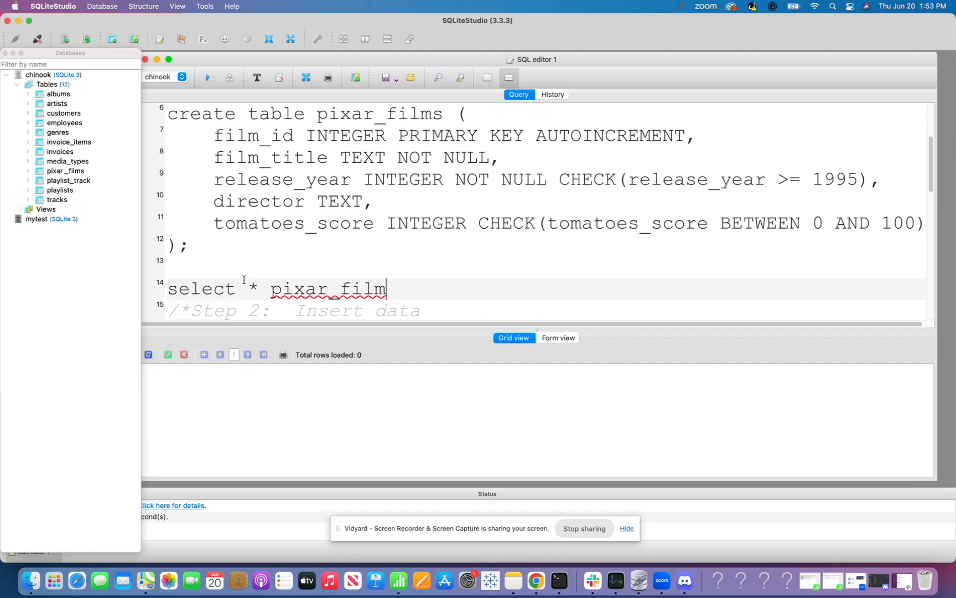
pyautogui.write('s')
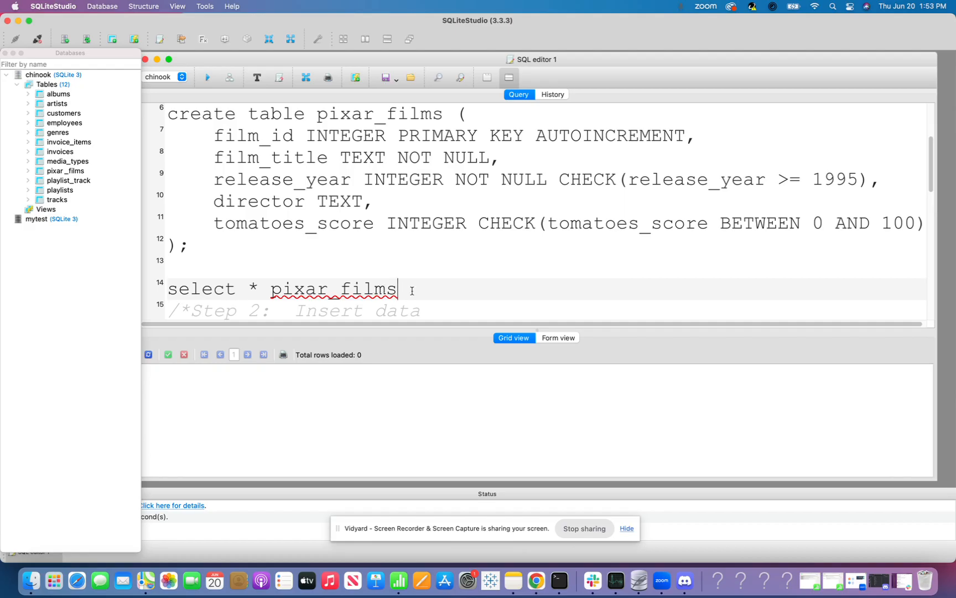
pyautogui.write('from')
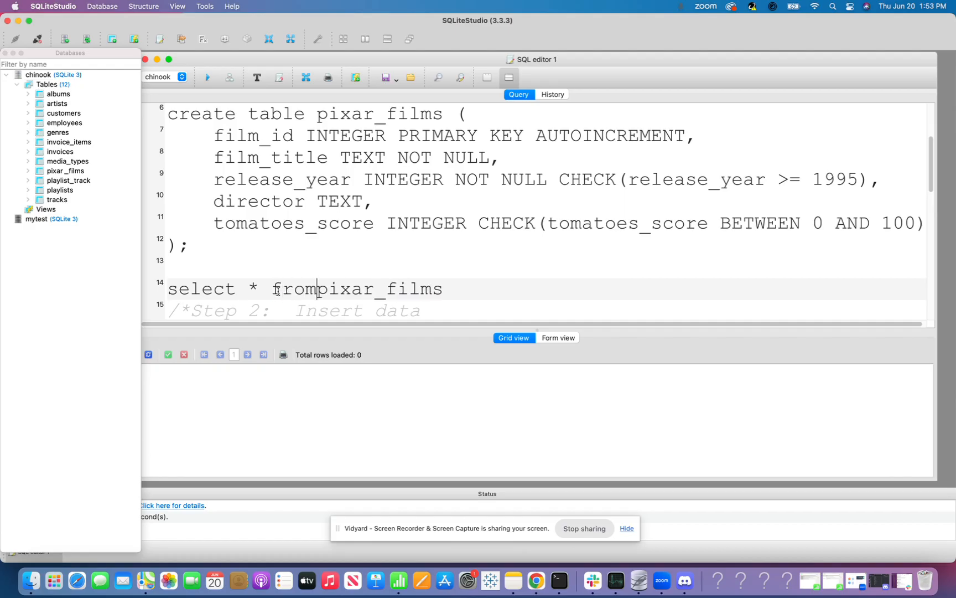
pyautogui.doubleClick(395, 289)
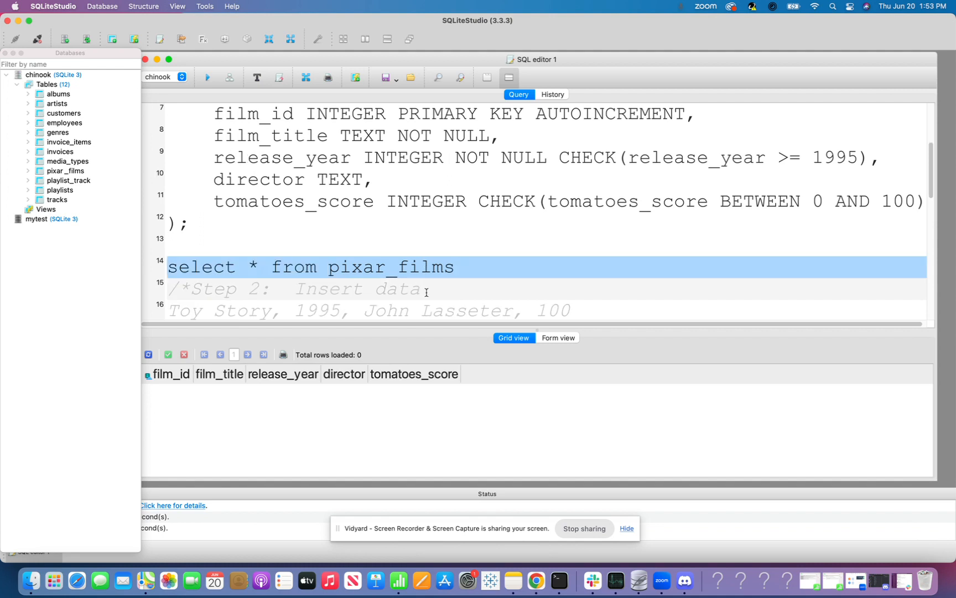
pyautogui.click(455, 267)
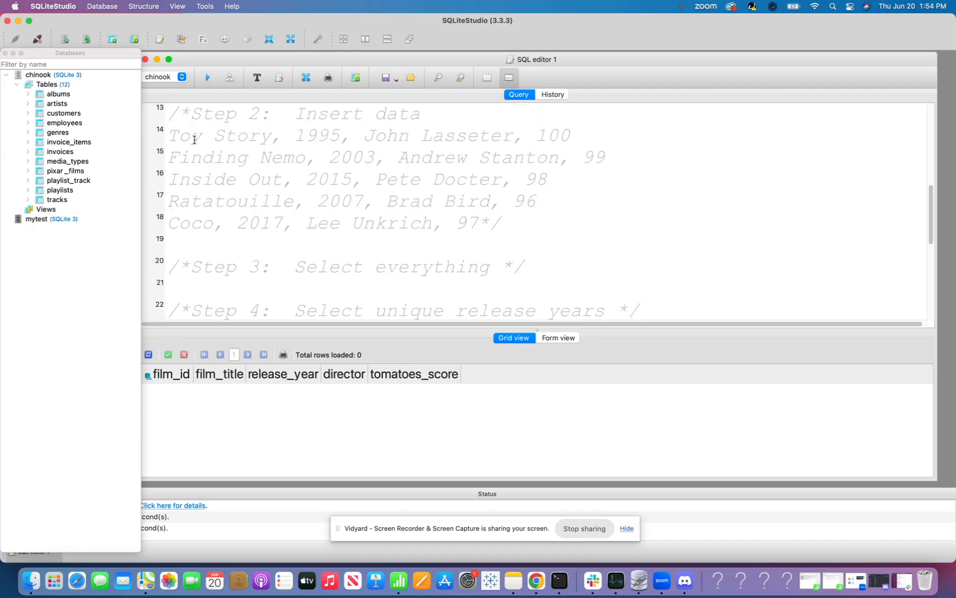
# Step: Start an insert into pixar_films statement on a new line below the sample data
pyautogui.click(537, 226)
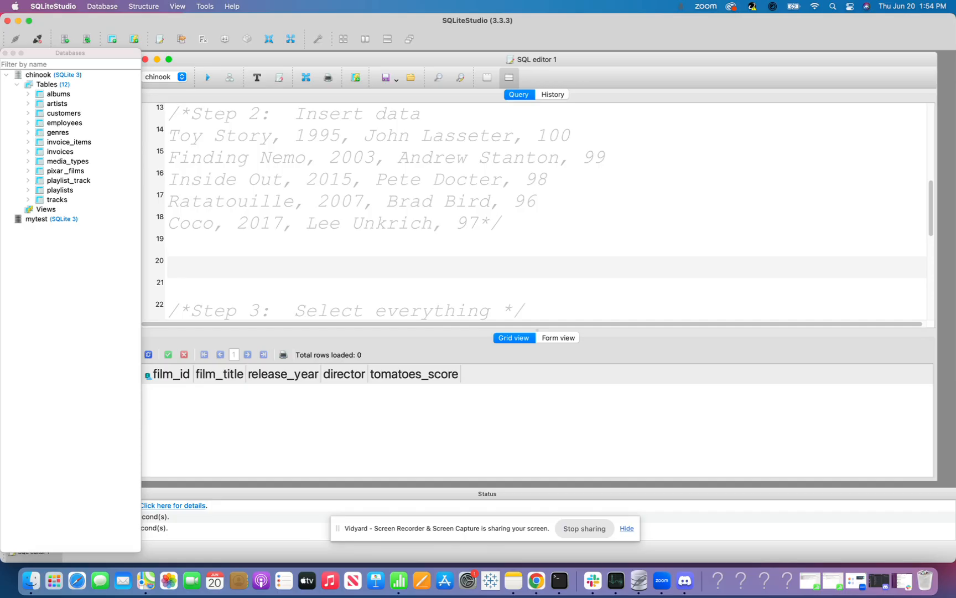
pyautogui.moveTo(250, 271)
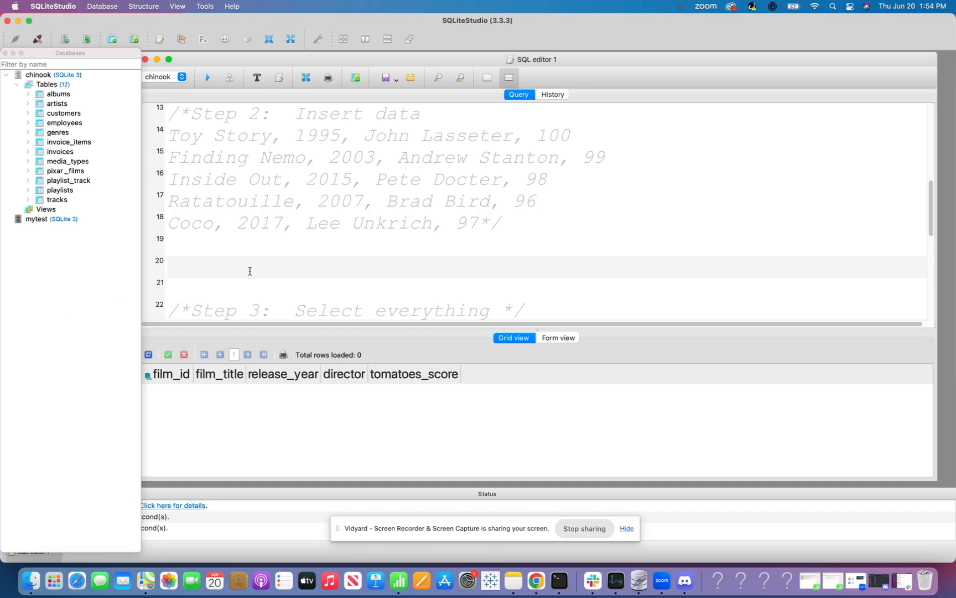
pyautogui.write('inse')
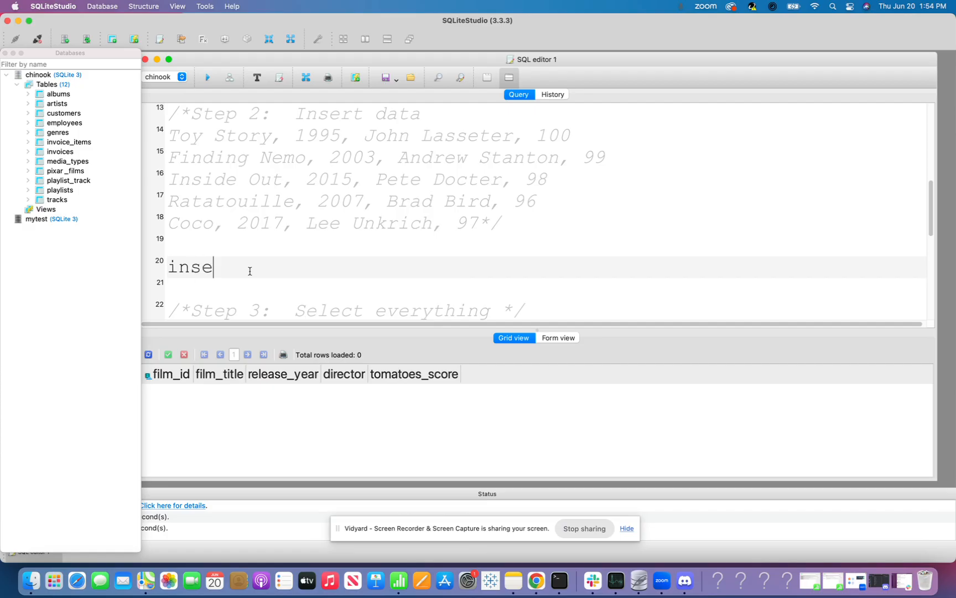
pyautogui.write('rt into')
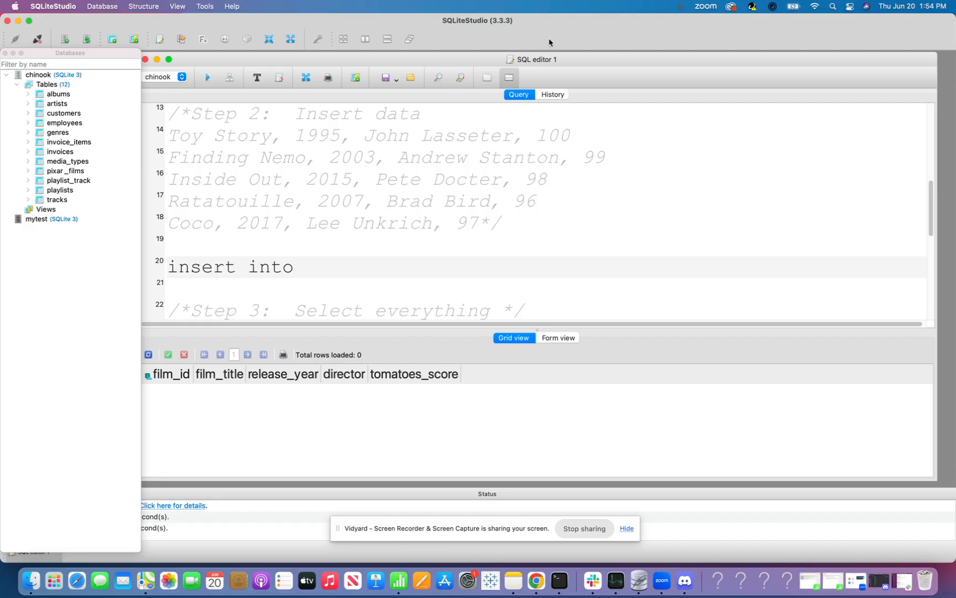
pyautogui.write('pixar_')
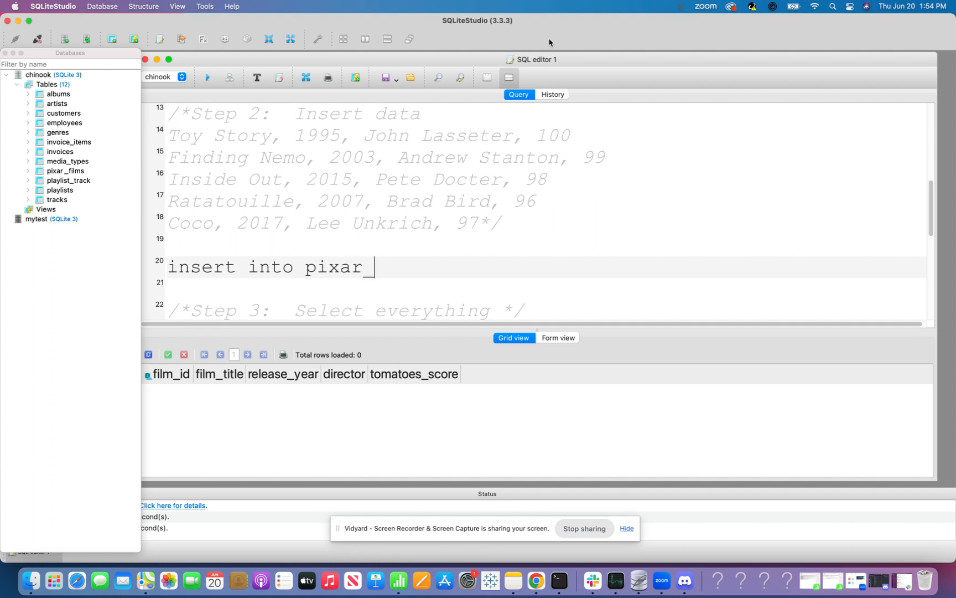
pyautogui.write('films')
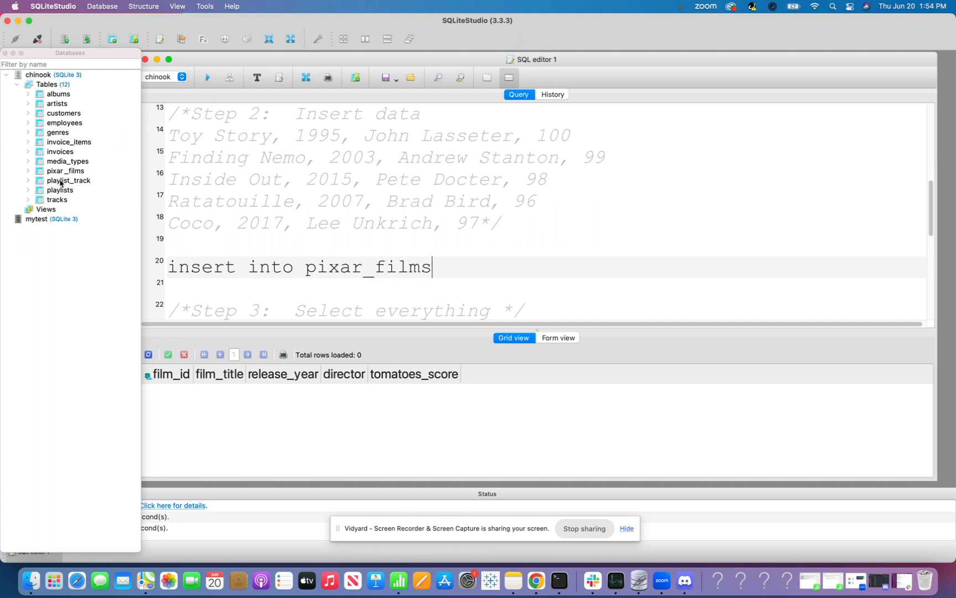
# Step: List the columns (film_title, release_year, director, tomatoes_score) after the table name
pyautogui.click(65, 170)
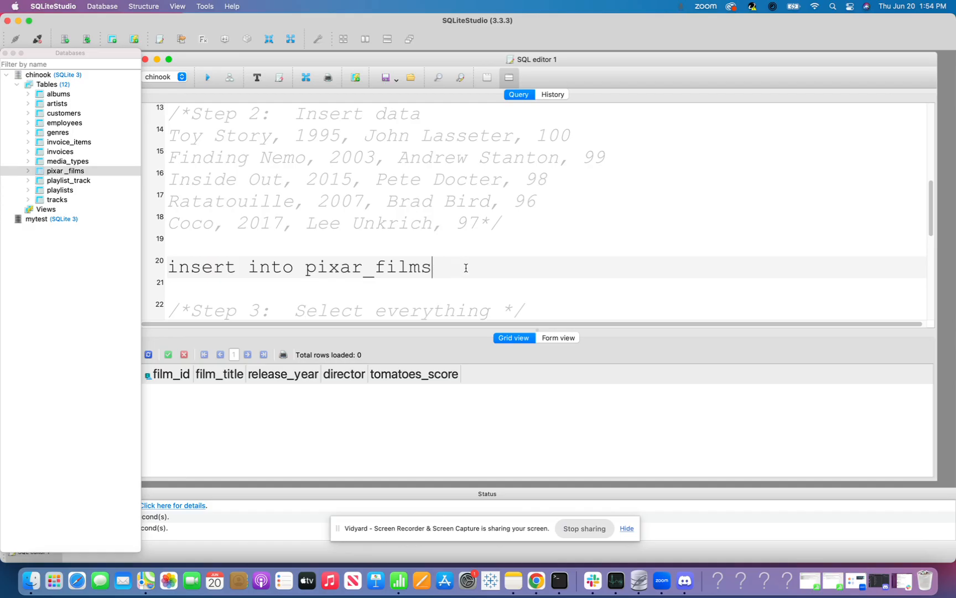
pyautogui.write('(')
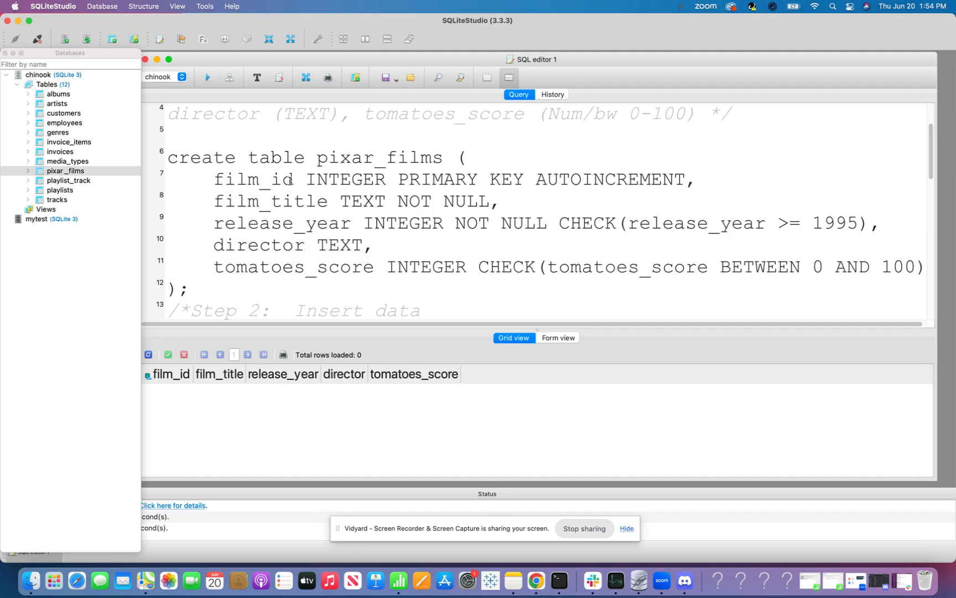
pyautogui.moveTo(265, 215)
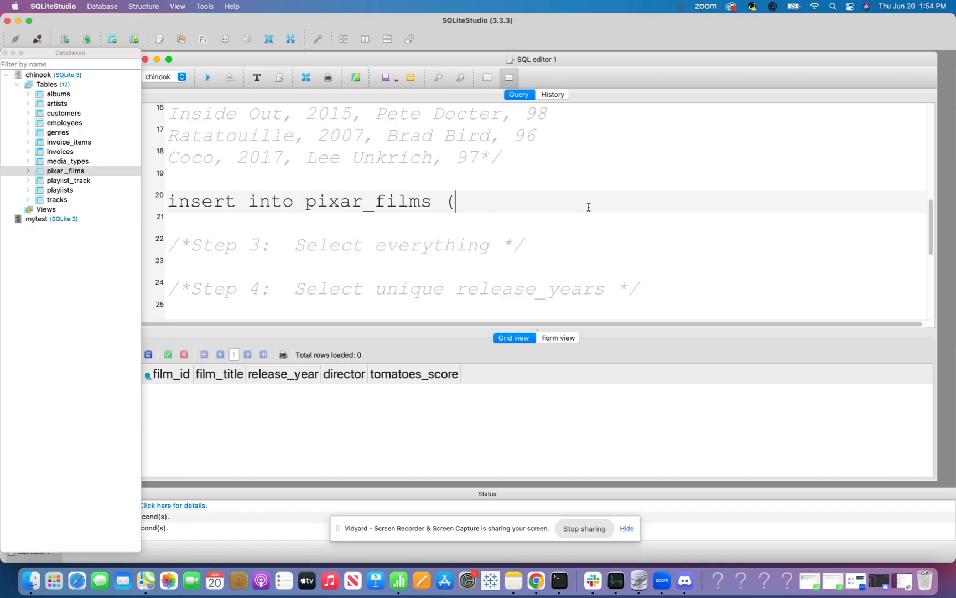
pyautogui.write('film')
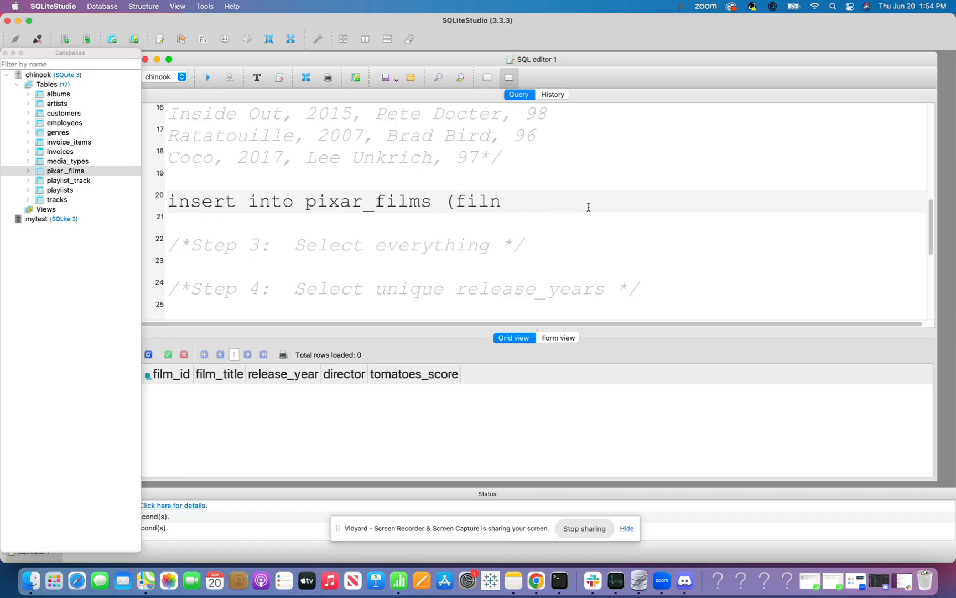
pyautogui.write('_titlem')
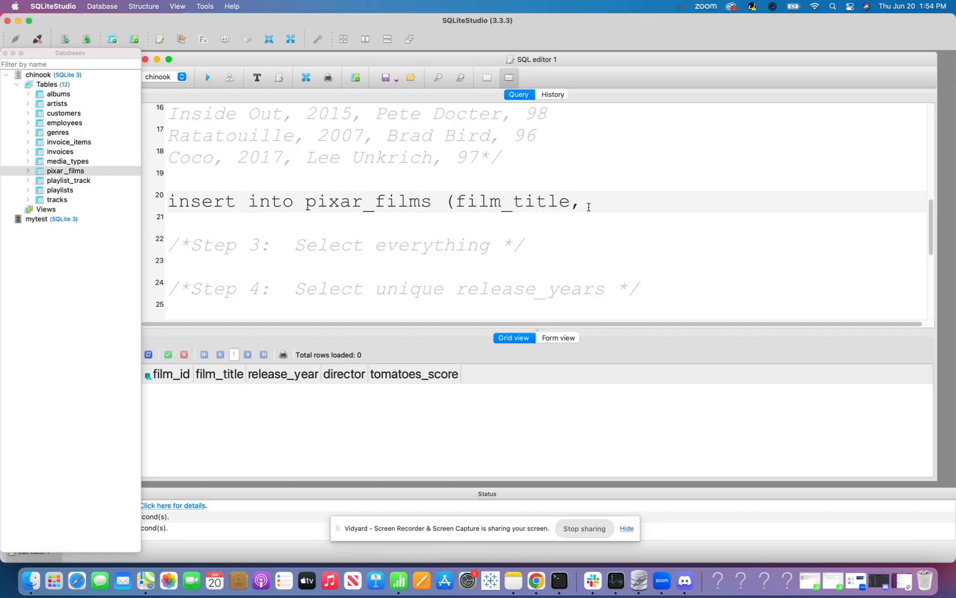
pyautogui.write('relwa')
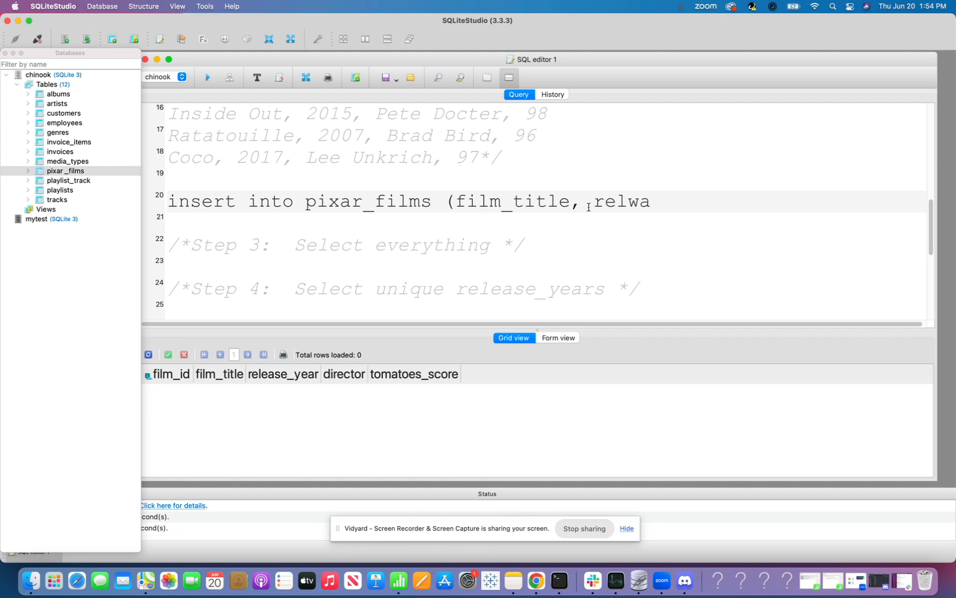
pyautogui.write('eleas')
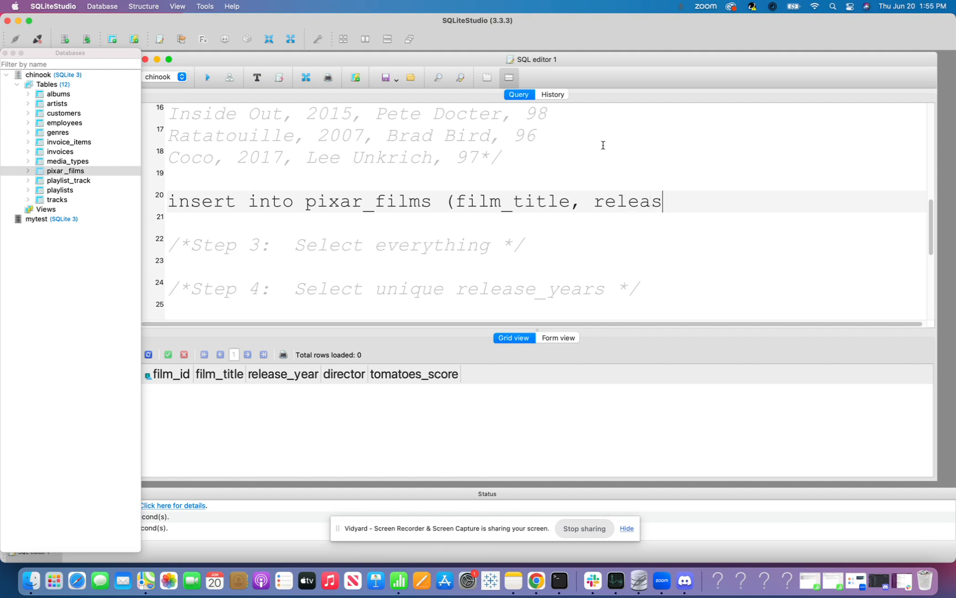
pyautogui.write('e_year, director, tom')
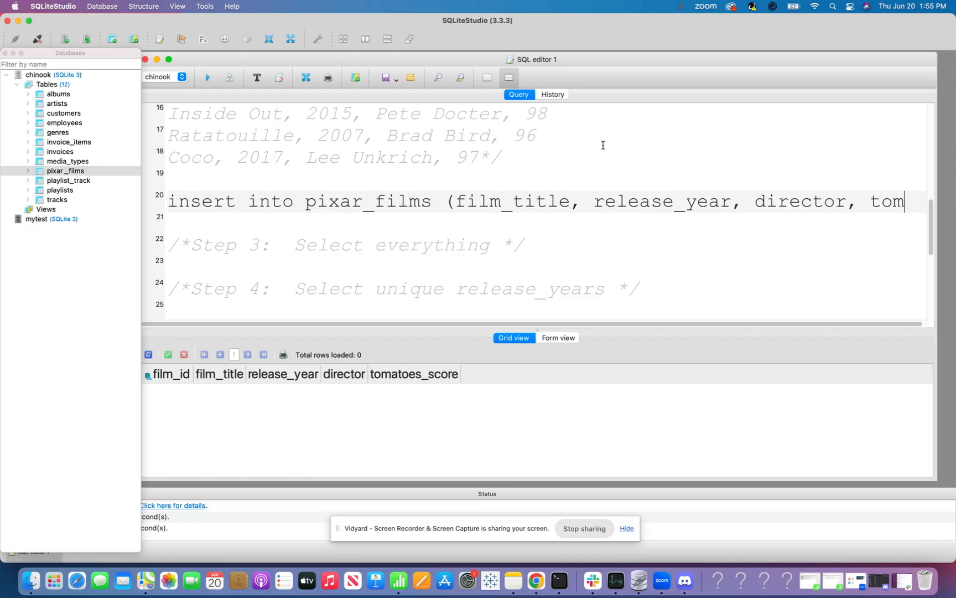
pyautogui.write('atoes_score')
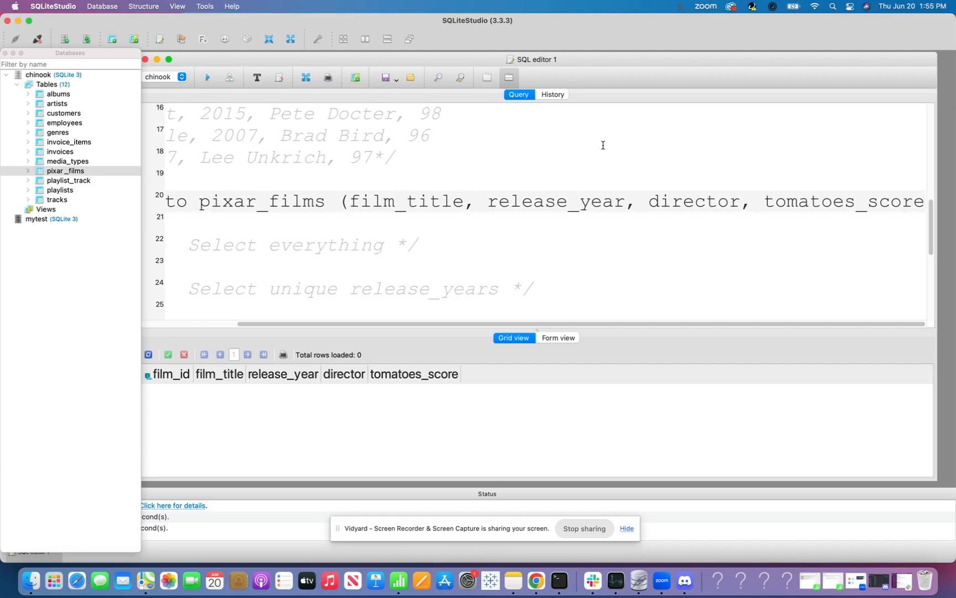
pyautogui.moveTo(624, 151)
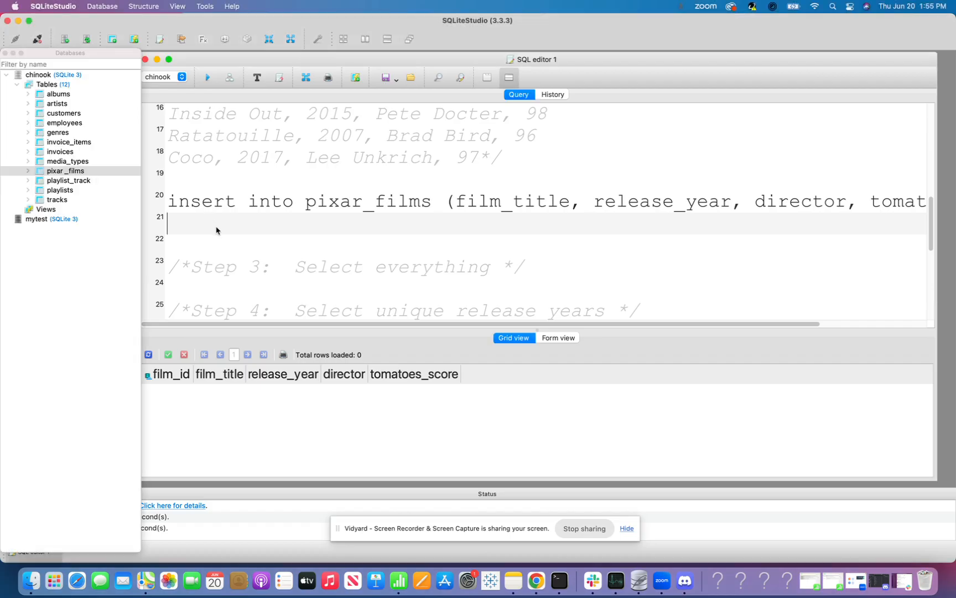
pyautogui.moveTo(668, 91)
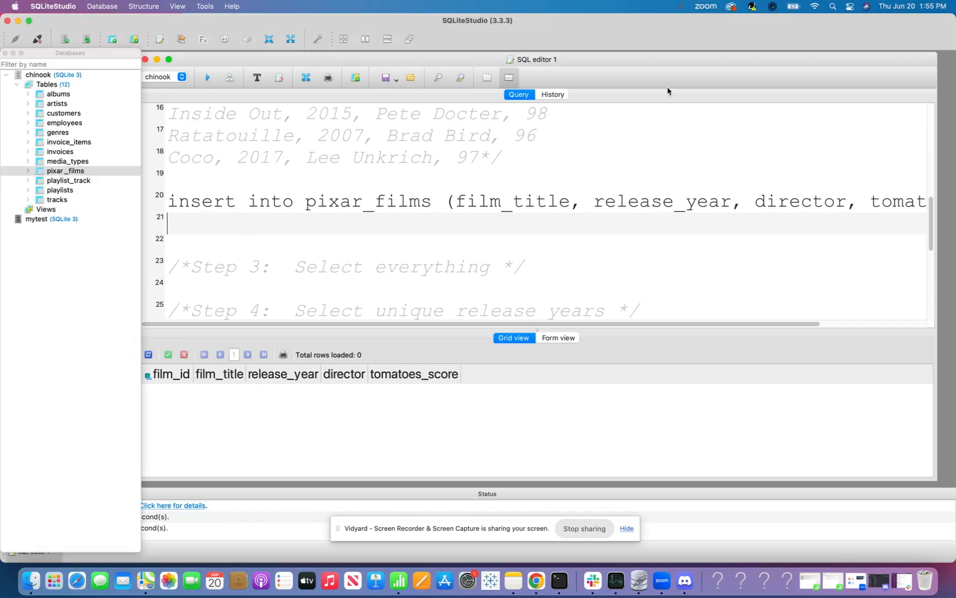
# Step: Add the first values row ('Toy Story', 1995, 'John Lasseter', 100)
pyautogui.write("values('")
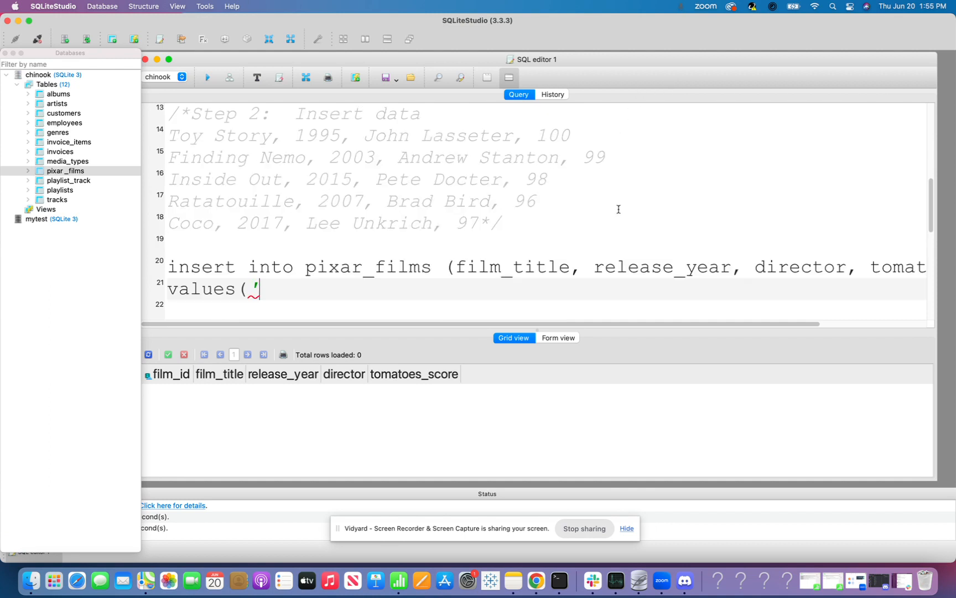
pyautogui.write('T')
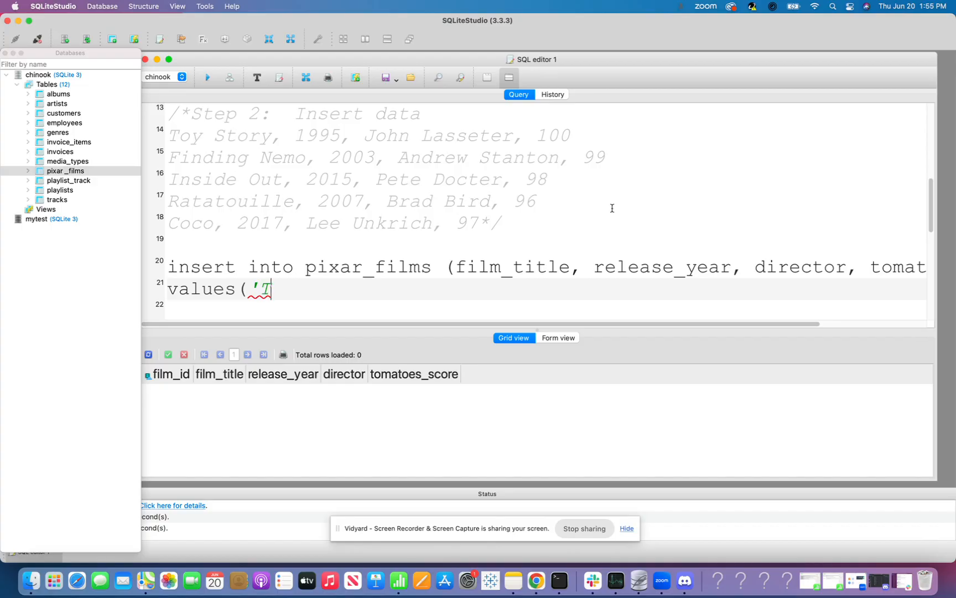
pyautogui.write('oy Story')
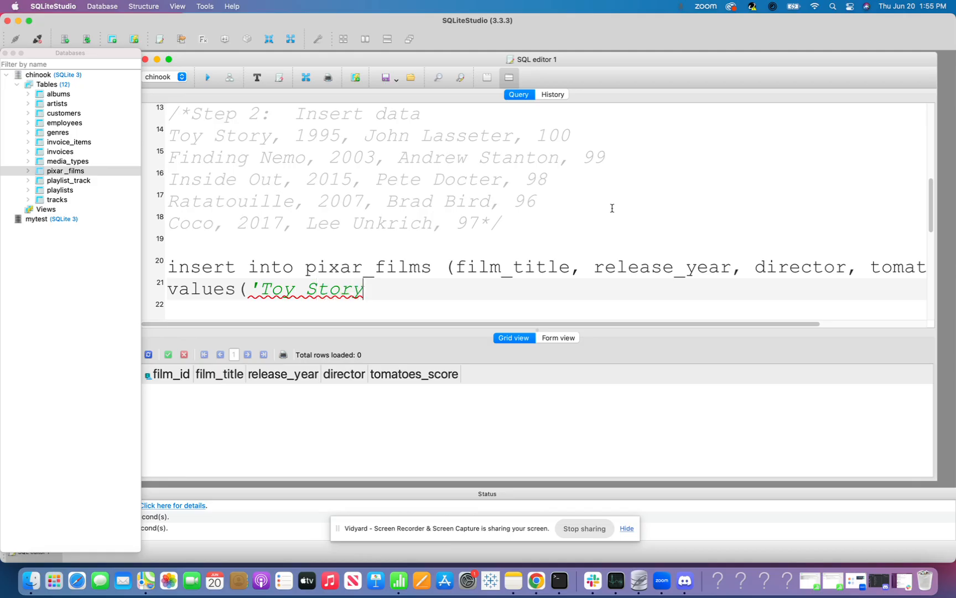
pyautogui.write("'")
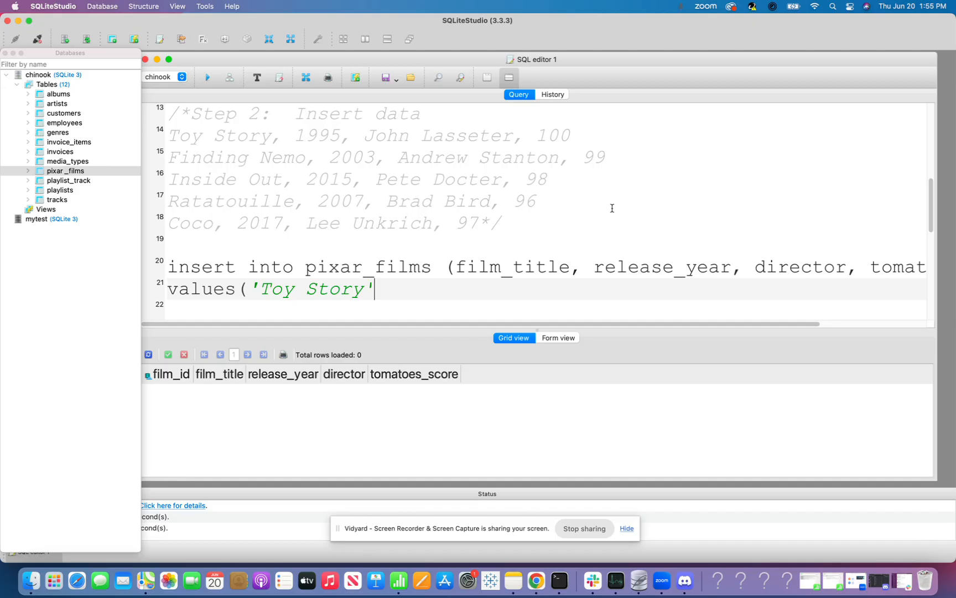
pyautogui.write(', 1')
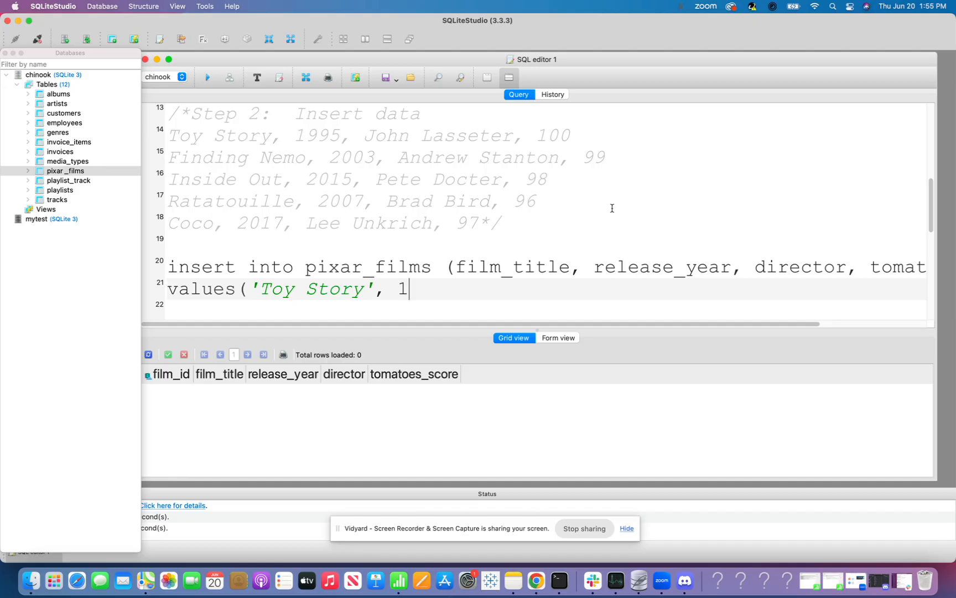
pyautogui.write('995,')
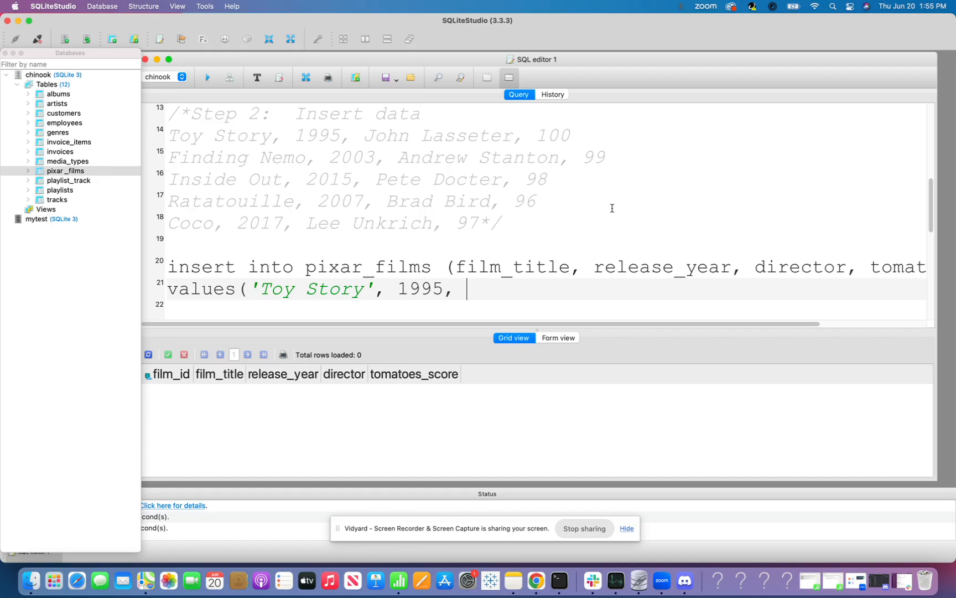
pyautogui.write("'")
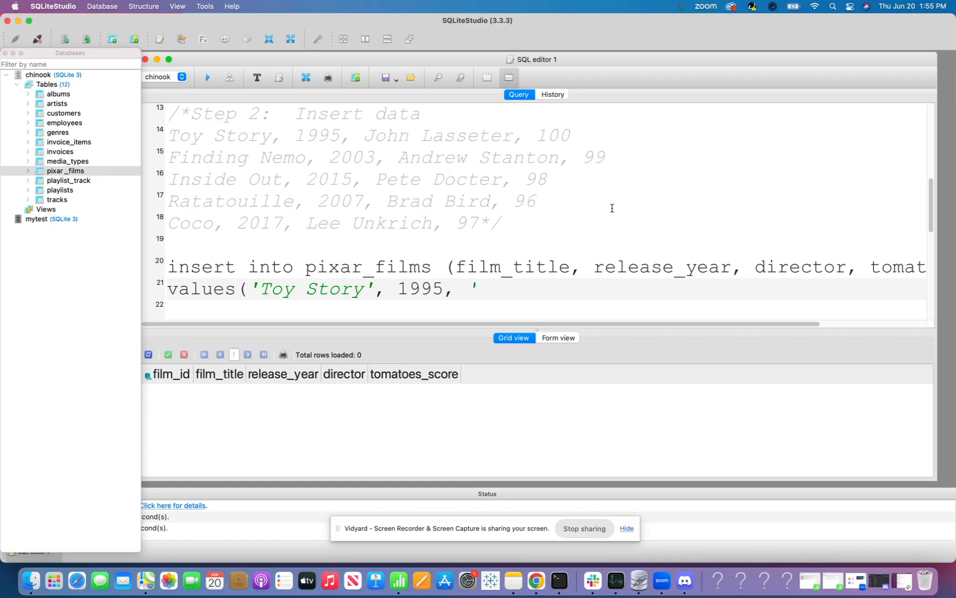
pyautogui.write('John Las')
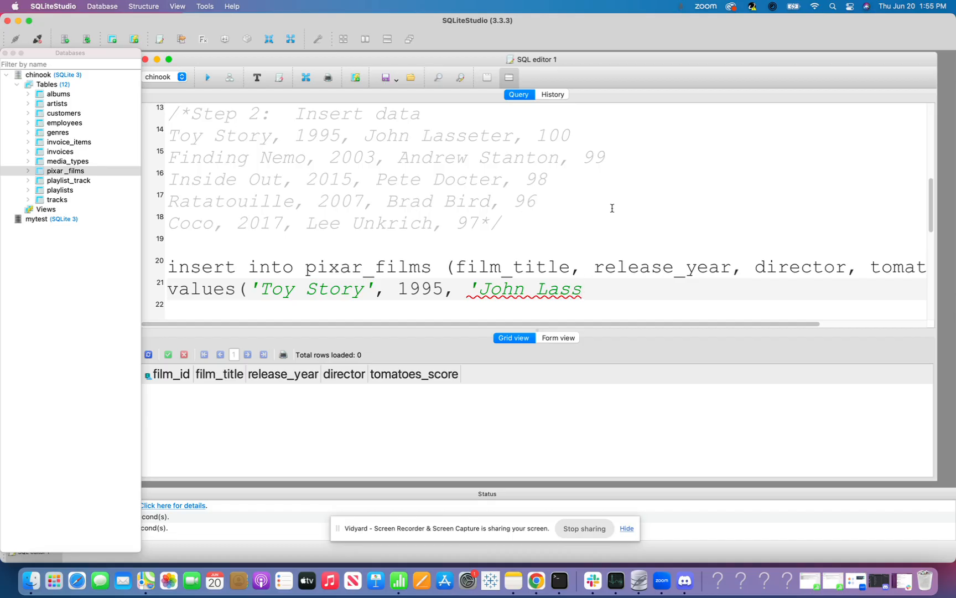
pyautogui.write("seter'")
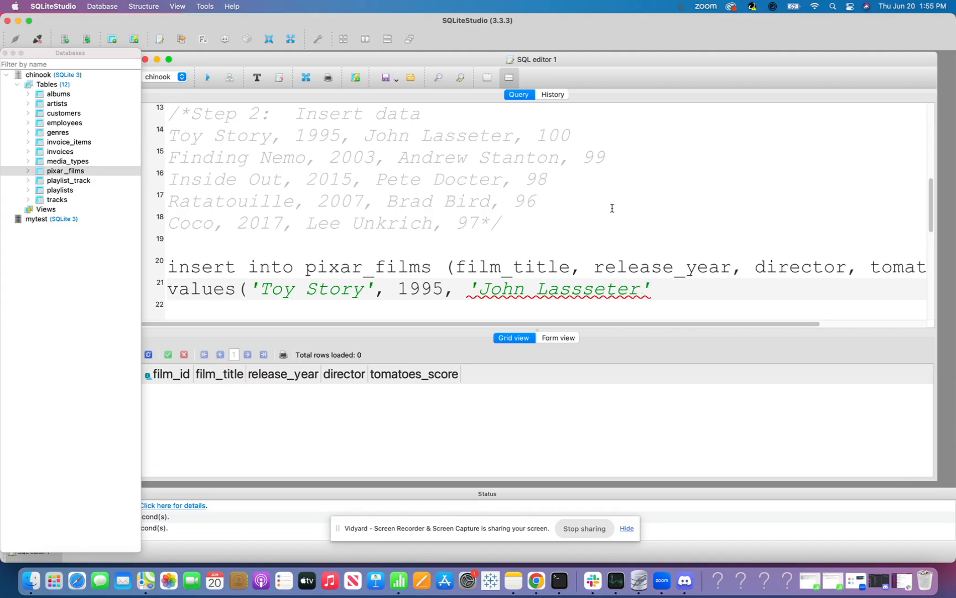
pyautogui.write(', 1')
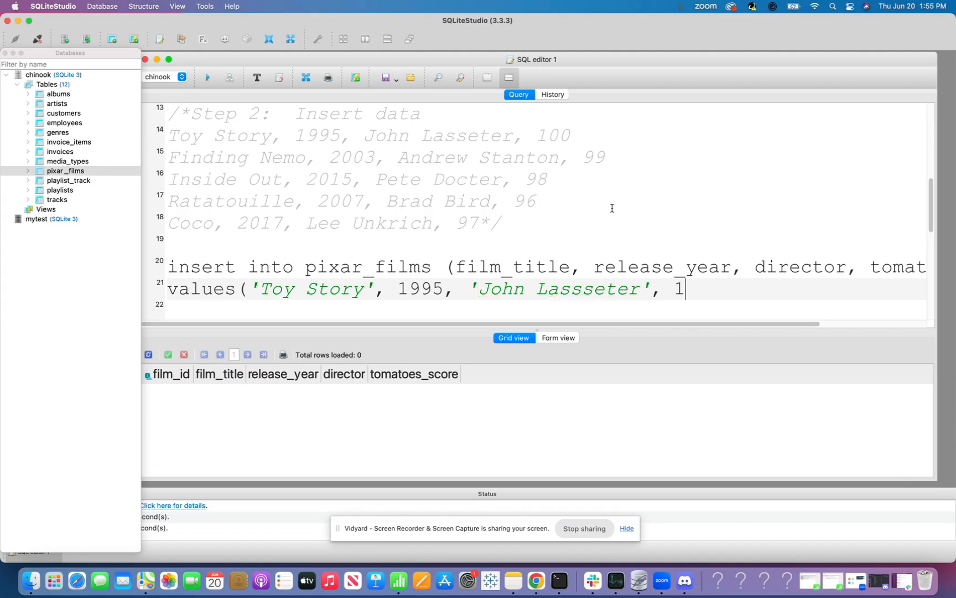
pyautogui.write('00)')
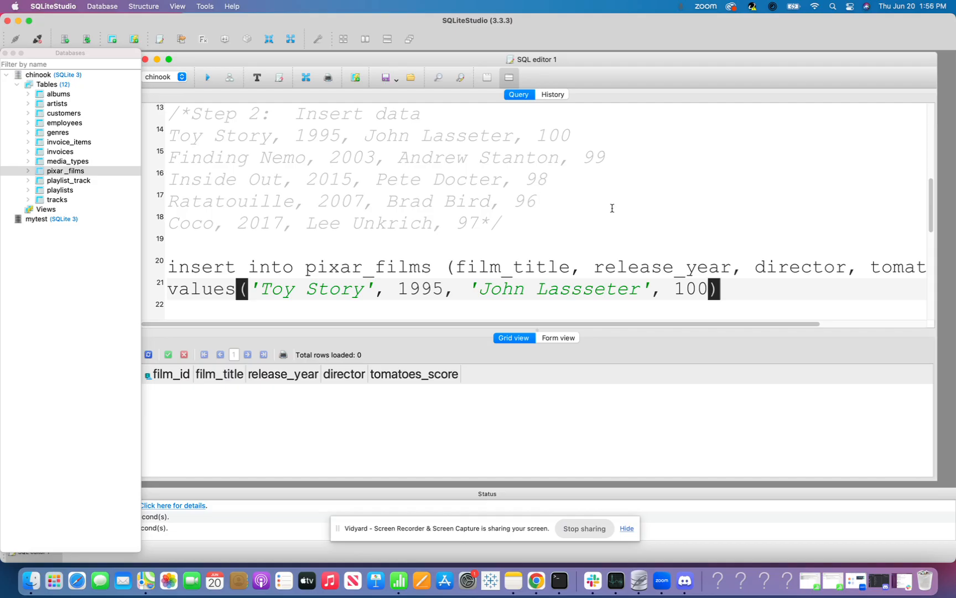
pyautogui.write(',')
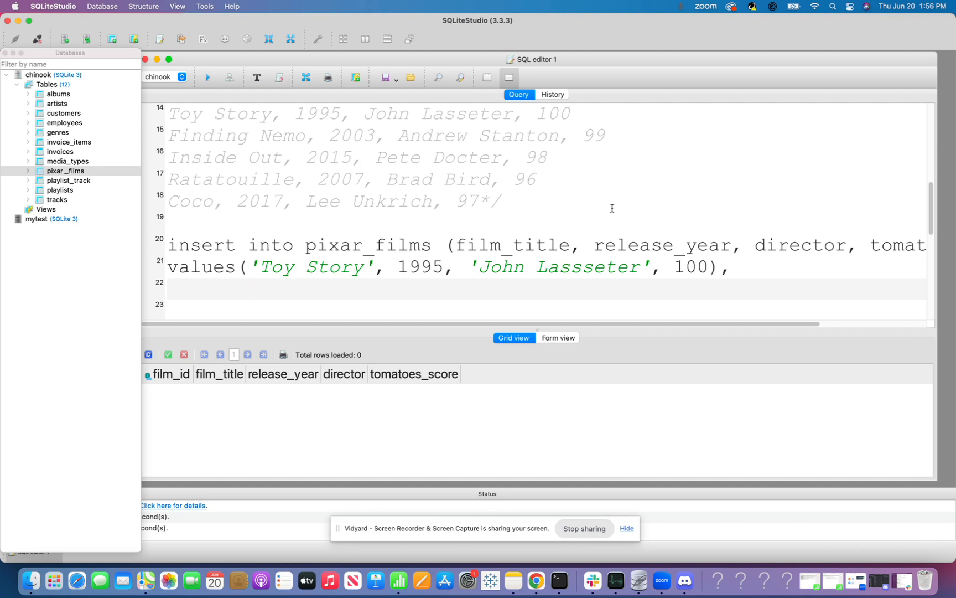
# Step: Add the second values row ('Finding Nemo', 2003, 'Andrew Stanton', ...)
pyautogui.write('(')
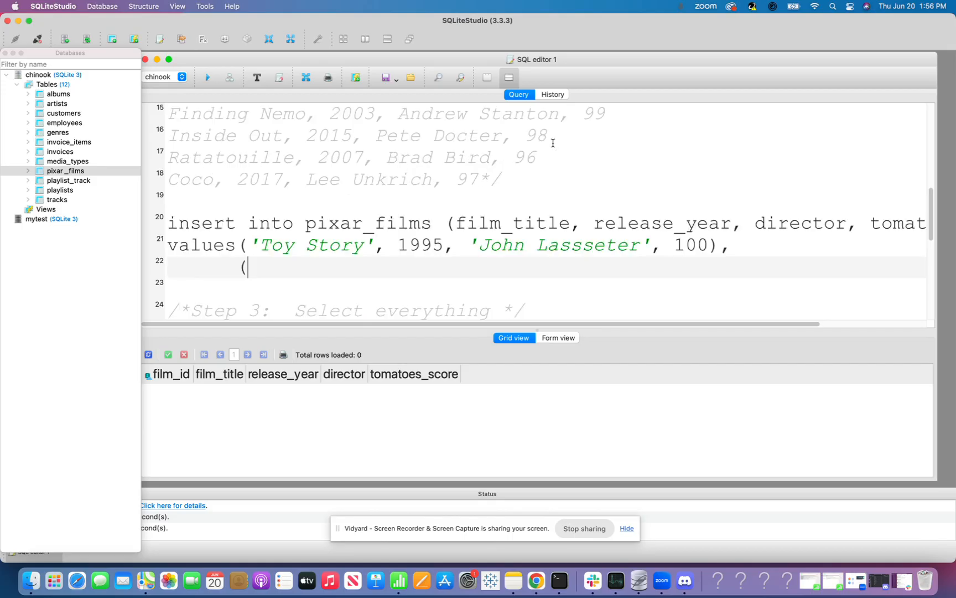
pyautogui.write("'Finding")
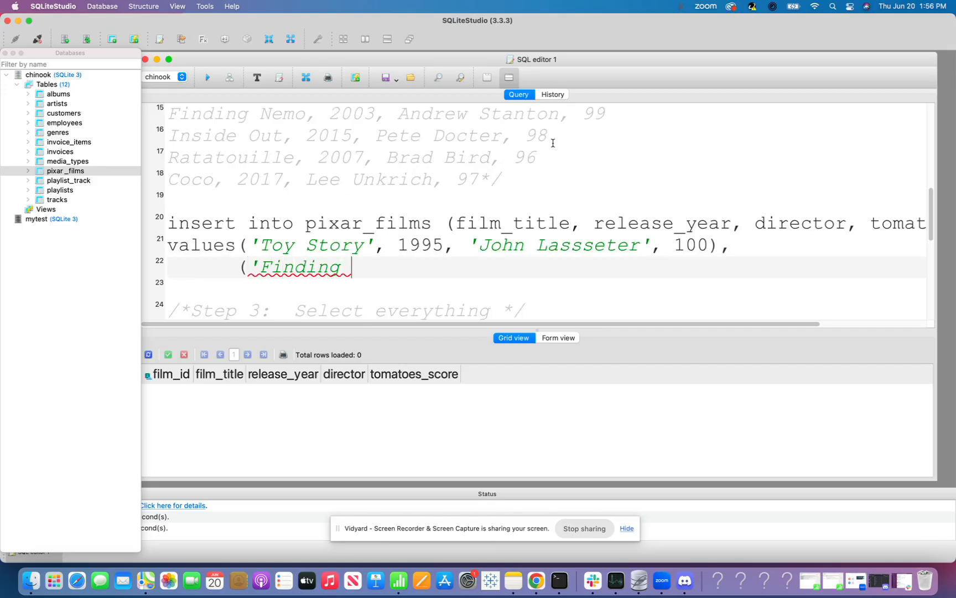
pyautogui.write("Nemo',")
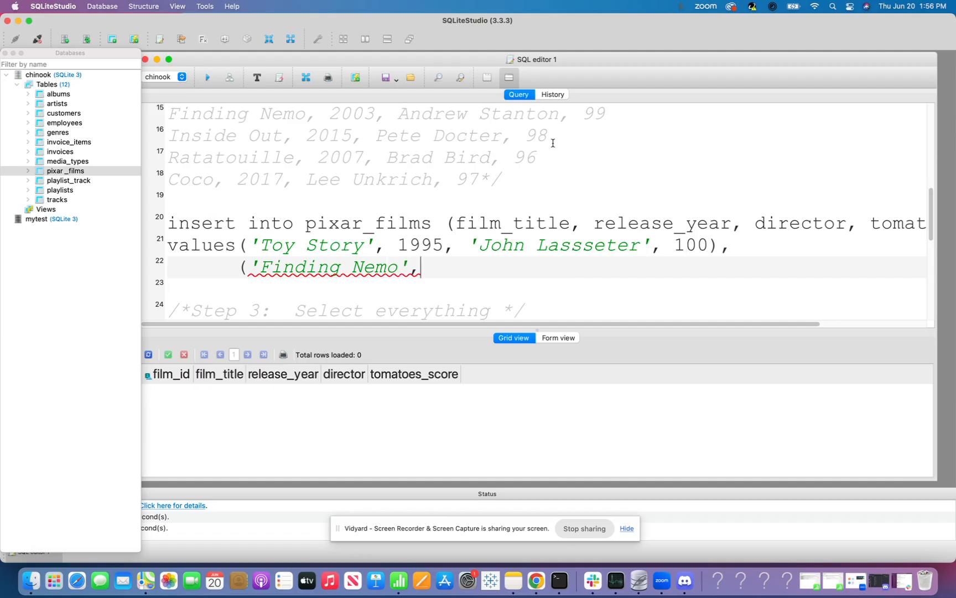
pyautogui.write("2003, 'A")
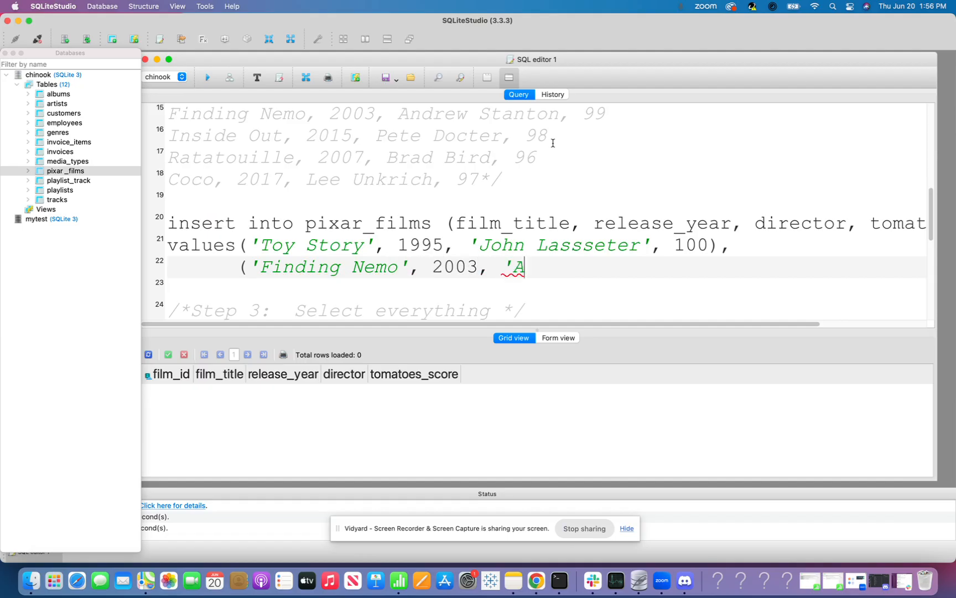
pyautogui.write('ndrew')
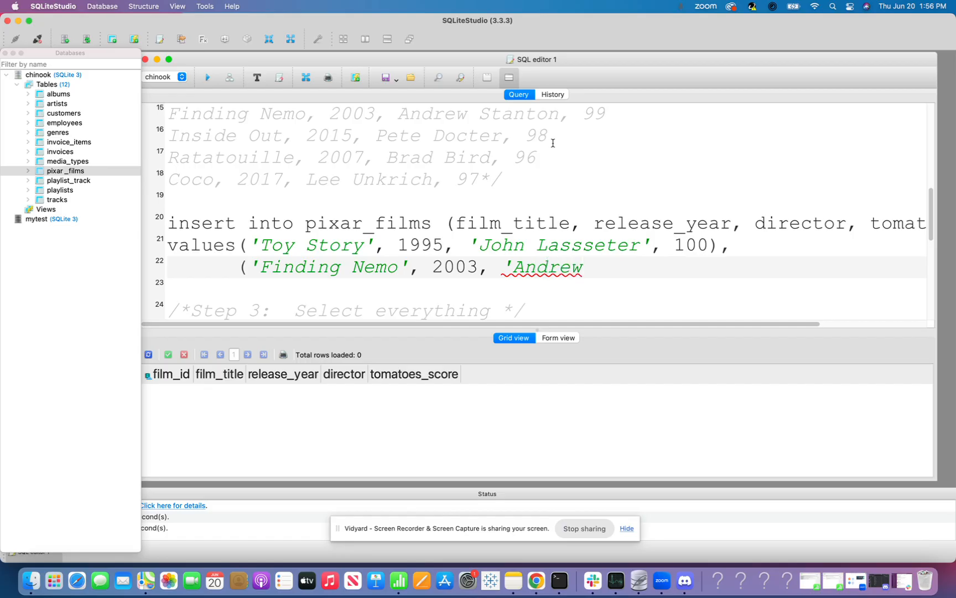
pyautogui.write('Stand')
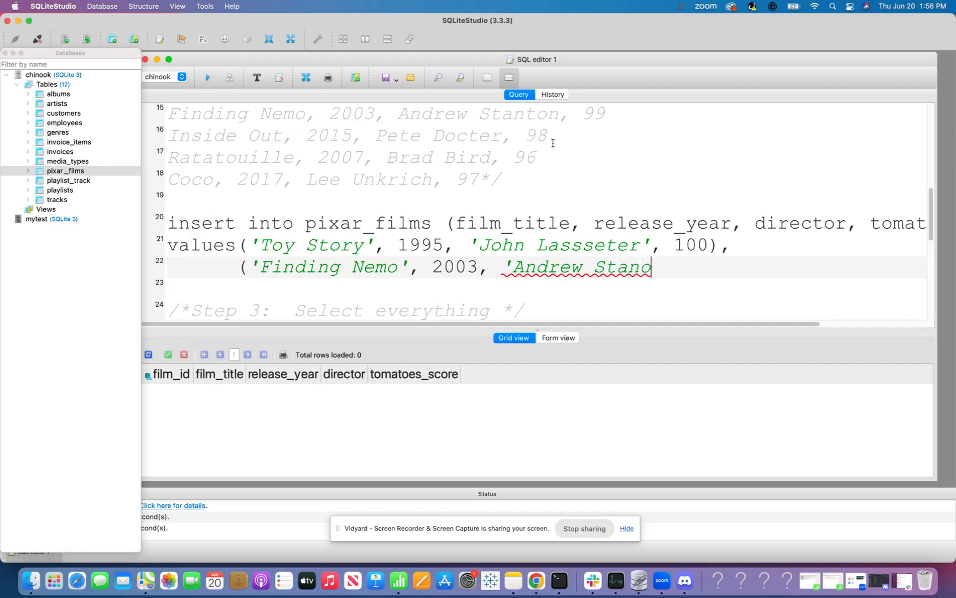
pyautogui.write("ton', 99),")
pyautogui.click(545, 282)
pyautogui.write('(')
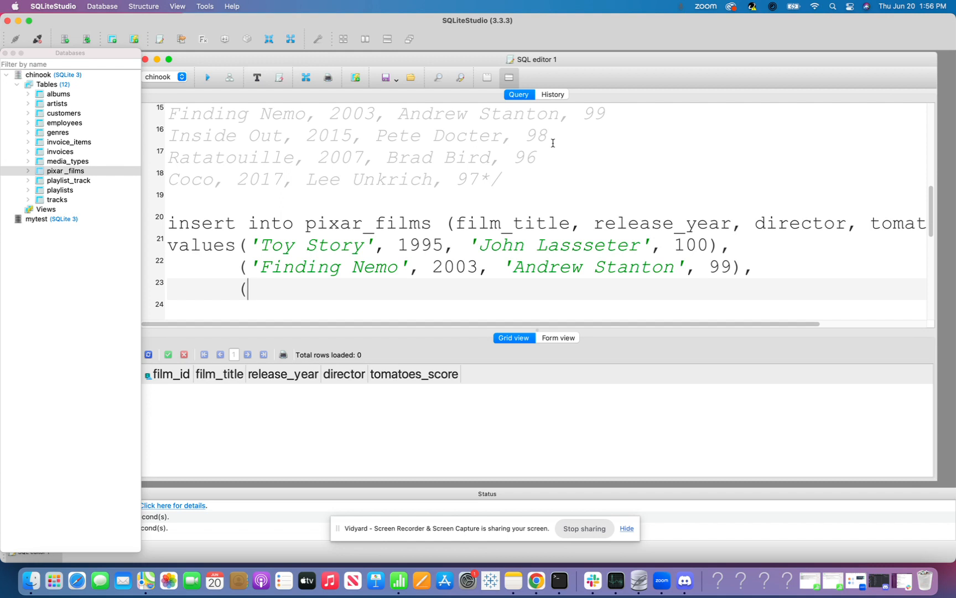
# Step: Add the third values row ('Inside Out', 2015, 'Pete Docter', ...)
pyautogui.write("'Inside")
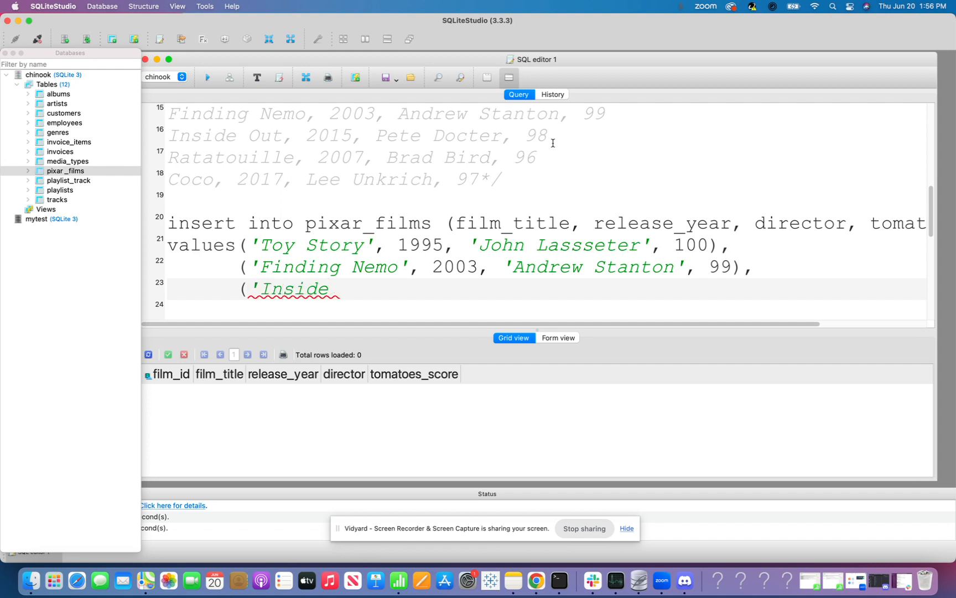
pyautogui.write("Out',")
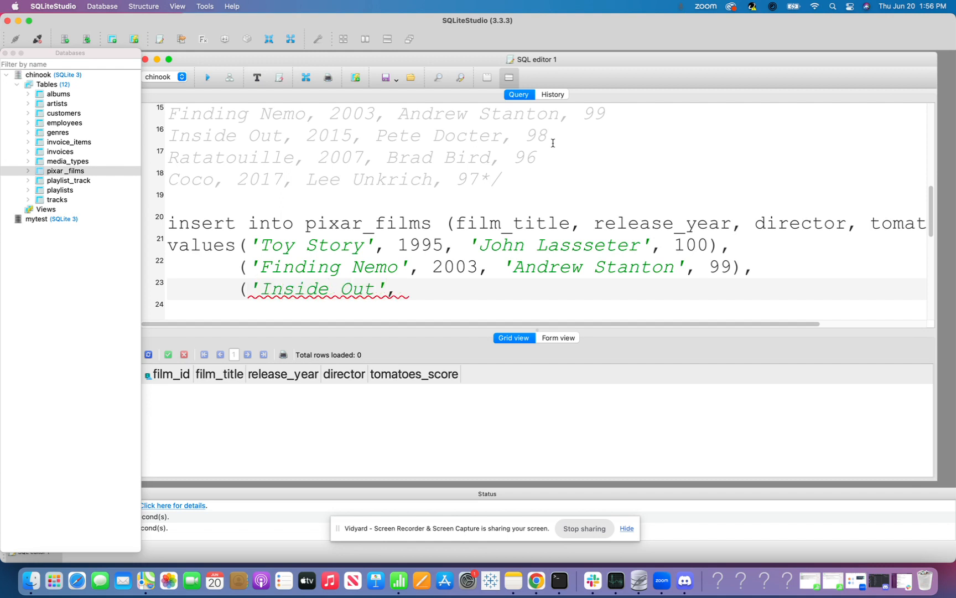
pyautogui.write(', 2015')
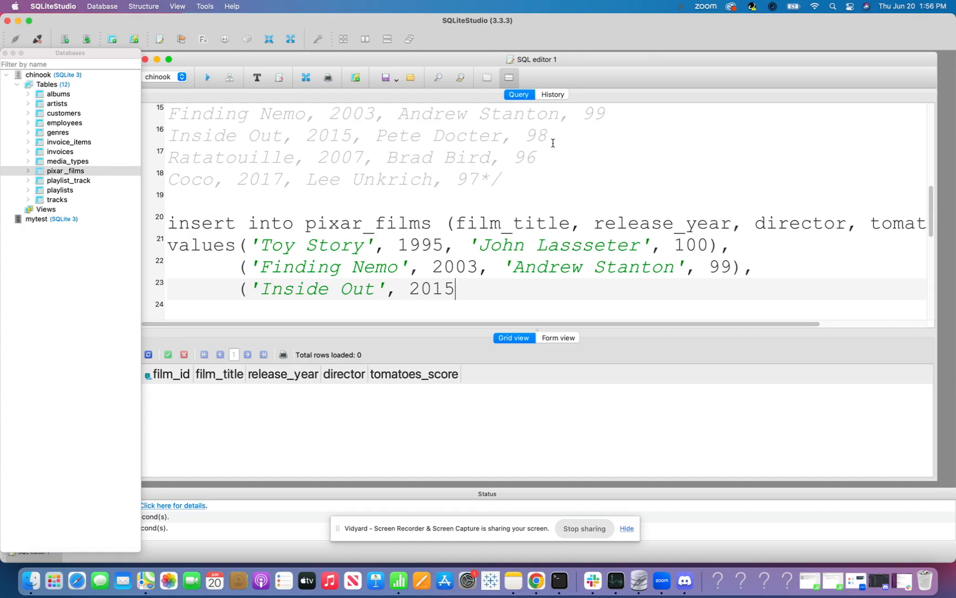
pyautogui.write(", '")
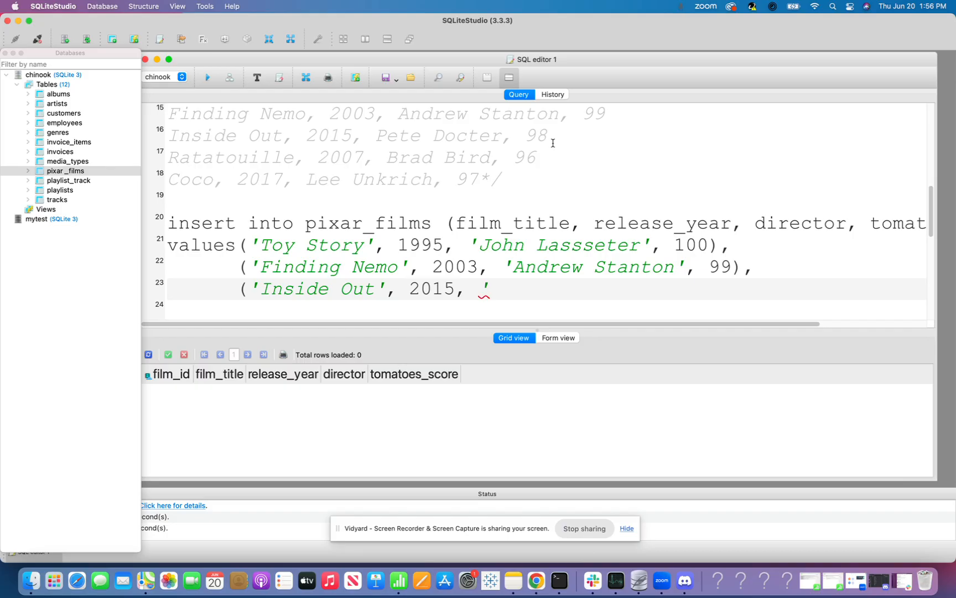
pyautogui.write('Pete Doc')
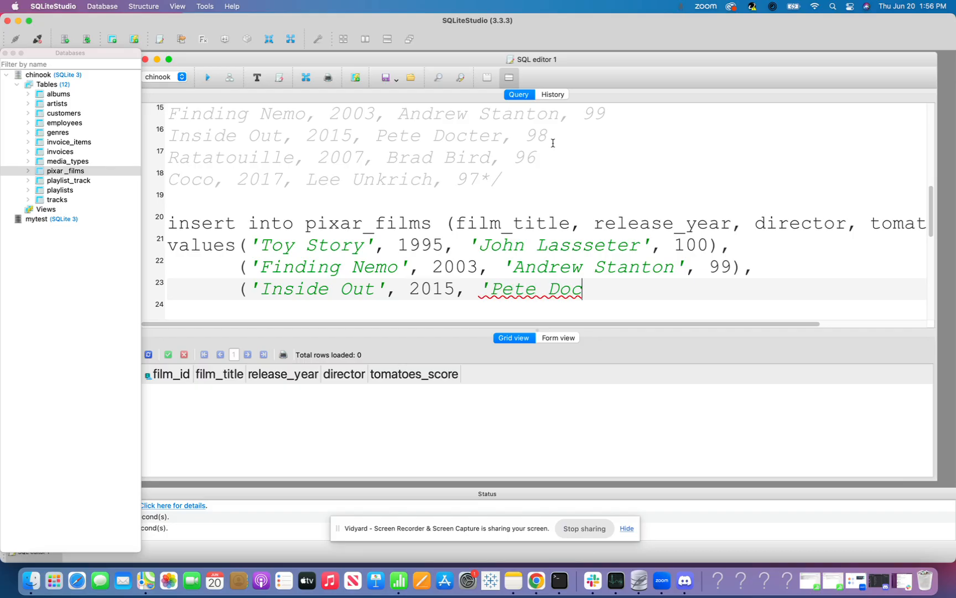
pyautogui.write('ter')
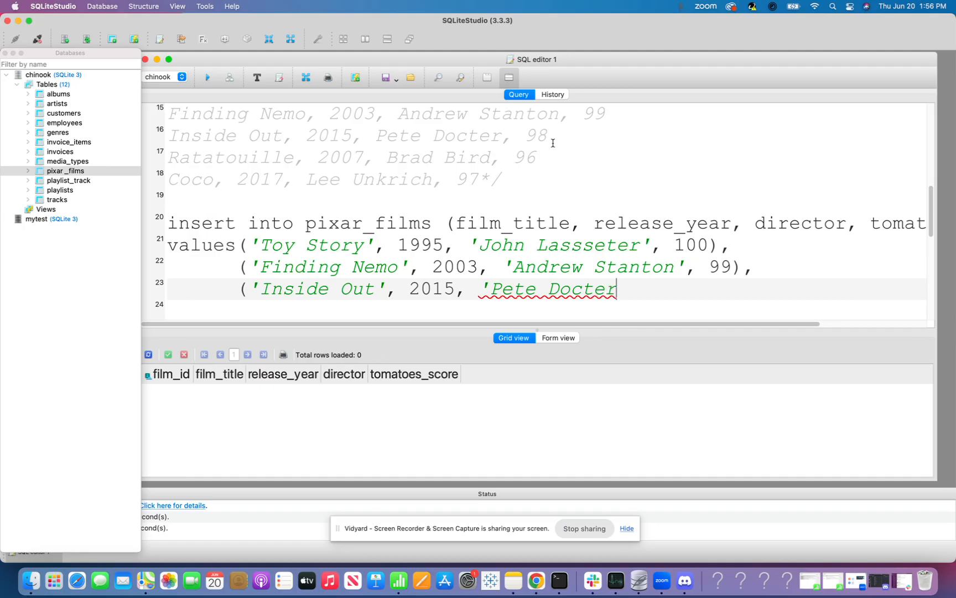
pyautogui.write("',")
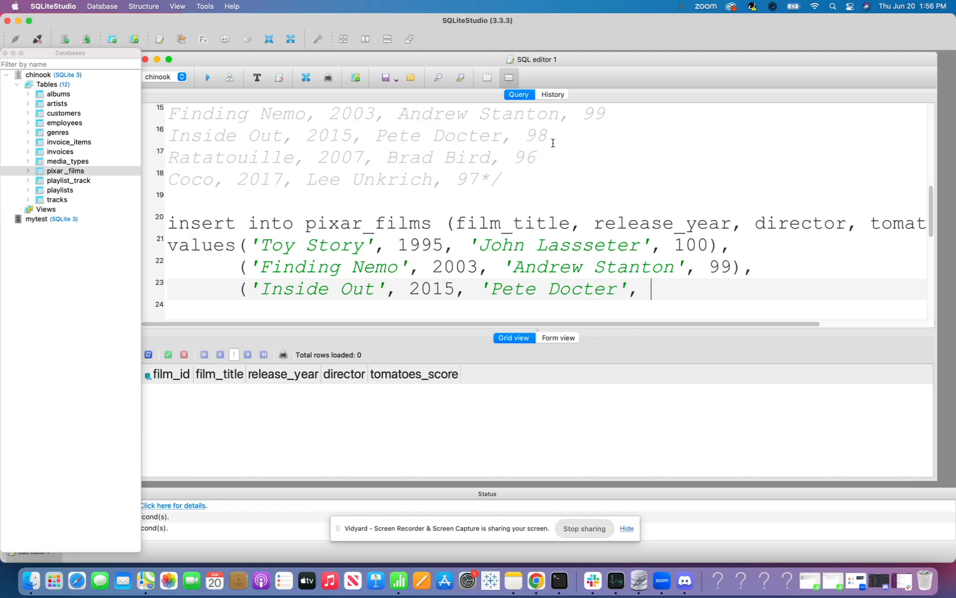
# Step: Finish the Inside Out row with score 98 and execute the insert, adding three rows
pyautogui.write('98)')
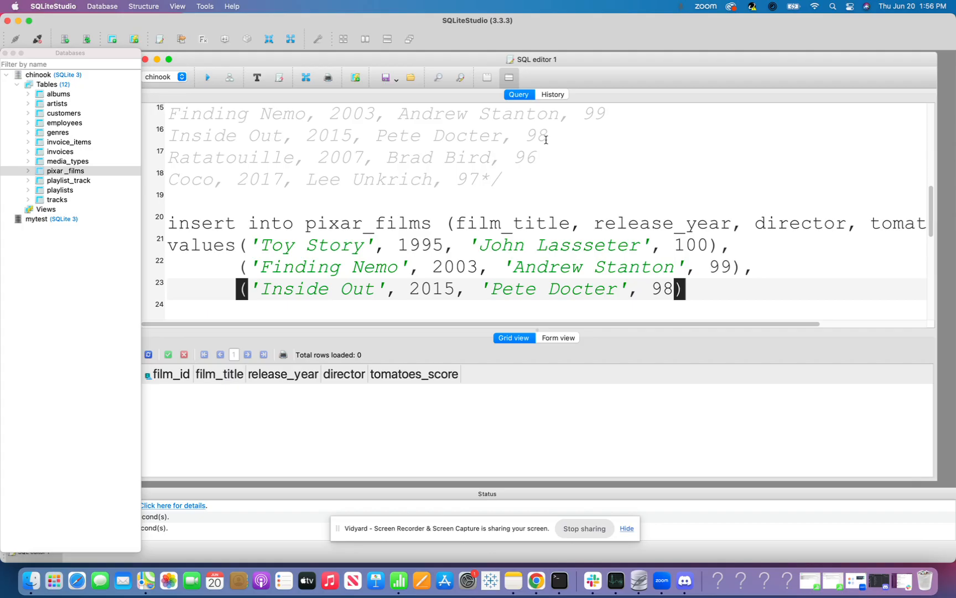
pyautogui.scroll(-3)
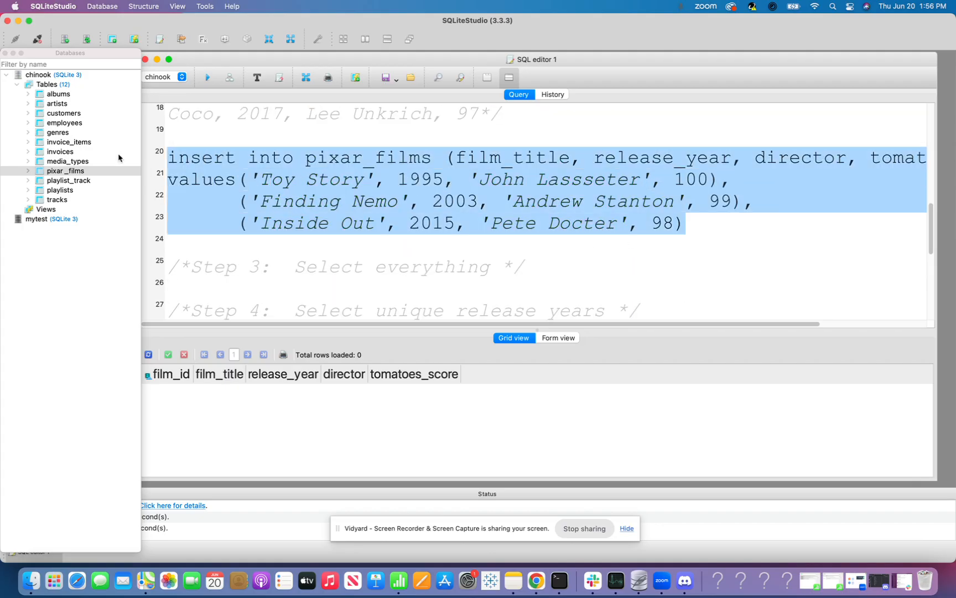
pyautogui.click(207, 77)
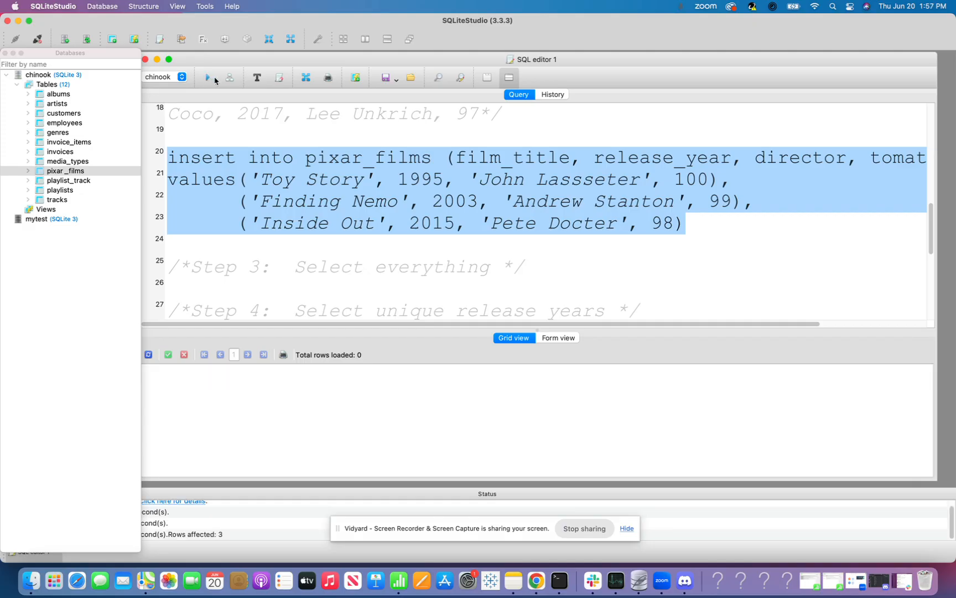
pyautogui.click(541, 279)
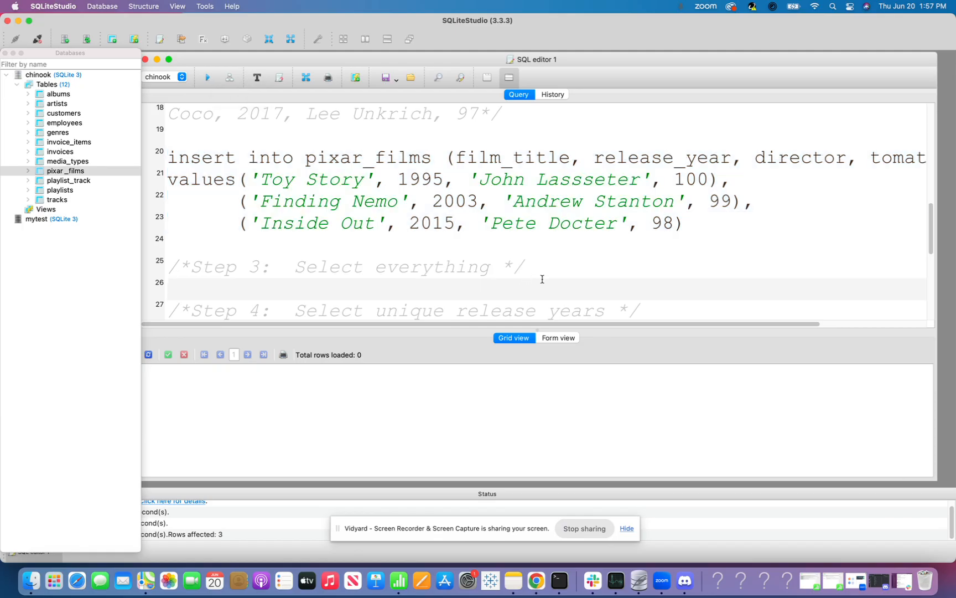
# Step: Write and run select * from pixar_films; returning Toy Story, Finding Nemo and Inside Out
pyautogui.scroll(-3)
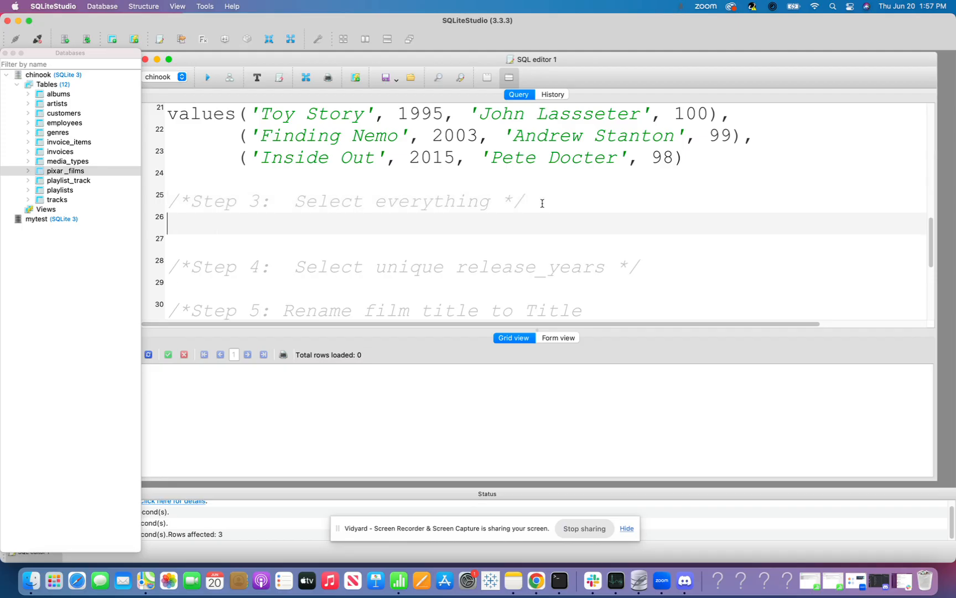
pyautogui.write('select * f')
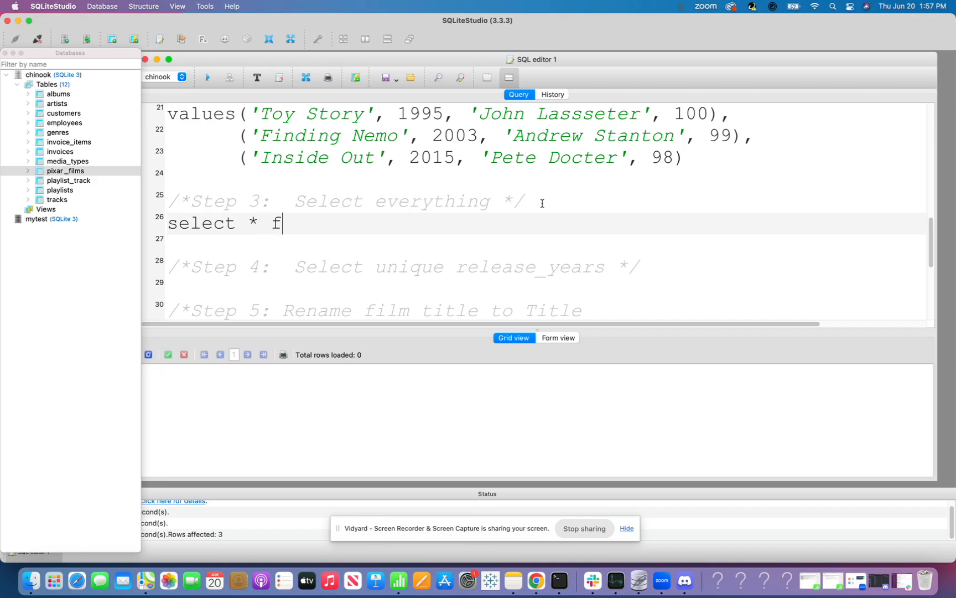
pyautogui.write('rom pixar_')
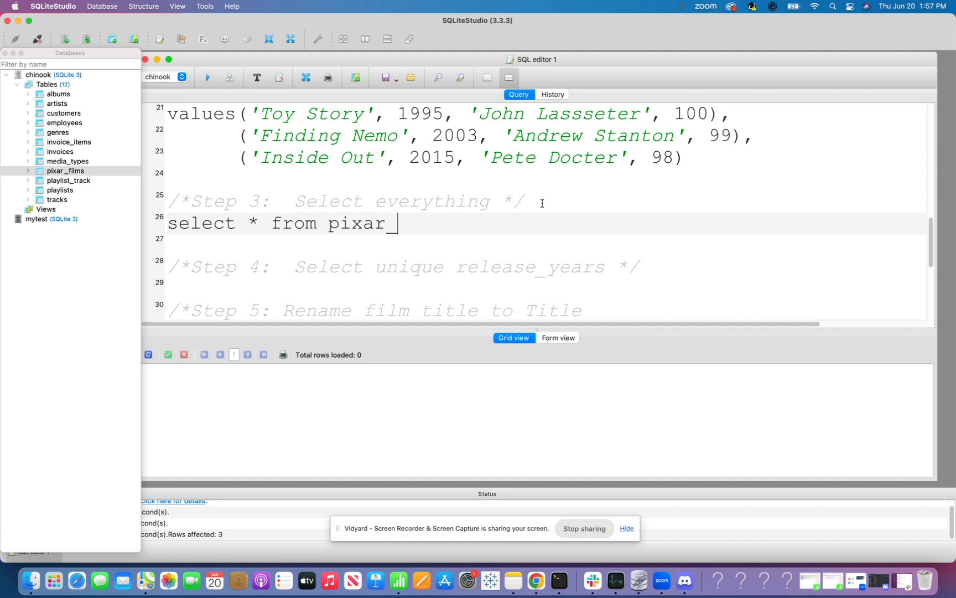
pyautogui.write('films;')
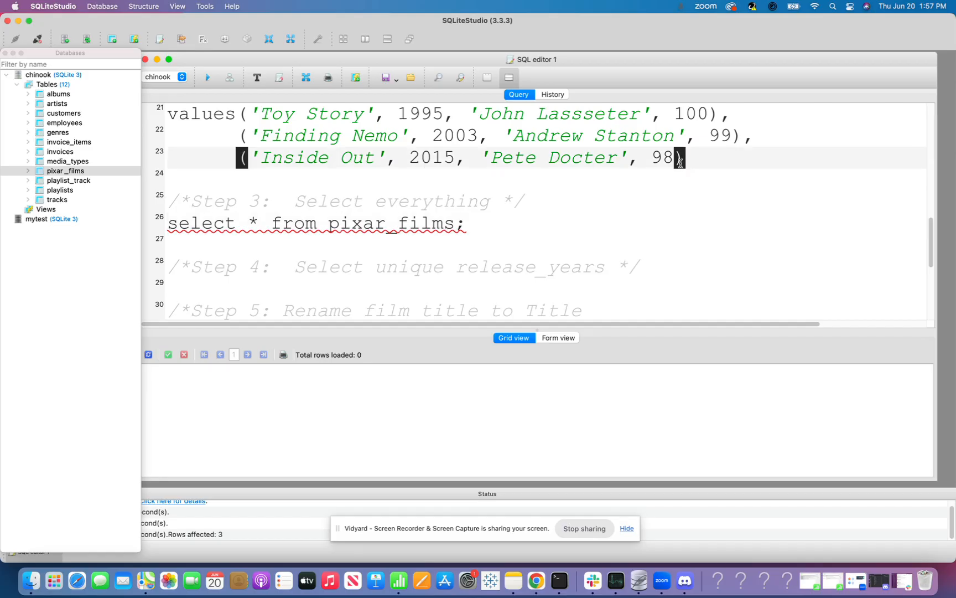
pyautogui.write(');')
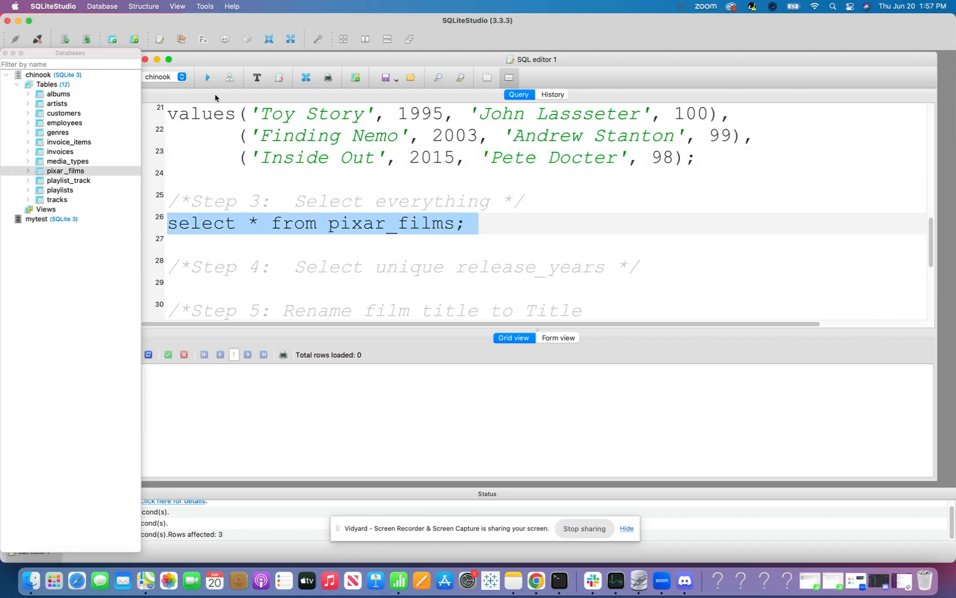
pyautogui.click(207, 76)
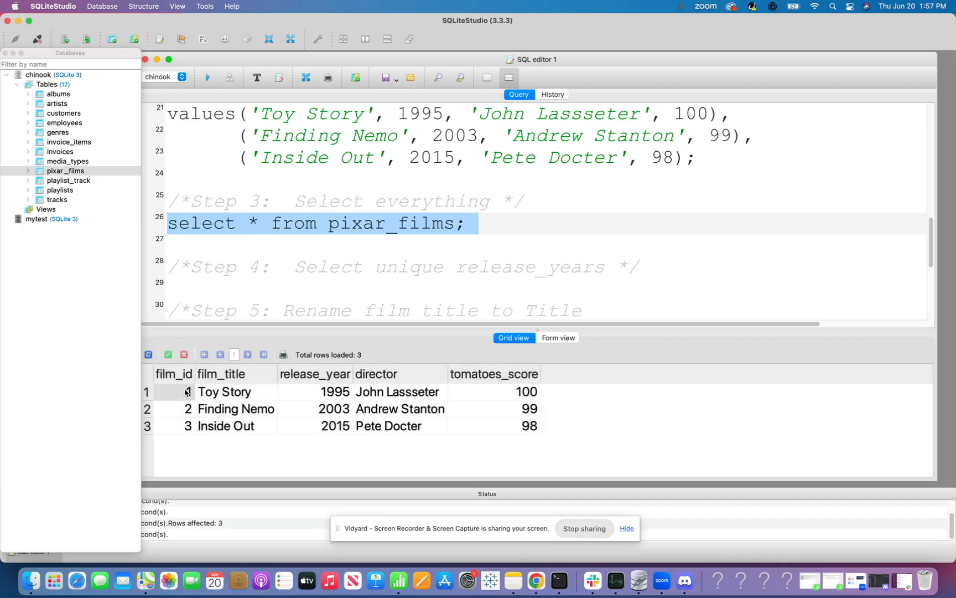
pyautogui.moveTo(252, 275)
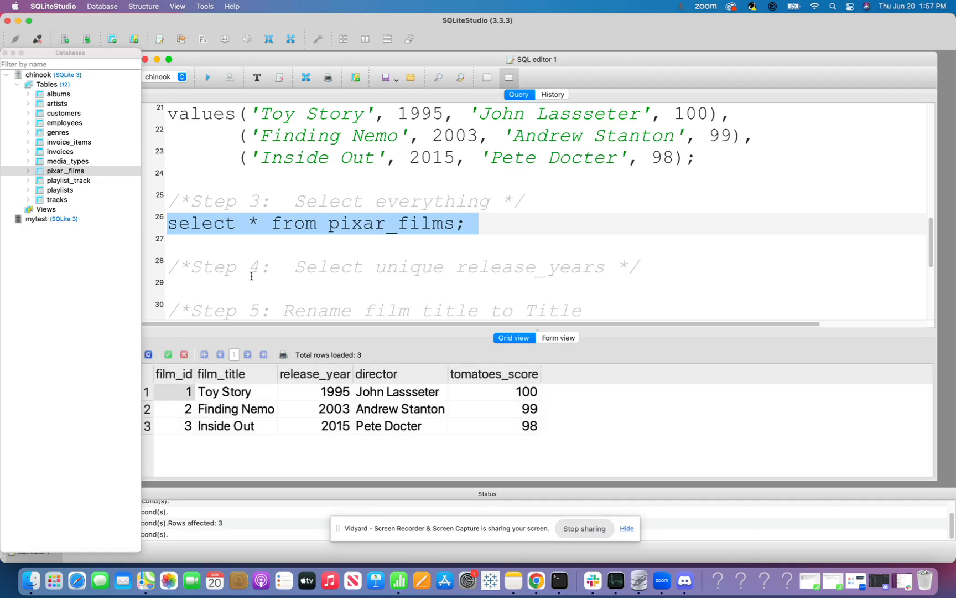
pyautogui.moveTo(181, 420)
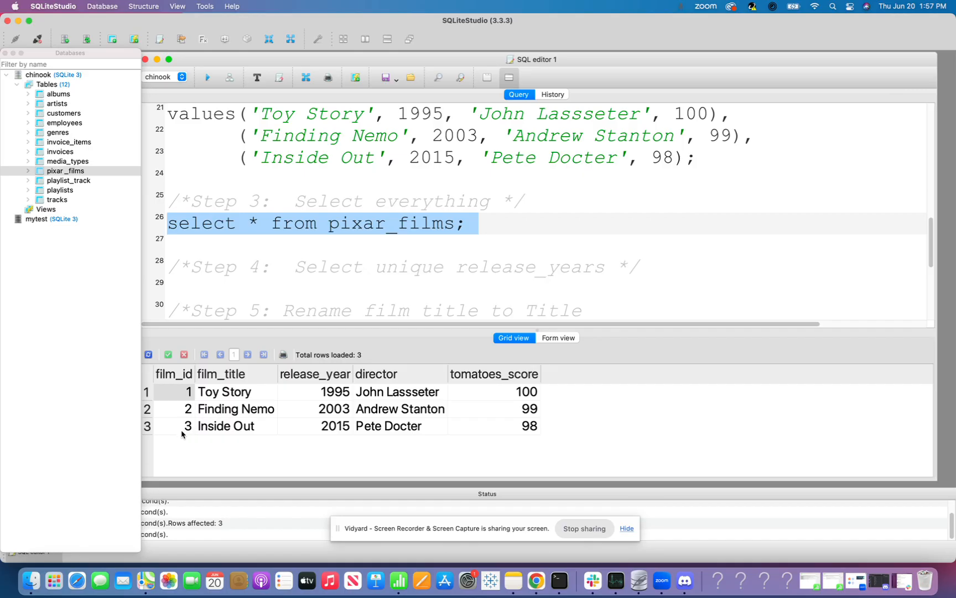
pyautogui.moveTo(344, 422)
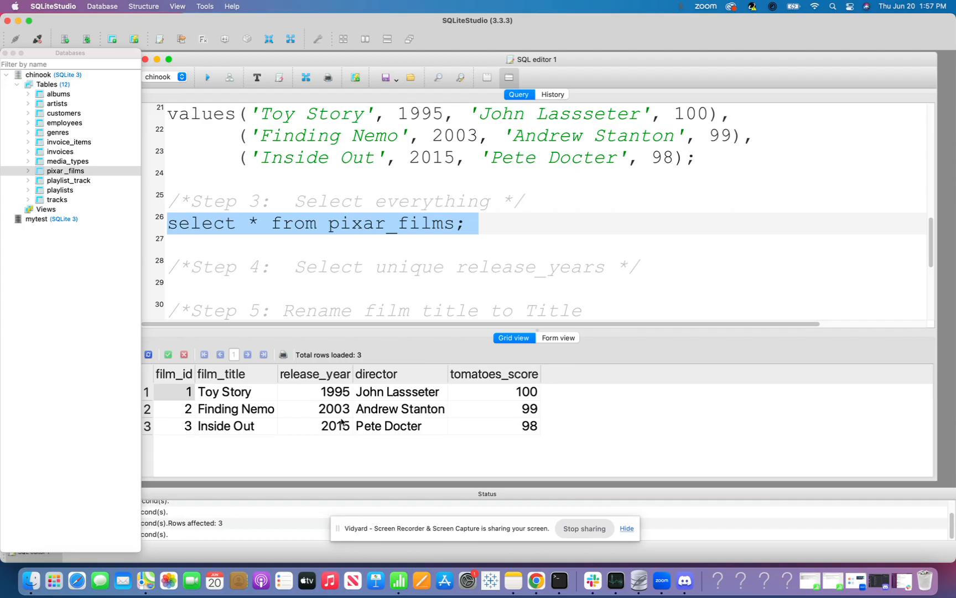
pyautogui.moveTo(463, 435)
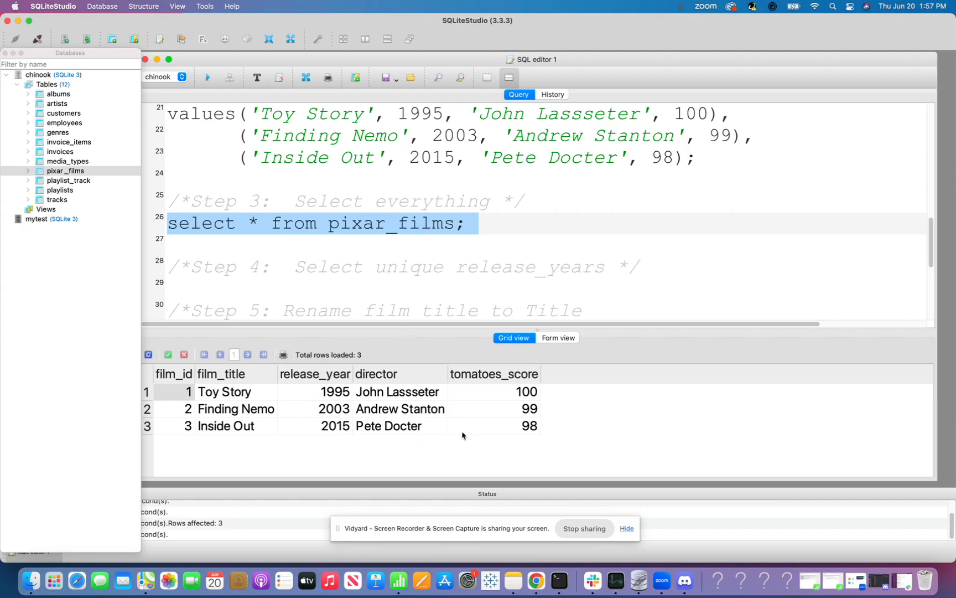
pyautogui.scroll(-3)
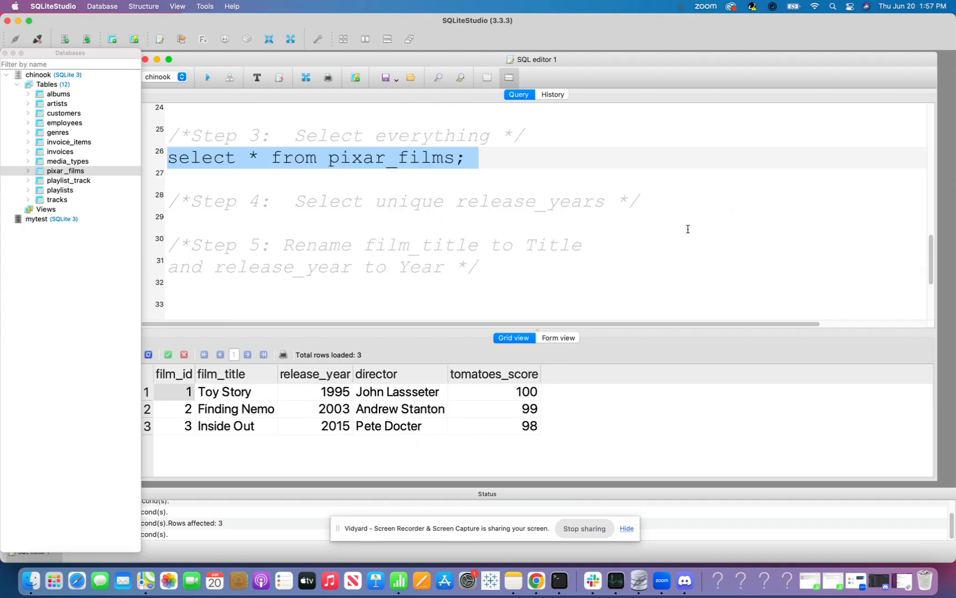
# Step: Write and run select distinct release_year from pixar_films; returning 1995, 2003 and 2015
pyautogui.click(638, 201)
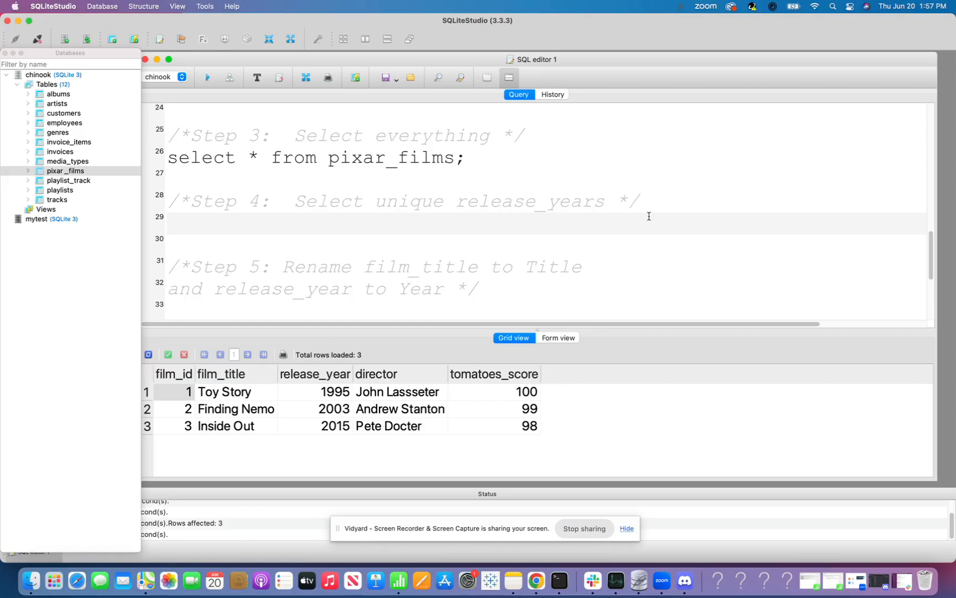
pyautogui.write('sele')
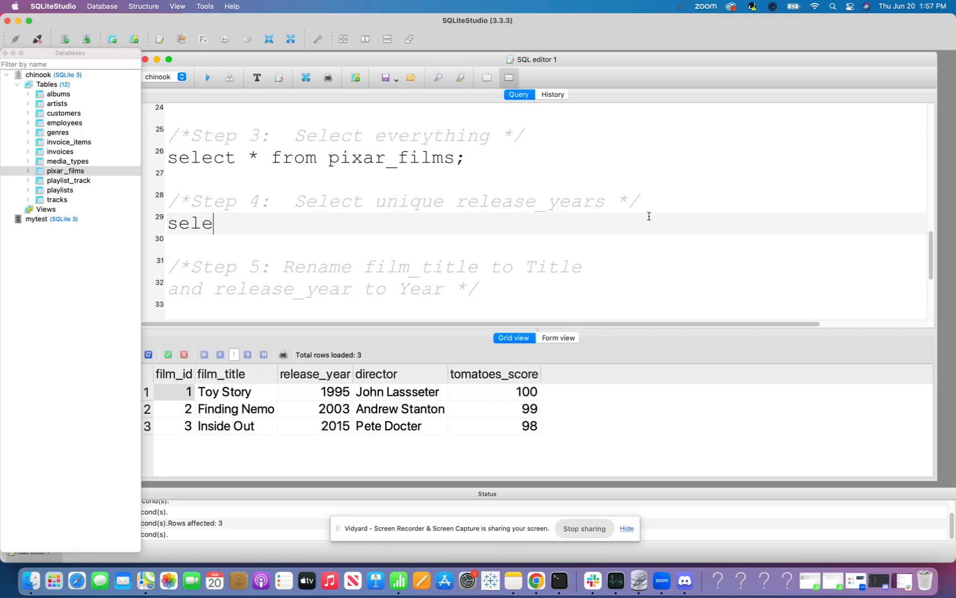
pyautogui.write('ct dis')
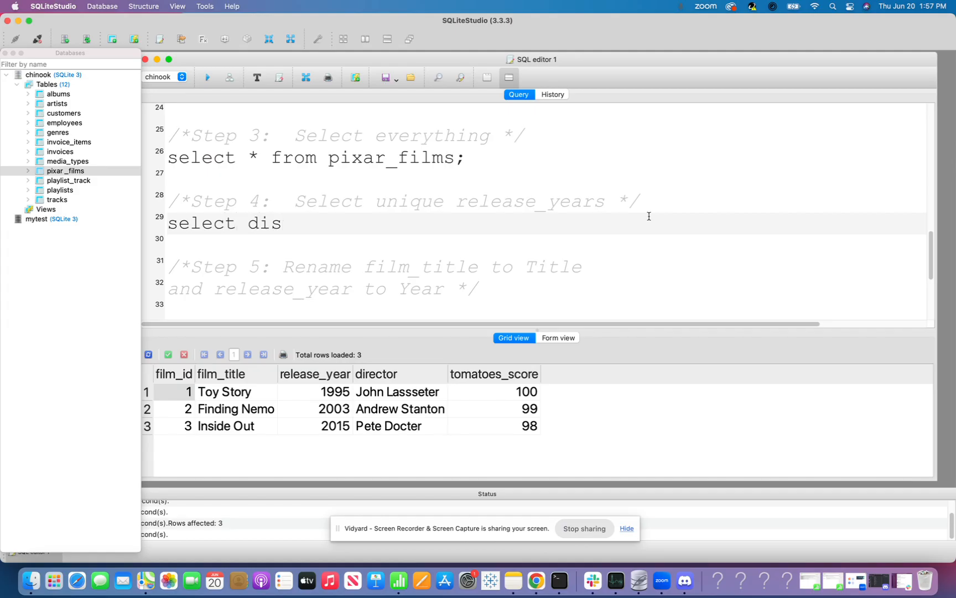
pyautogui.write('tinct re')
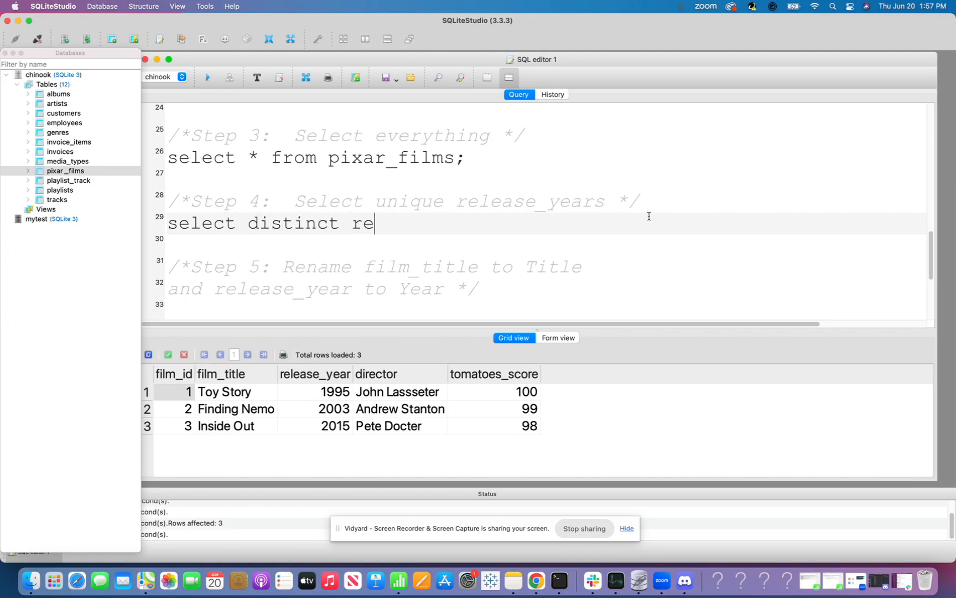
pyautogui.write('lease_')
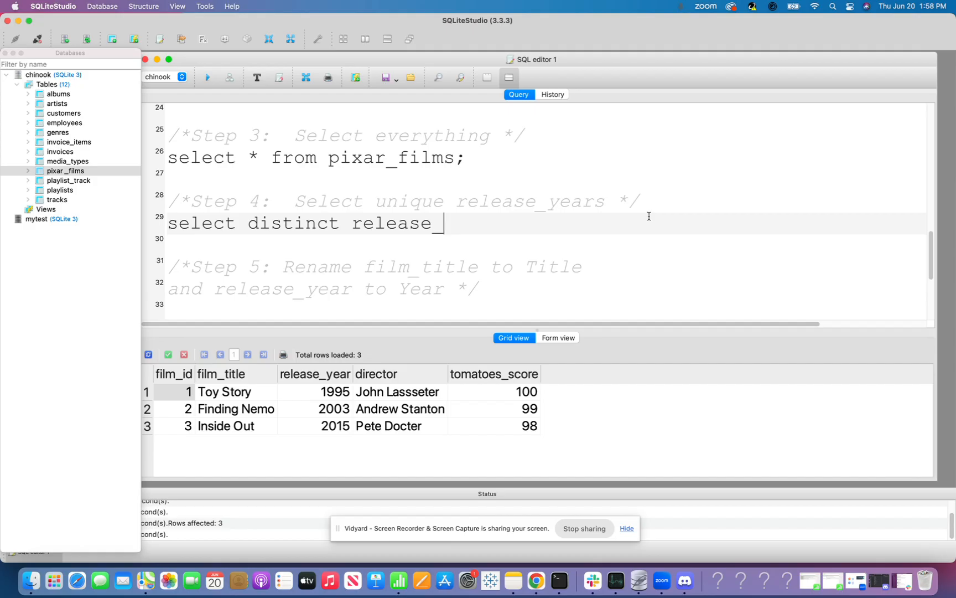
pyautogui.write('year from pu')
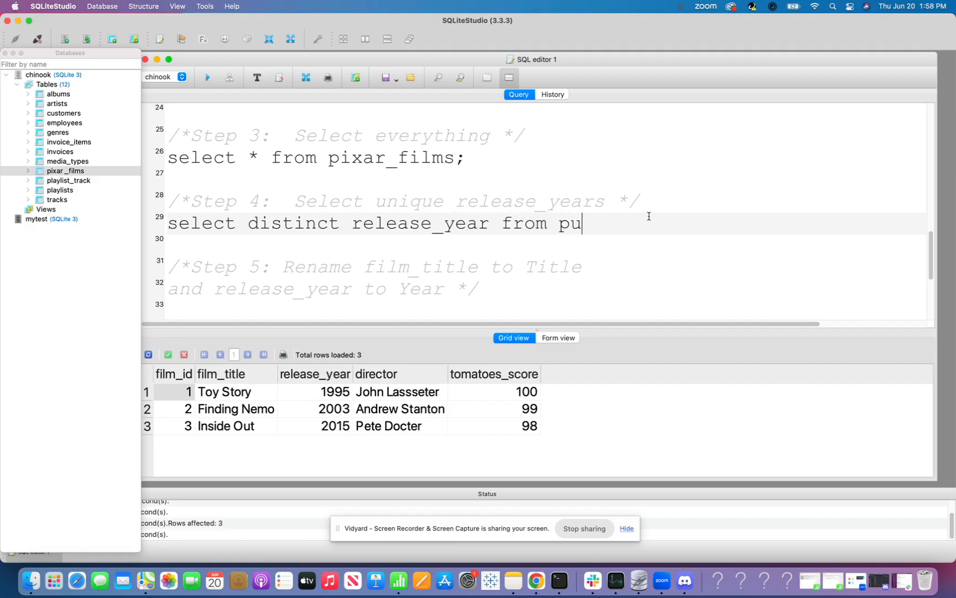
pyautogui.write('ixar')
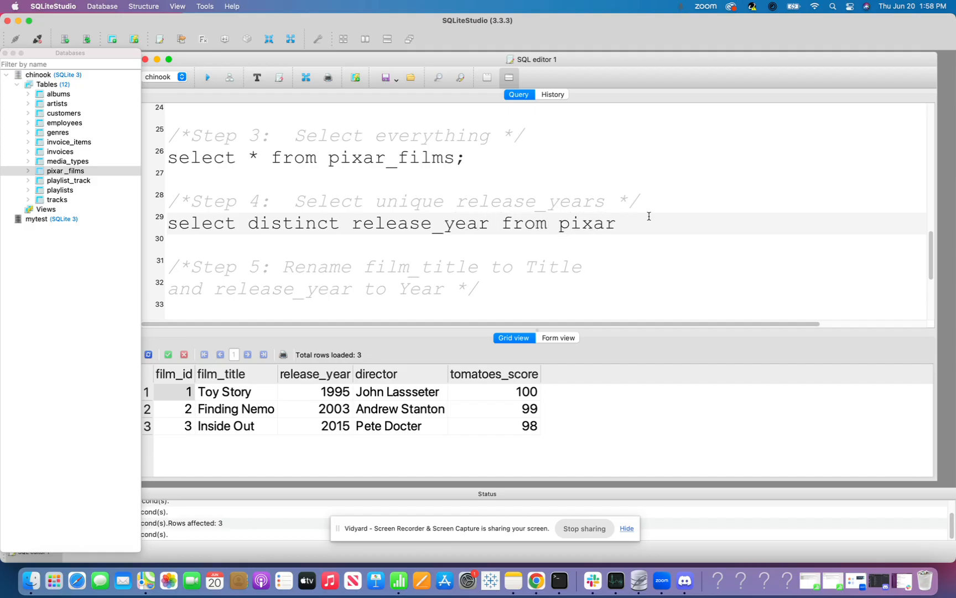
pyautogui.write('_fil')
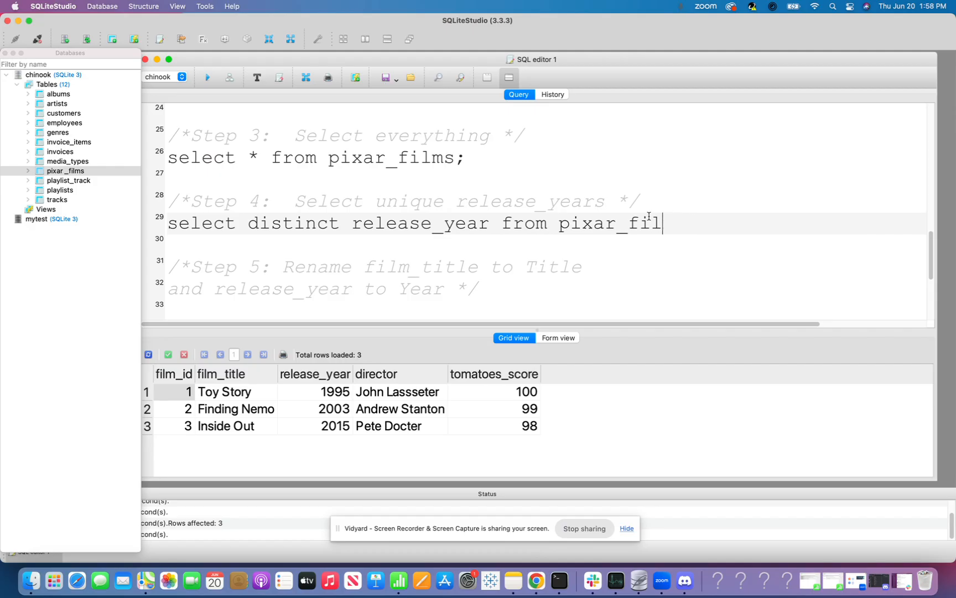
pyautogui.write('ms')
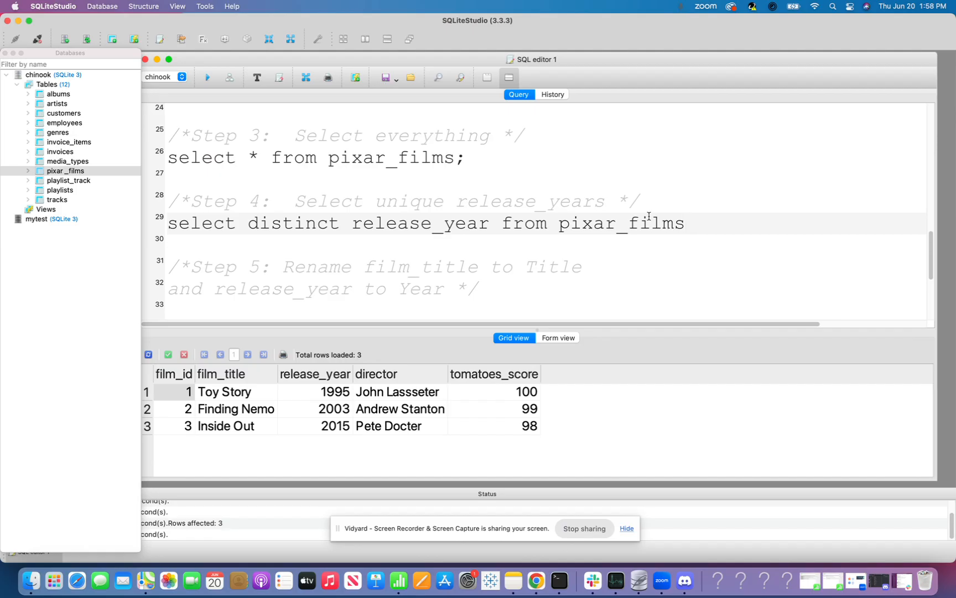
pyautogui.write(';')
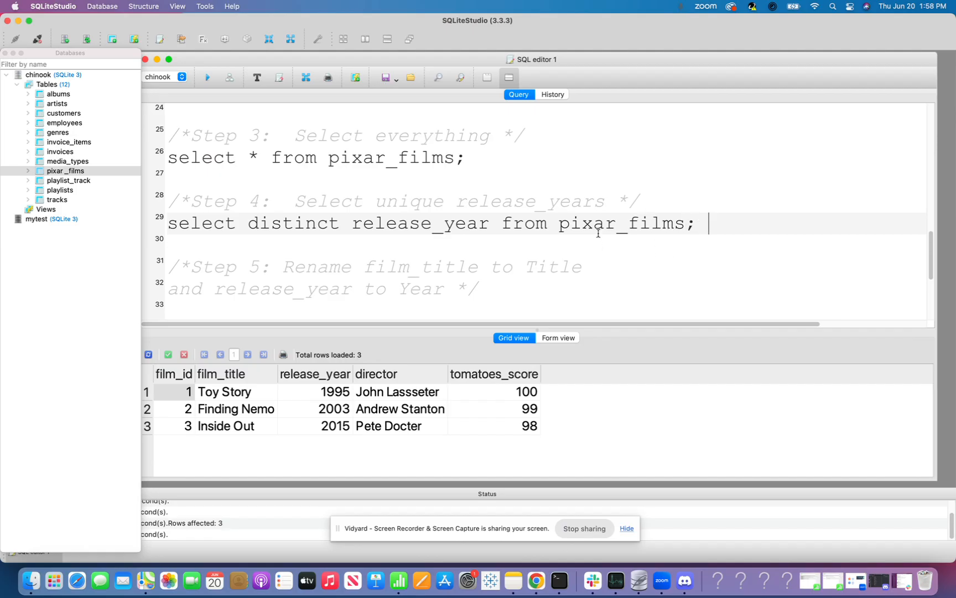
pyautogui.click(207, 78)
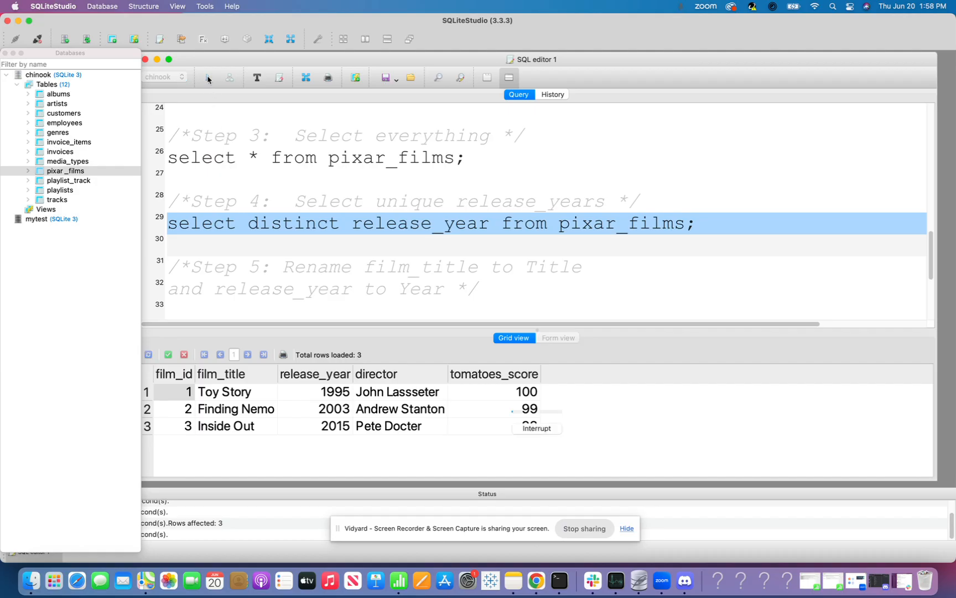
pyautogui.click(207, 76)
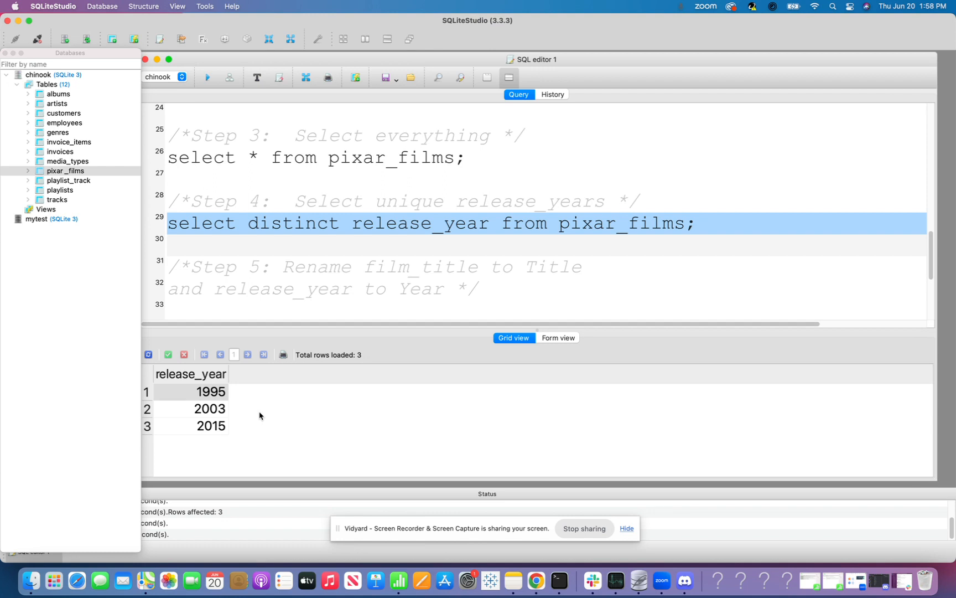
# Step: Write and run select film_title AS 'Title', release_year AS 'Year' from pixar_films
pyautogui.scroll(-3)
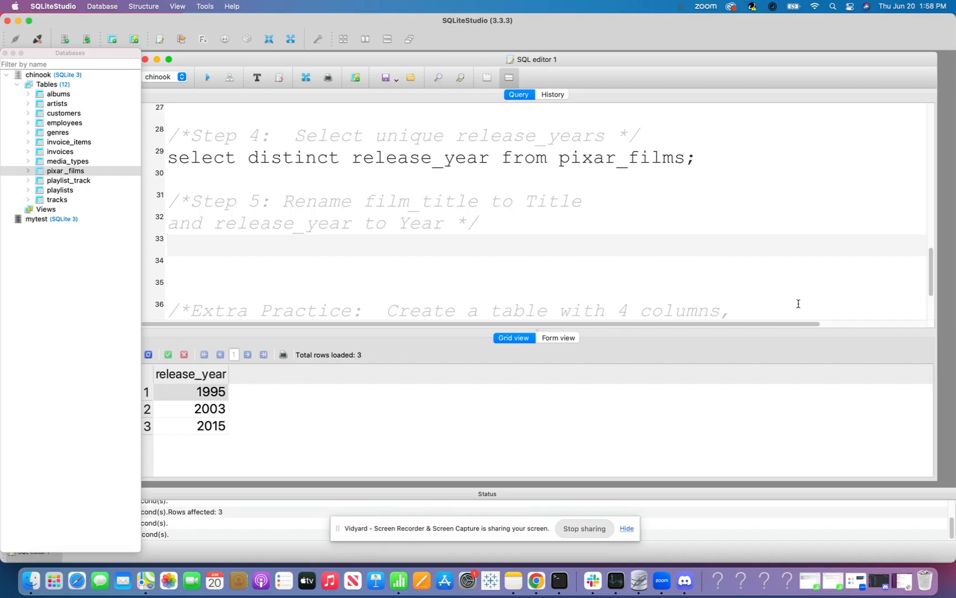
pyautogui.write('select fil')
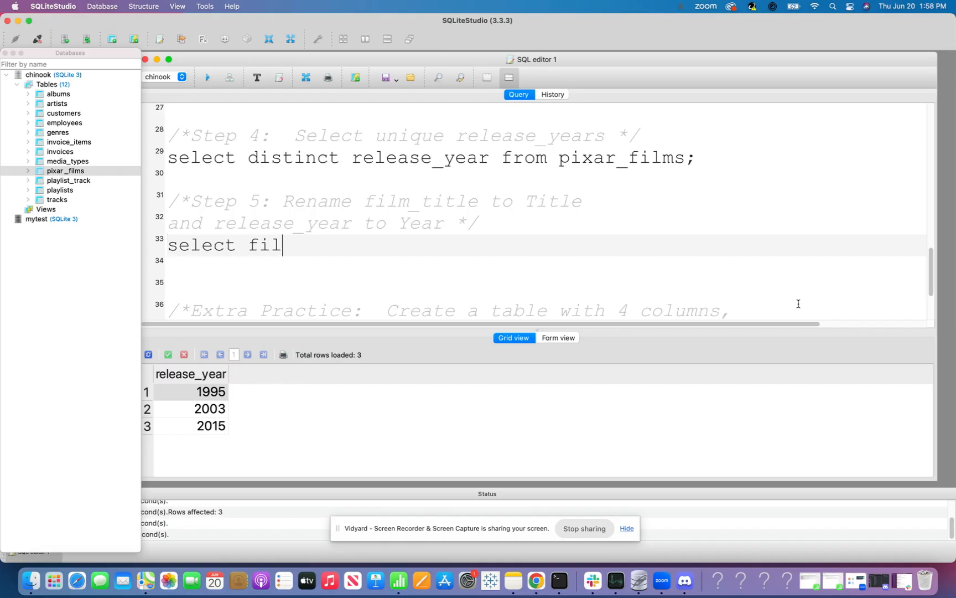
pyautogui.write('m_title AS')
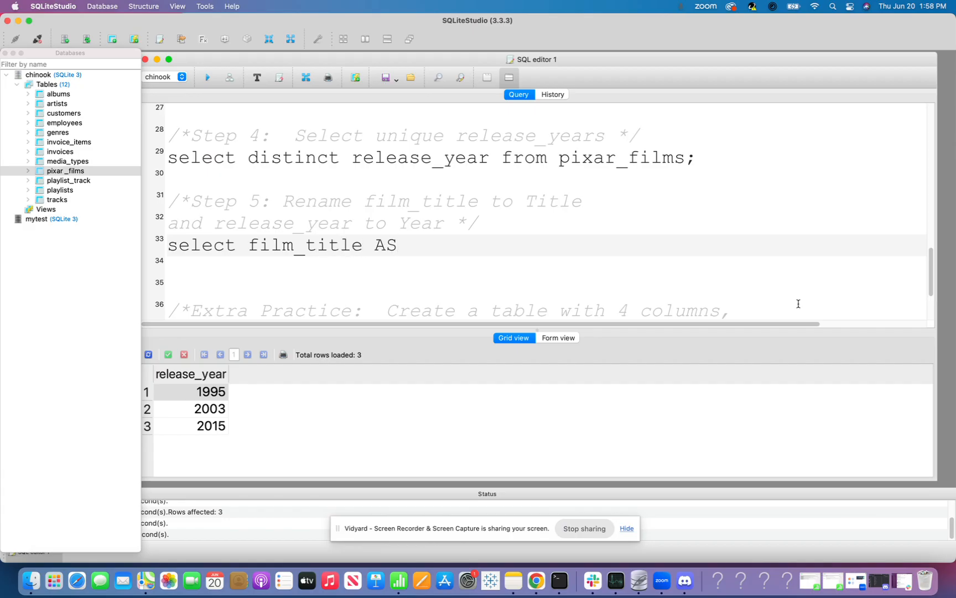
pyautogui.write("'")
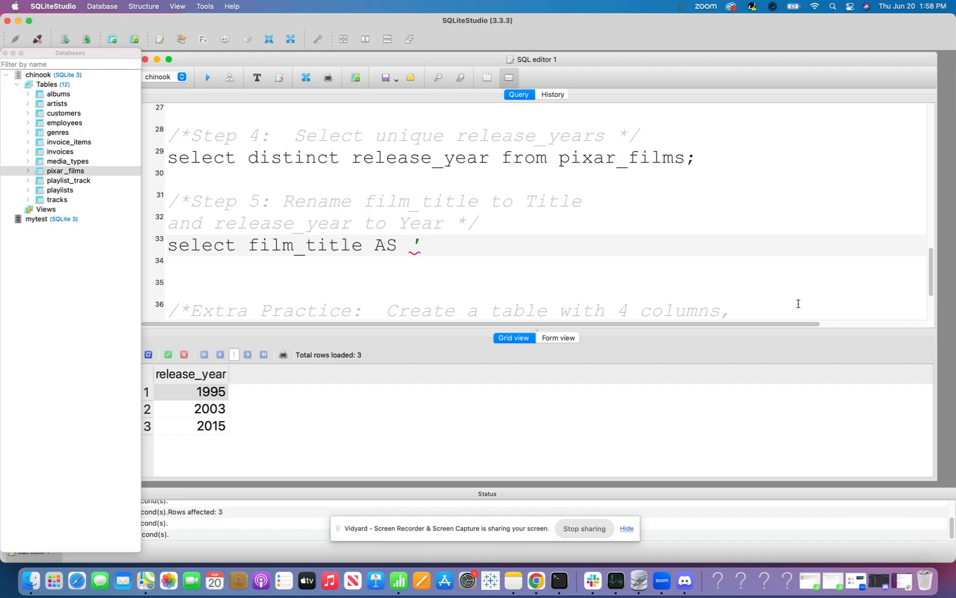
pyautogui.write("Title',")
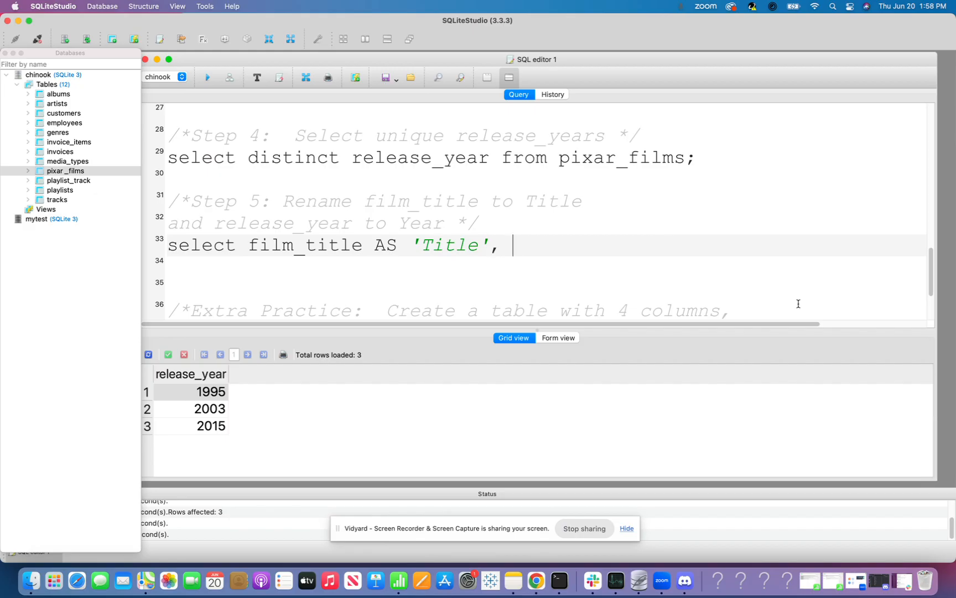
pyautogui.write('release')
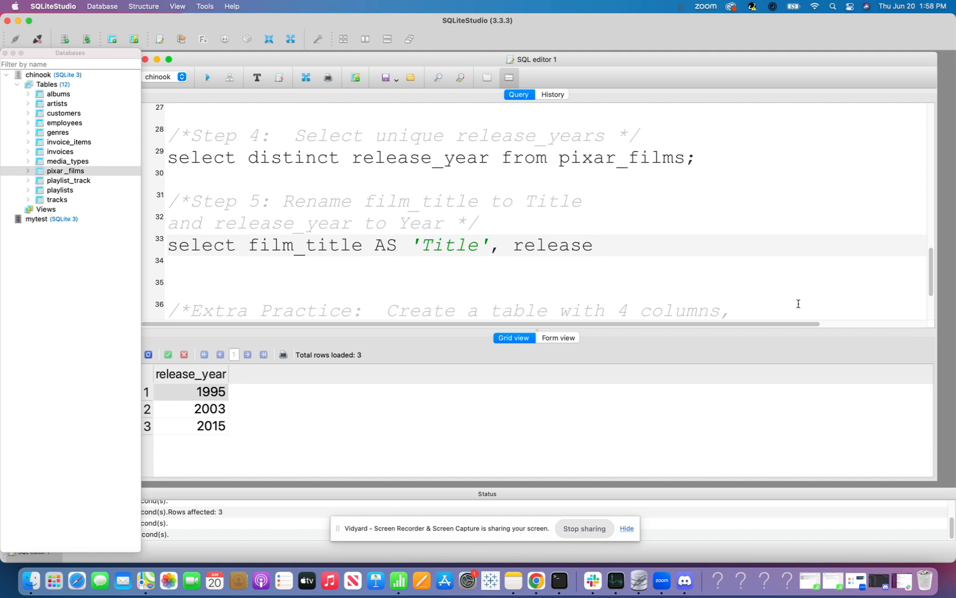
pyautogui.write('_year AS')
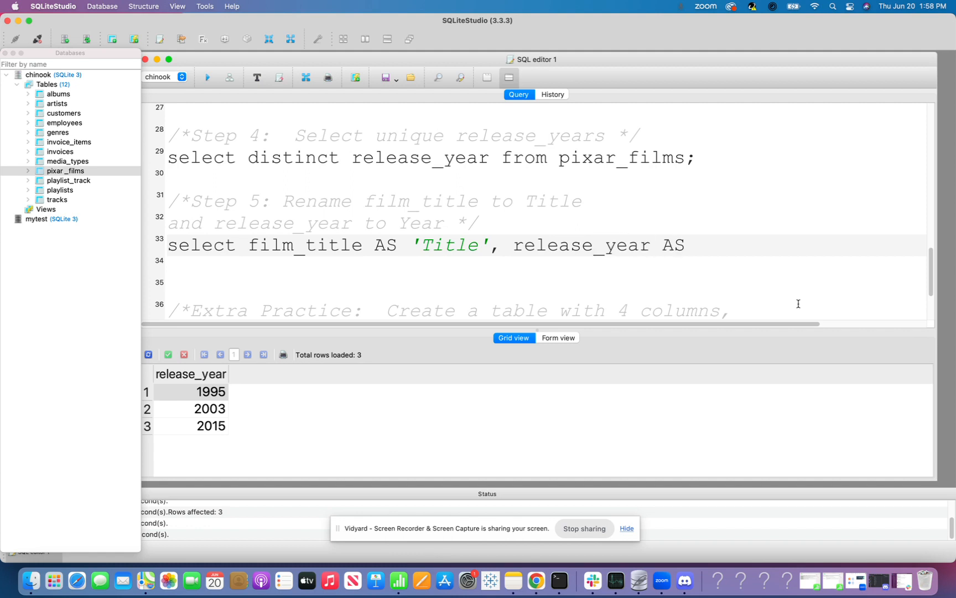
pyautogui.write("'Year")
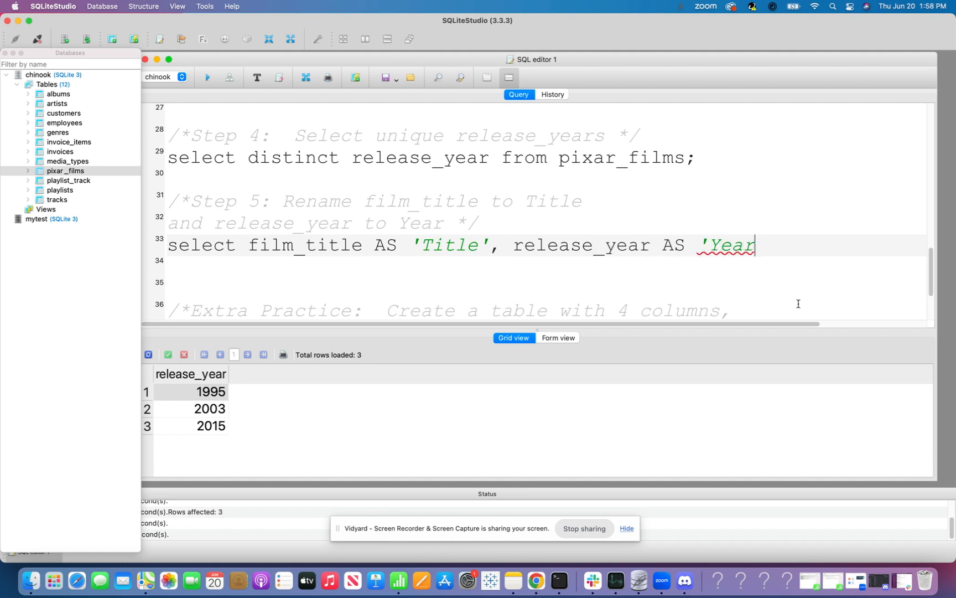
pyautogui.write("'")
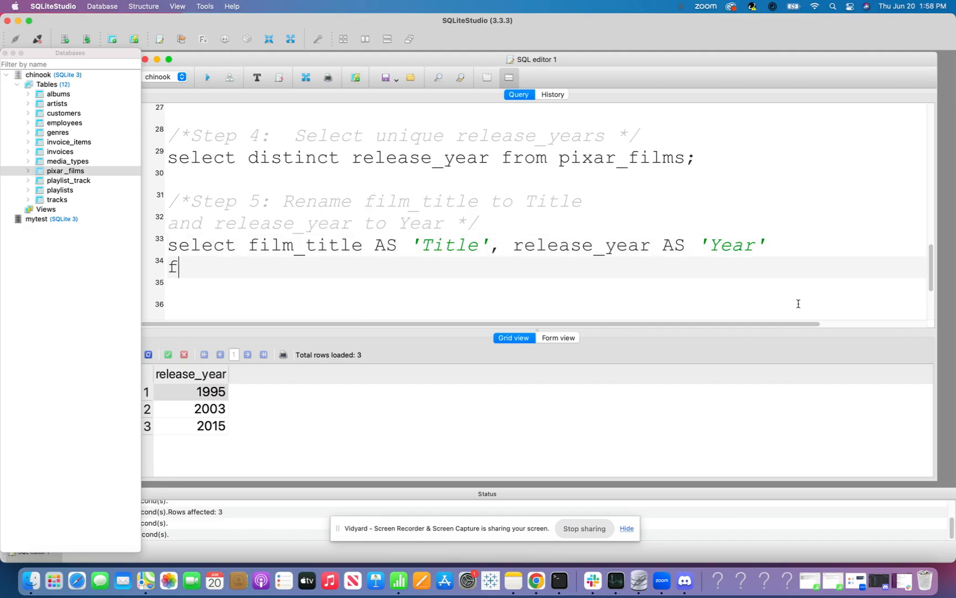
pyautogui.write('rom pixar')
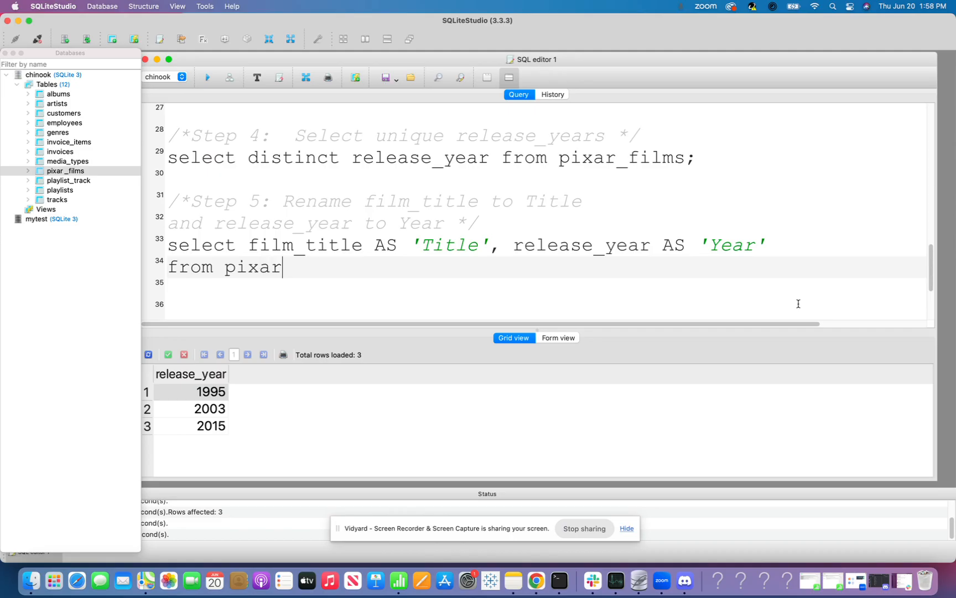
pyautogui.write('_films;')
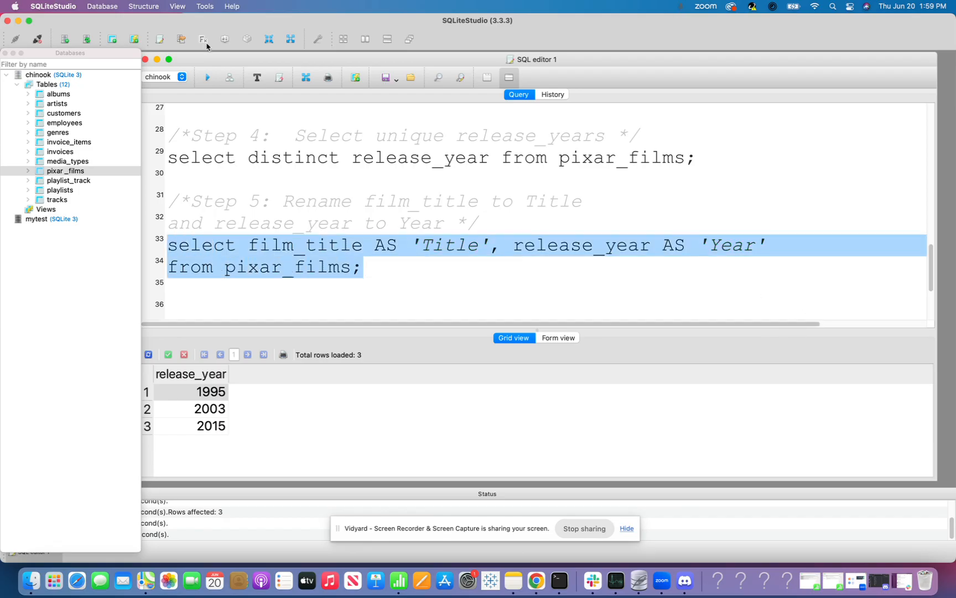
pyautogui.click(207, 77)
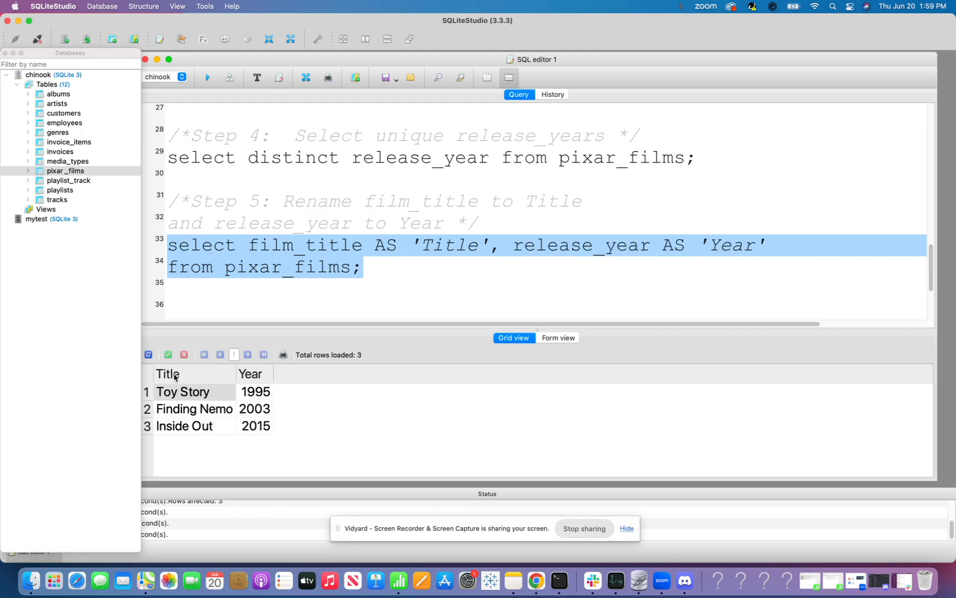
pyautogui.moveTo(252, 373)
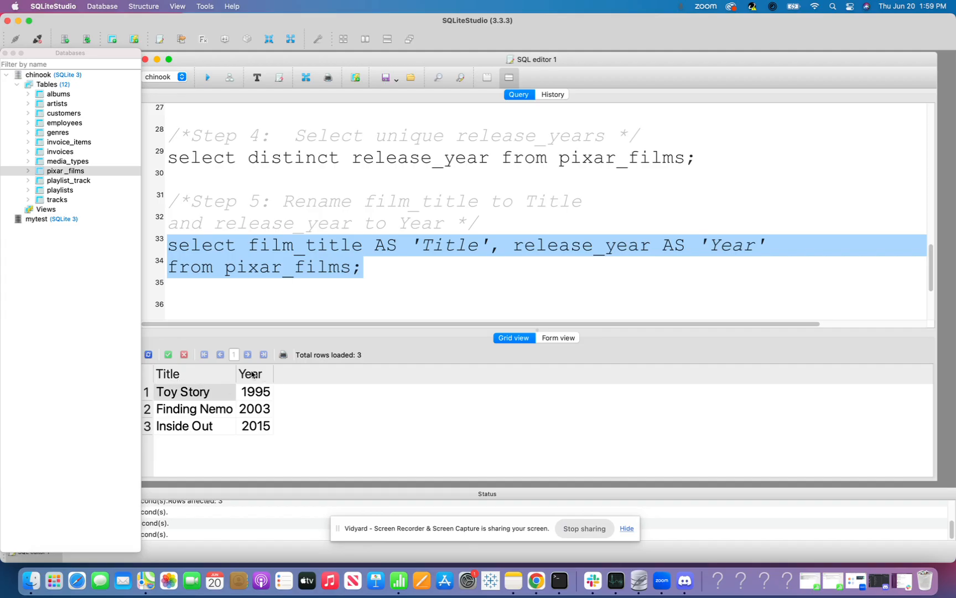
pyautogui.click(366, 267)
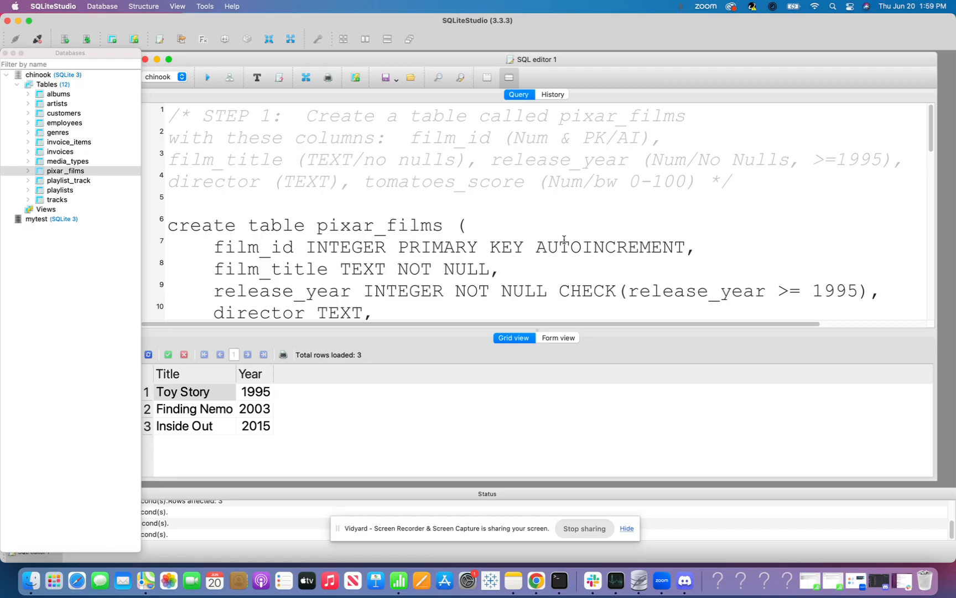
pyautogui.scroll(-3)
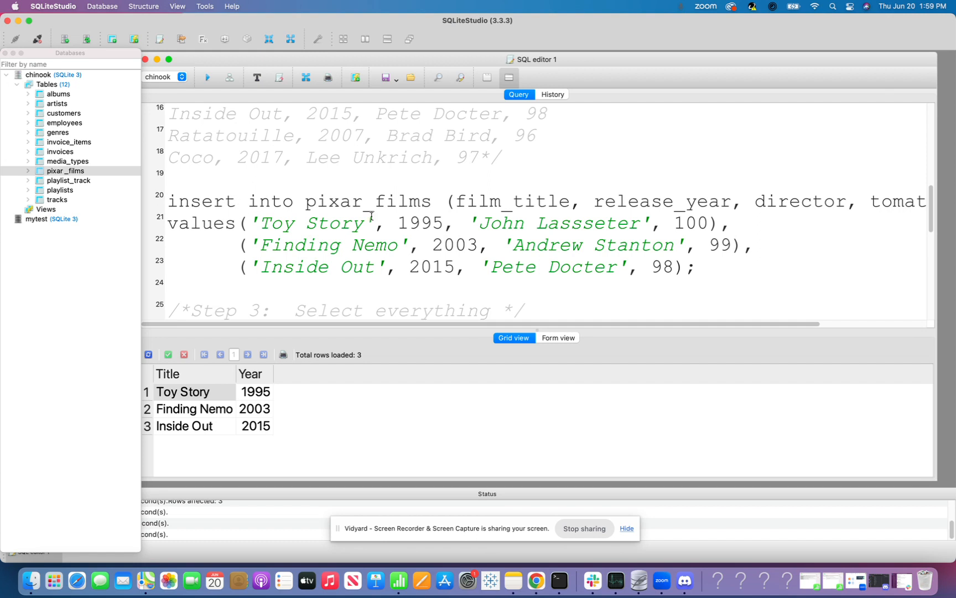
pyautogui.scroll(-3)
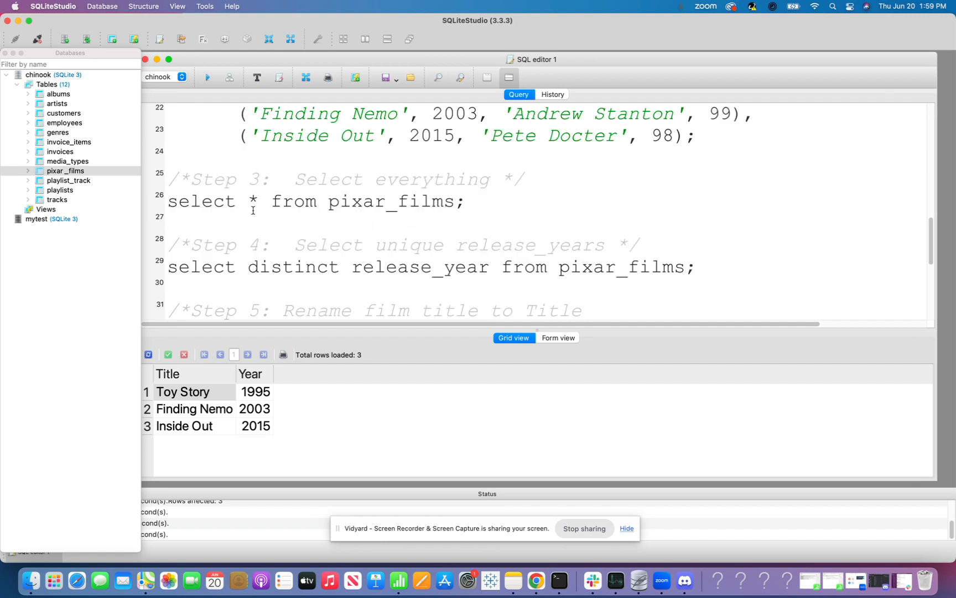
pyautogui.scroll(-3)
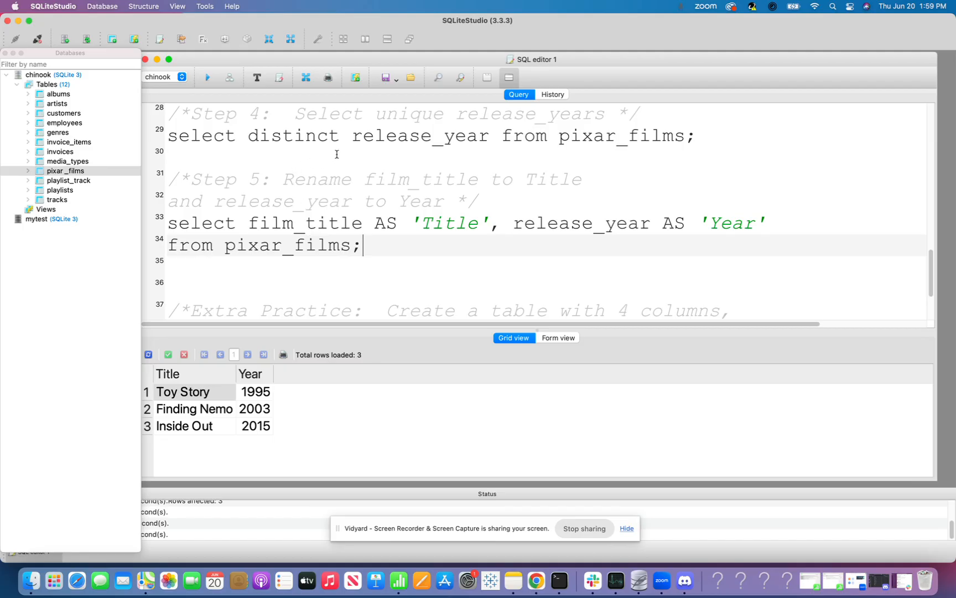
pyautogui.moveTo(530, 239)
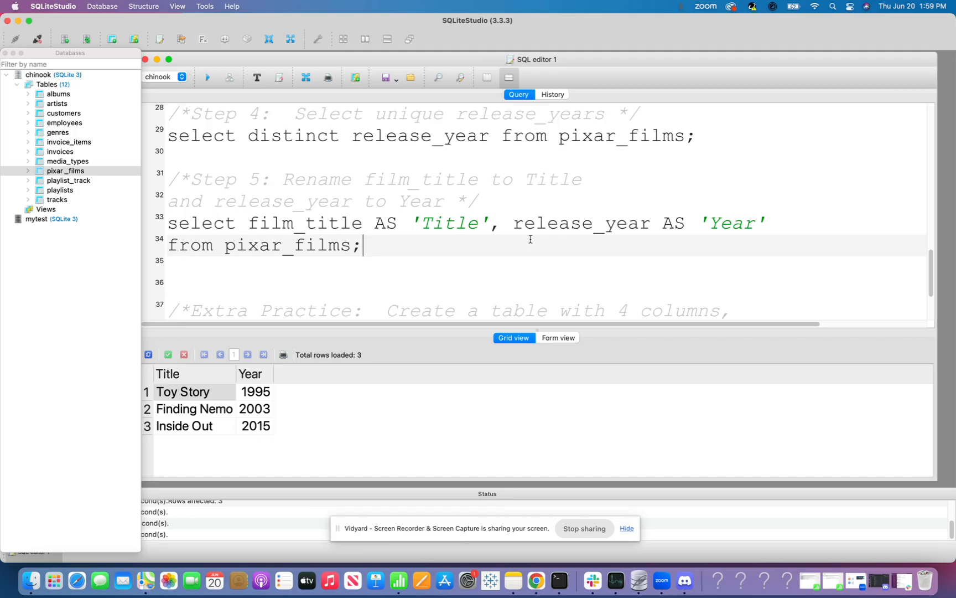
pyautogui.scroll(-3)
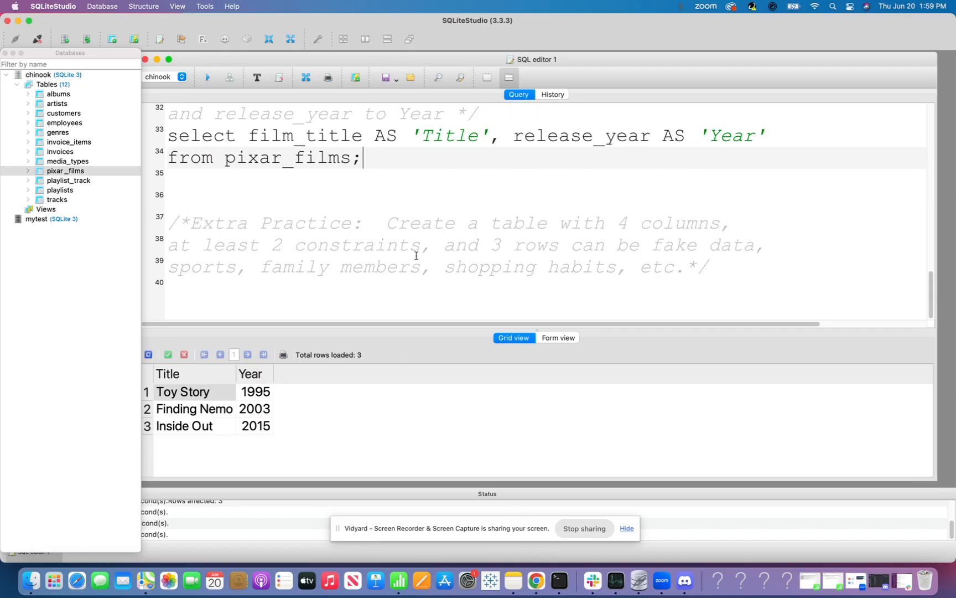
pyautogui.moveTo(662, 236)
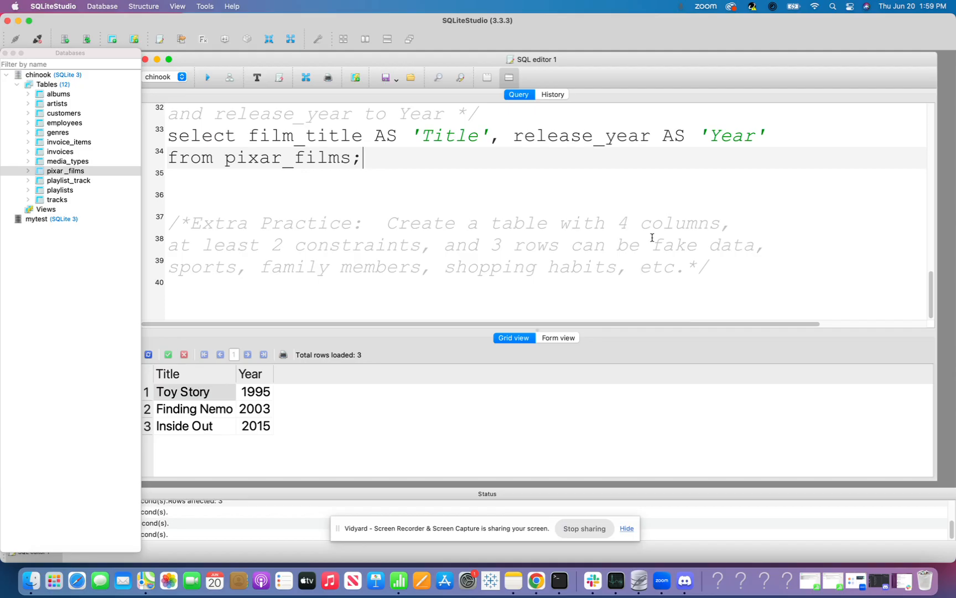
pyautogui.moveTo(626, 256)
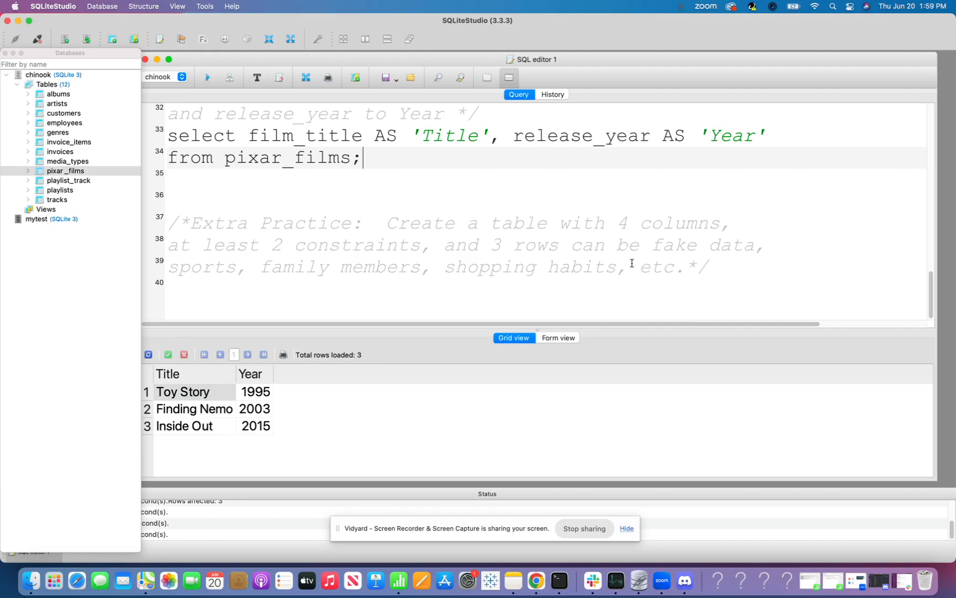
pyautogui.moveTo(667, 271)
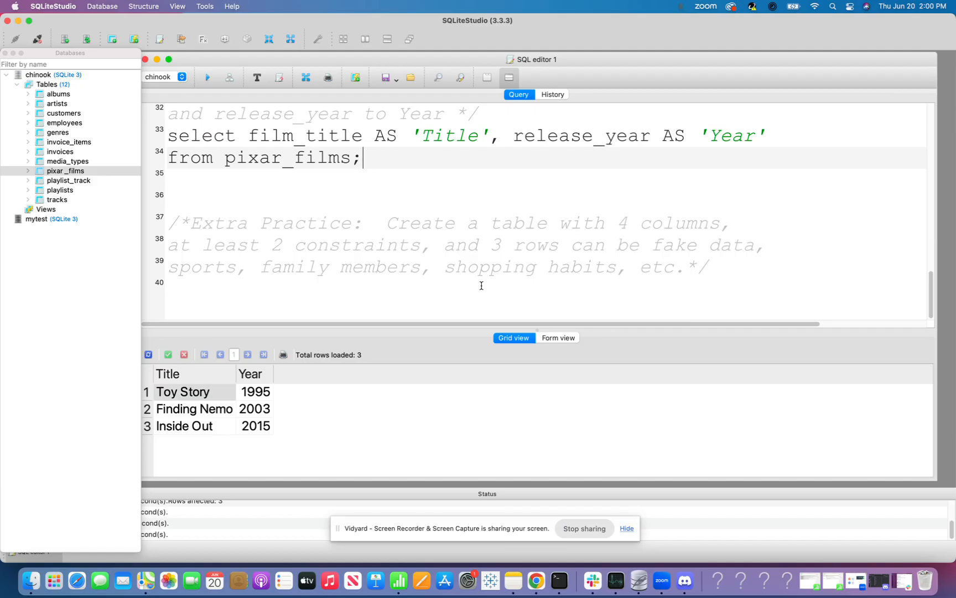
pyautogui.moveTo(672, 538)
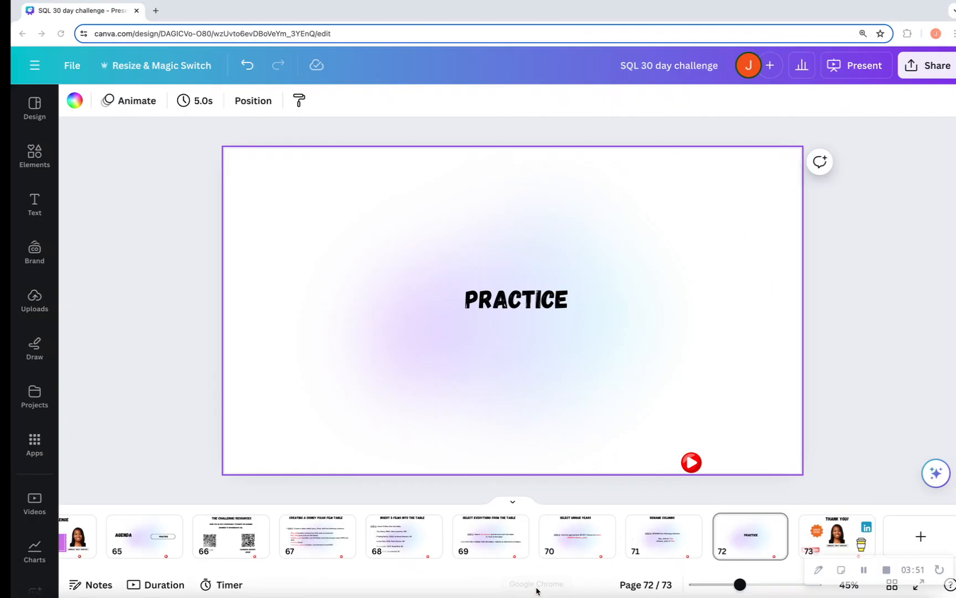
# Step: Jump to the final Thank You slide, page 73 of the presentation
pyautogui.click(825, 535)
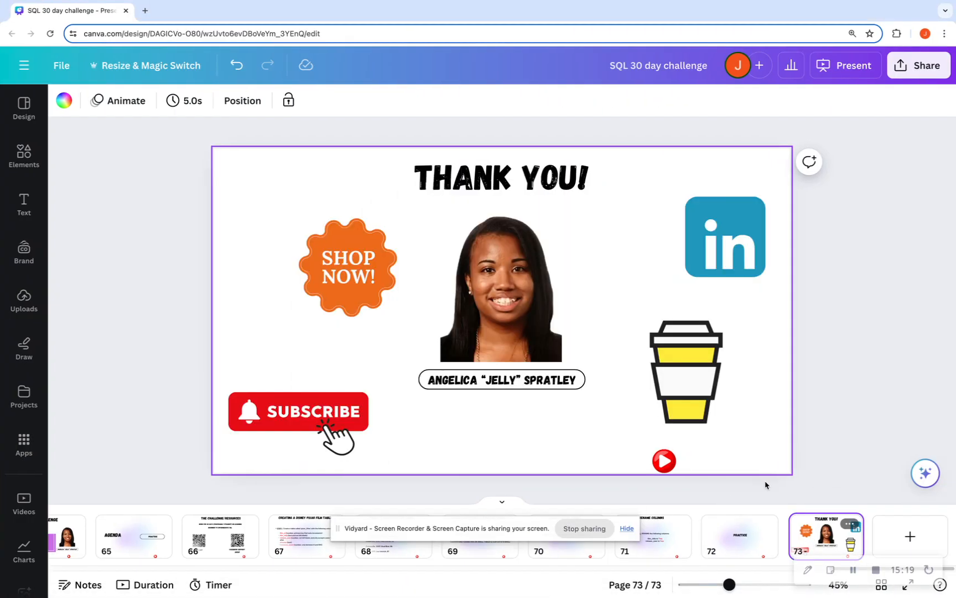